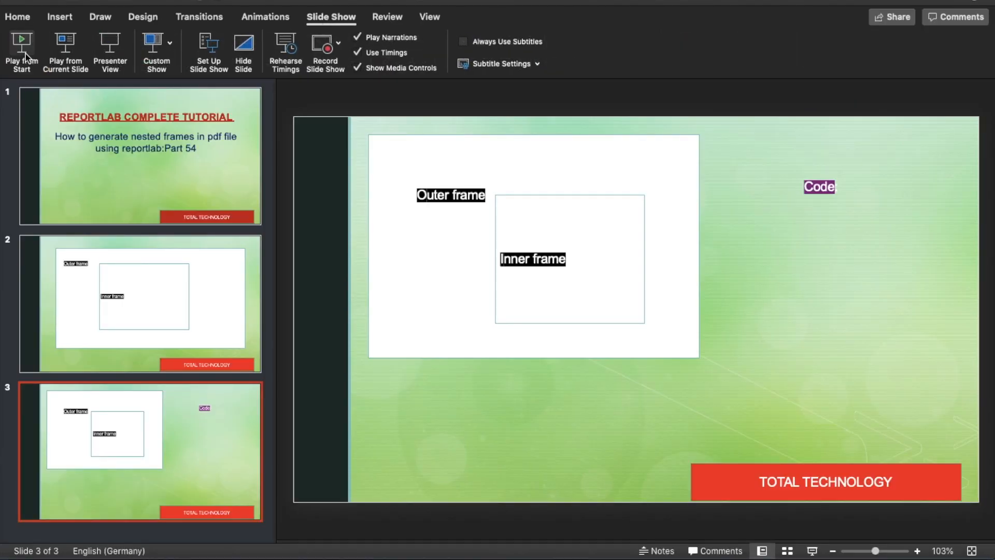
# Step: Start the nested-frames PowerPoint slide show from the first slide
pyautogui.click(21, 40)
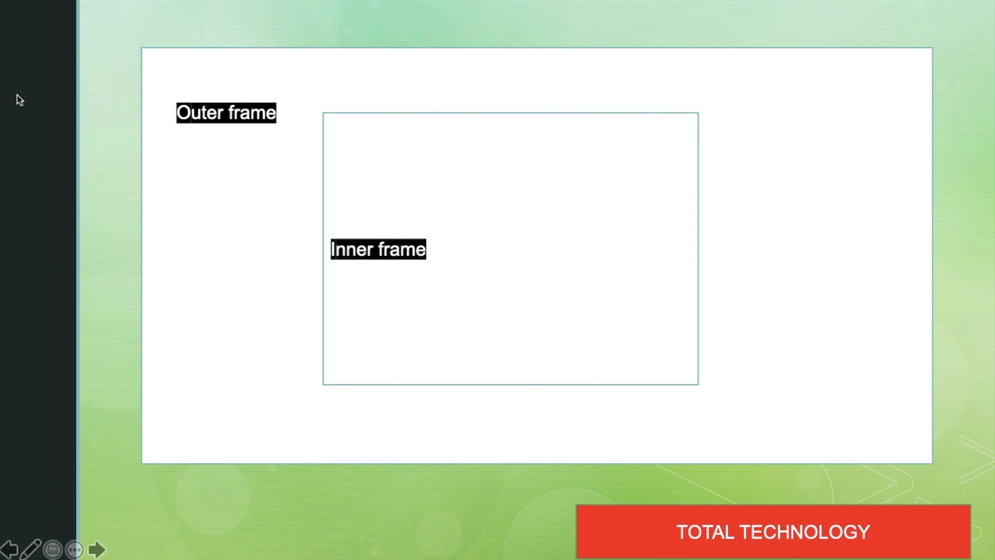
pyautogui.moveTo(387, 379)
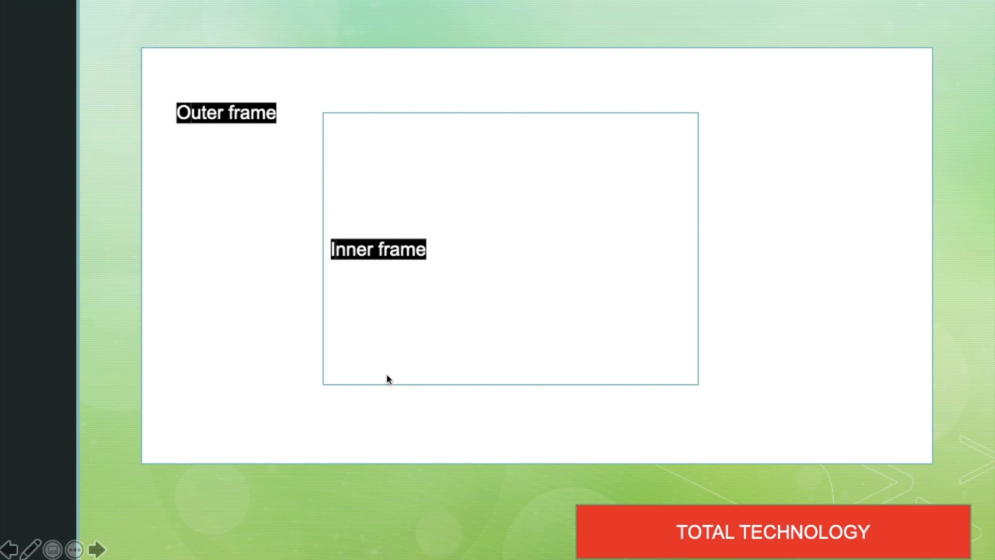
pyautogui.moveTo(410, 255)
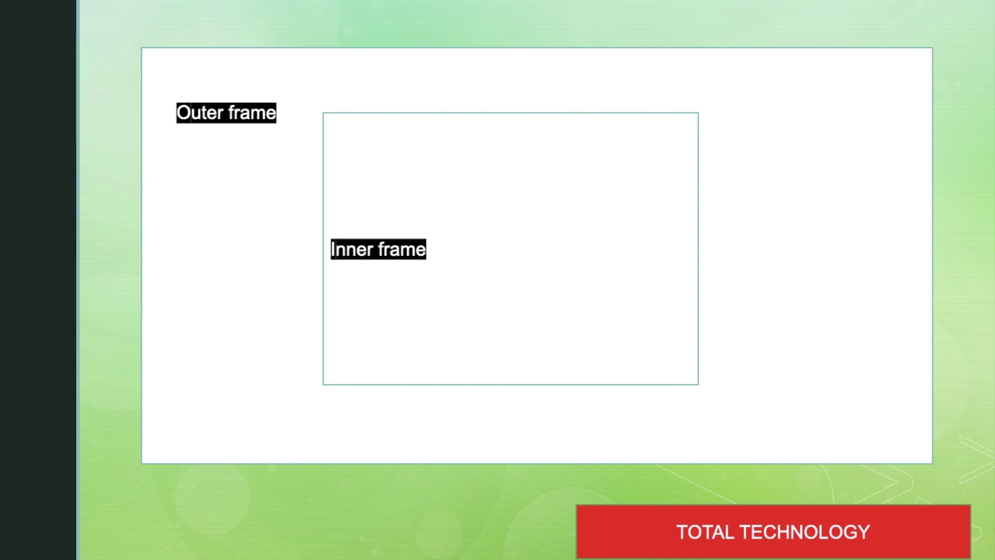
# Step: Exit the slide show and add the '# tutorial 54' and '# how to generate nested frames in pdf' comments
pyautogui.press('Escape')
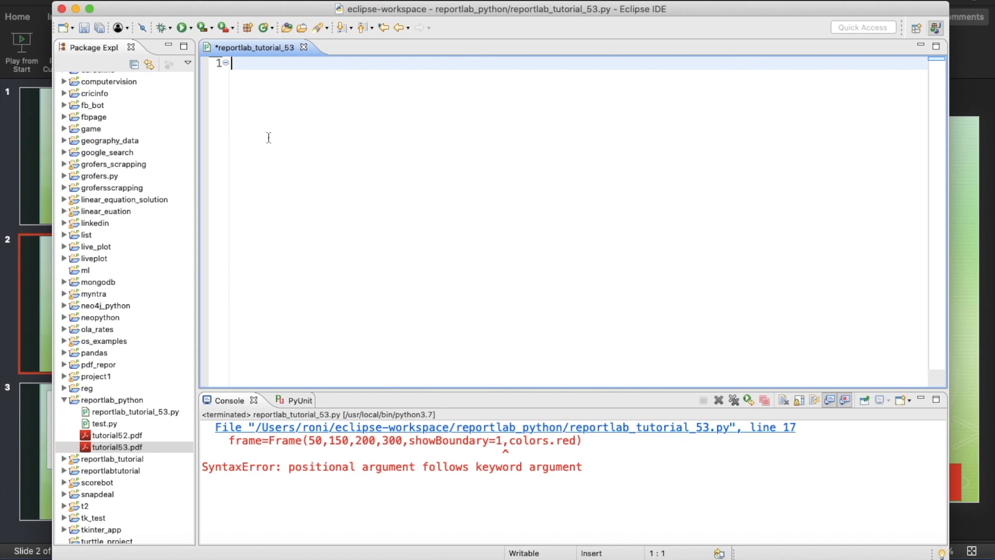
pyautogui.moveTo(261, 63)
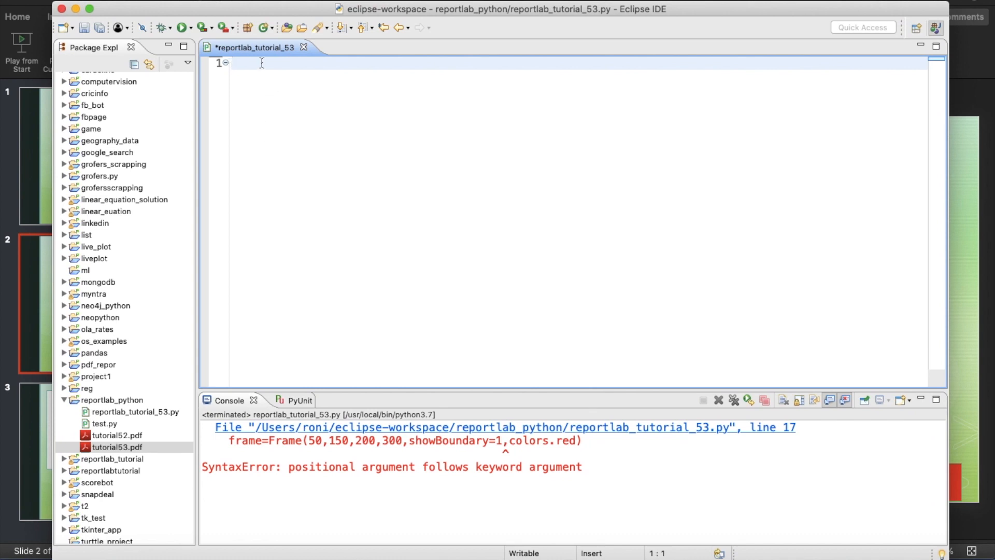
pyautogui.write('#')
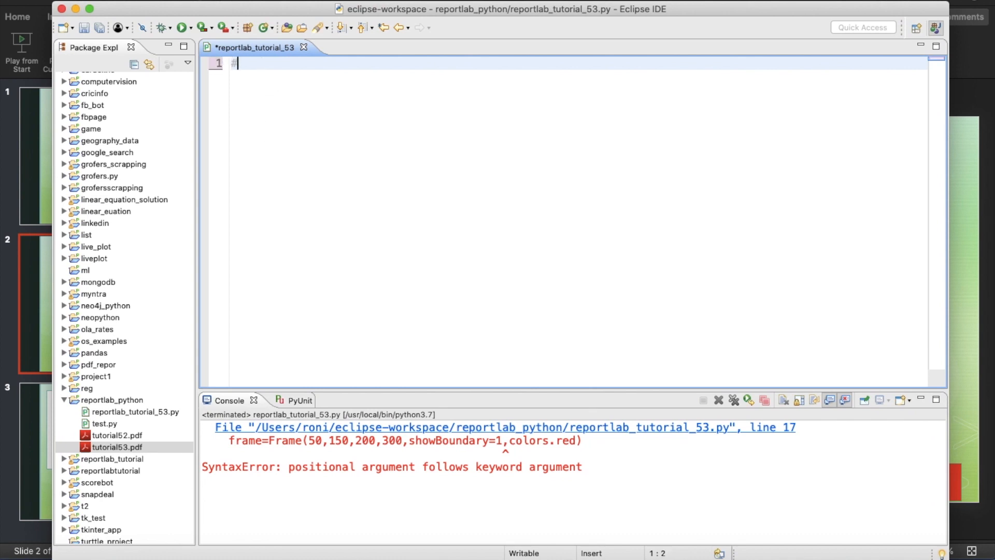
pyautogui.write('tutorial 54')
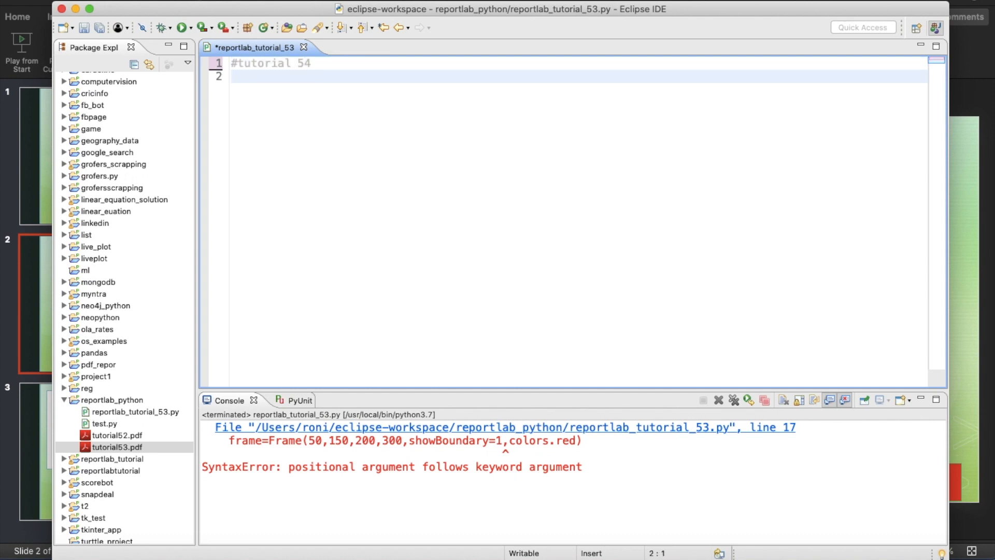
pyautogui.write('#')
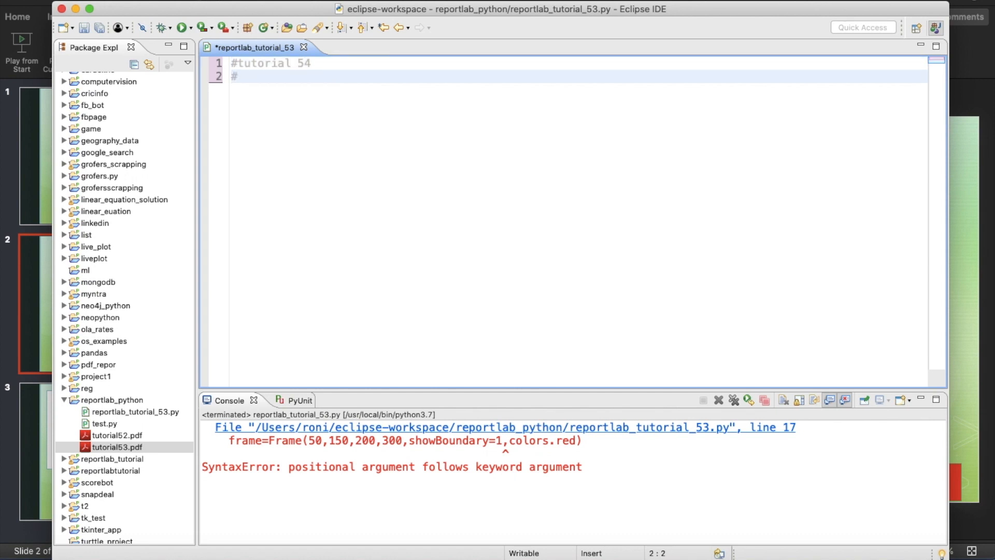
pyautogui.write('how t')
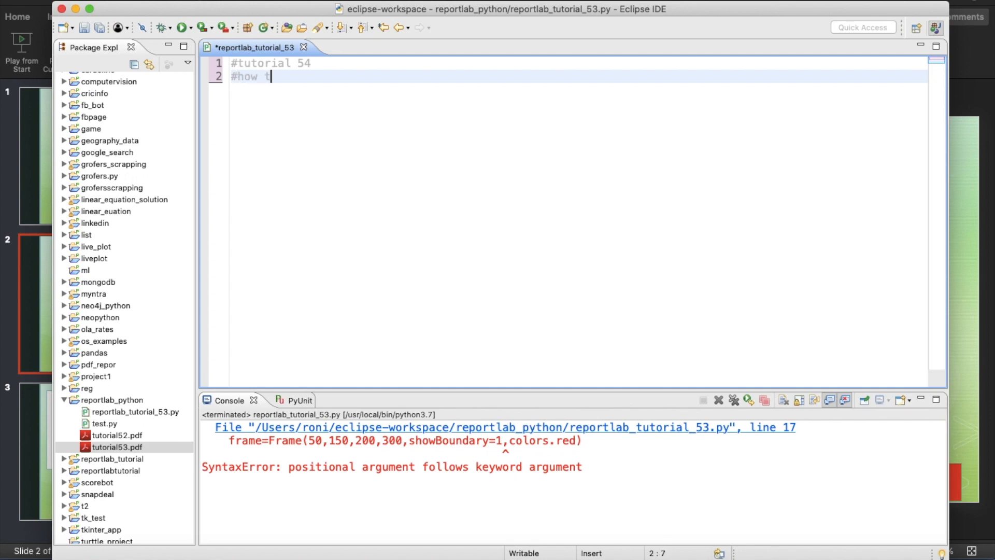
pyautogui.write('o genera')
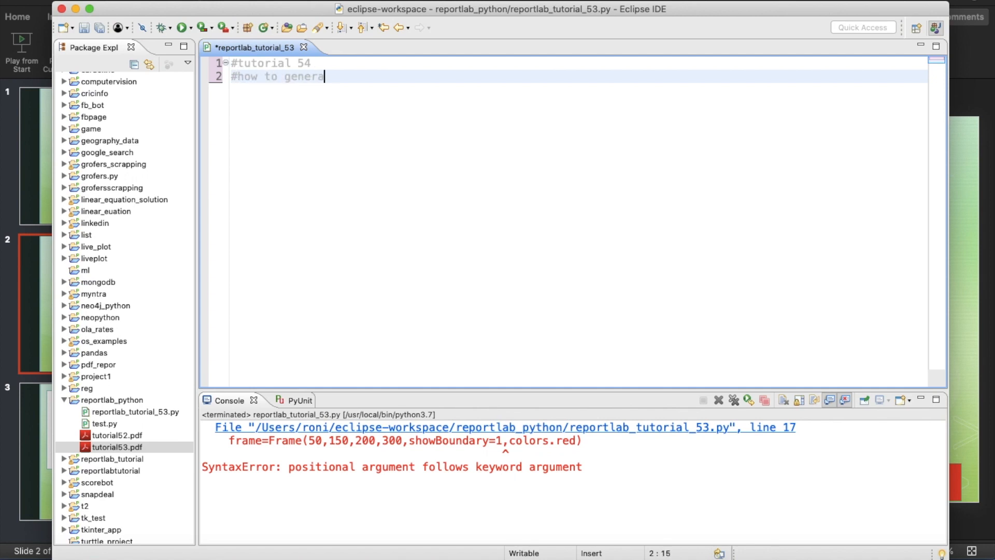
pyautogui.write('te nested')
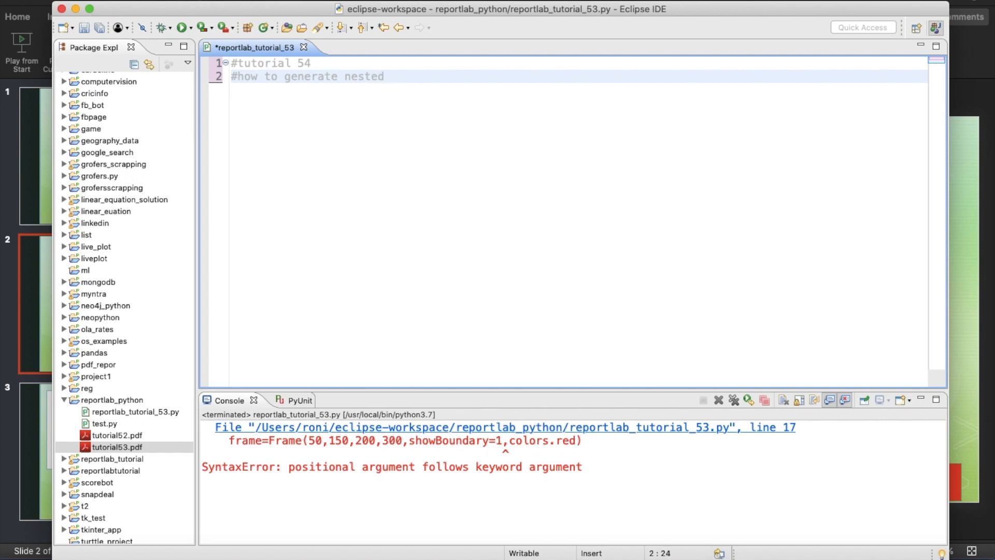
pyautogui.write('frames')
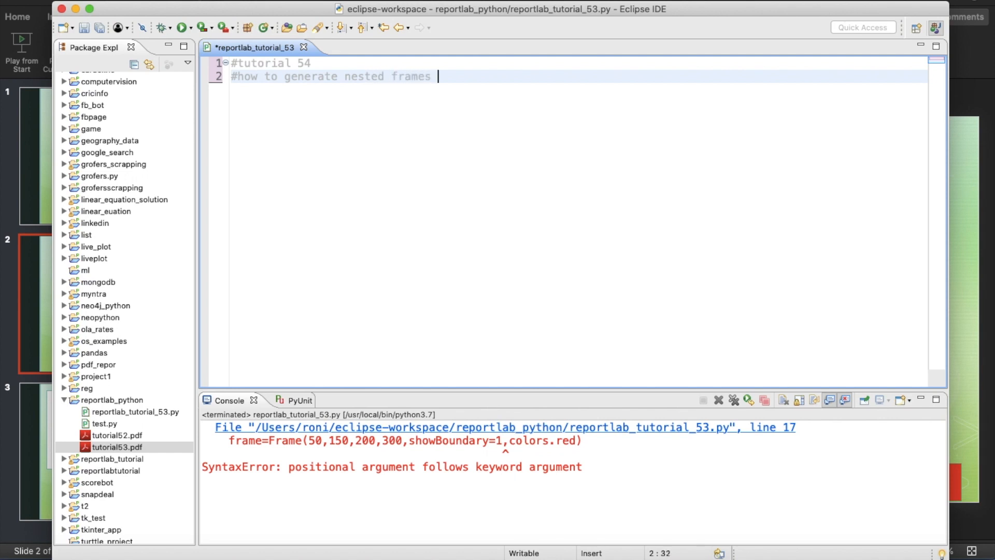
pyautogui.write('in pdf')
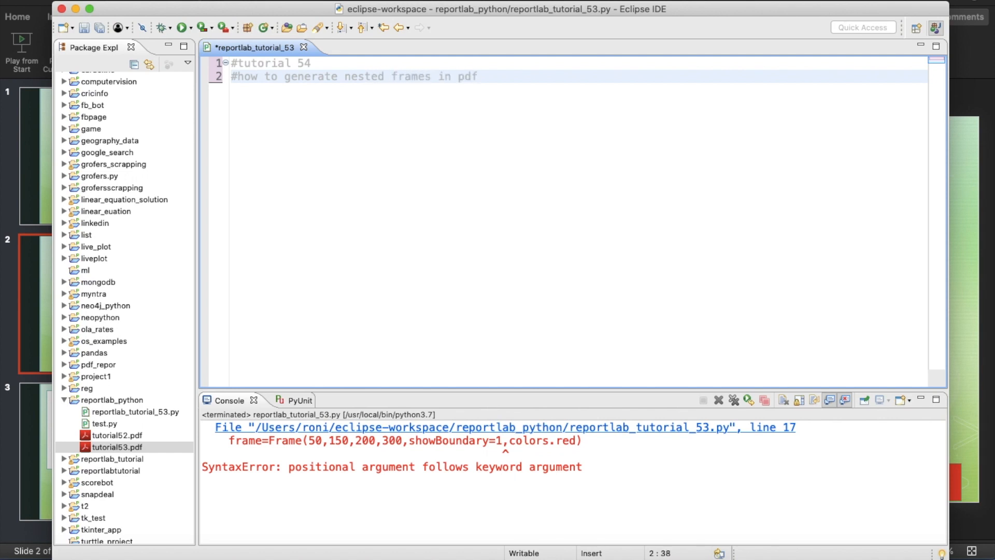
# Step: Import canvas from reportlab.pdfgen
pyautogui.write('from reportlab')
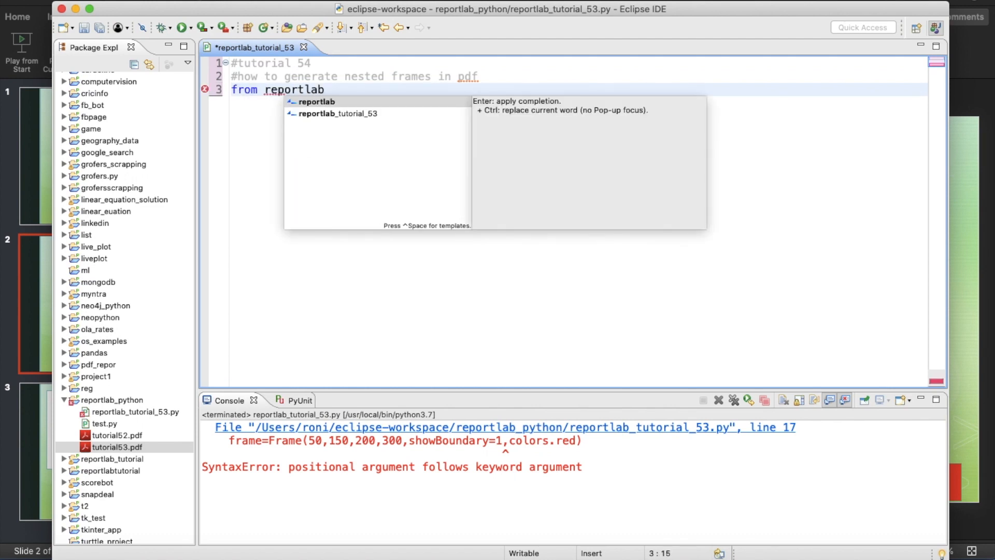
pyautogui.write('.')
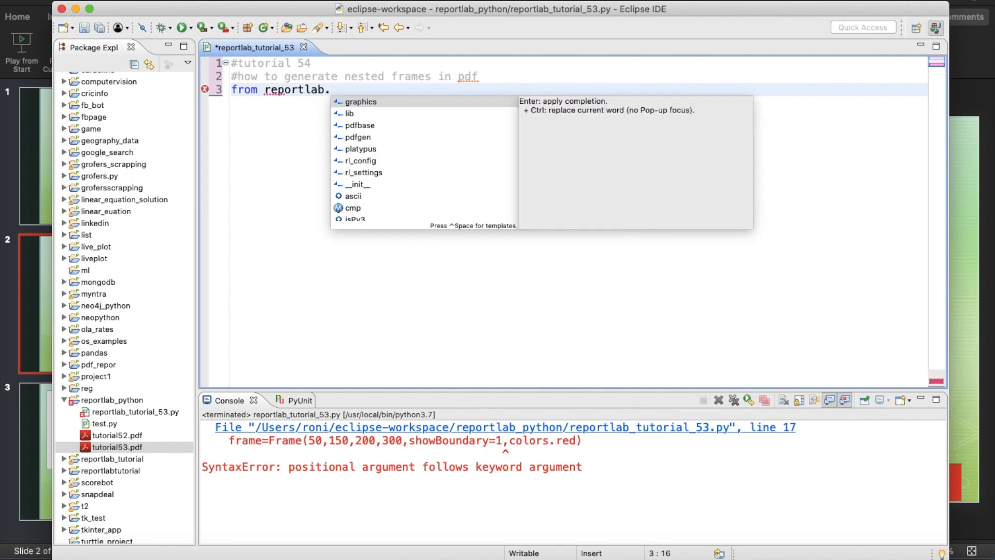
pyautogui.write('pdf')
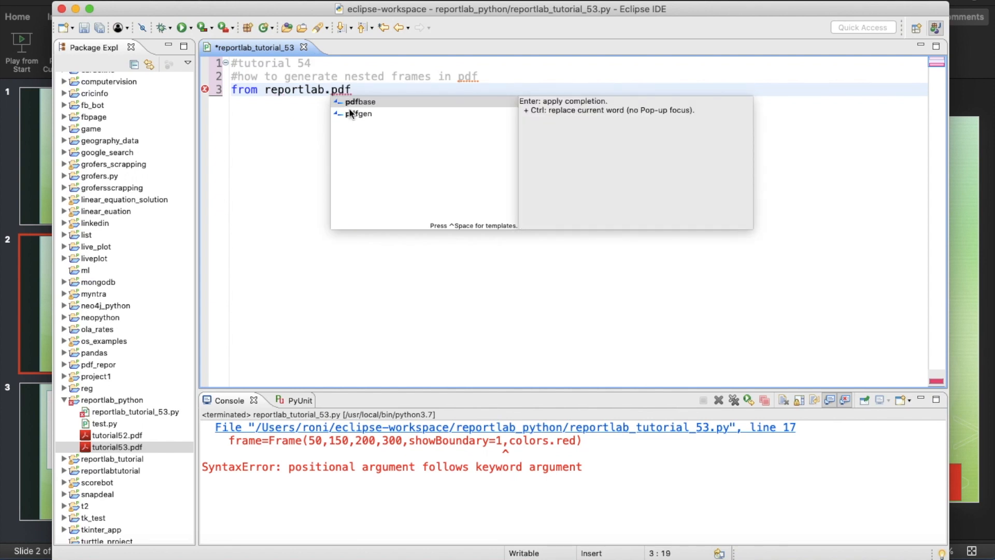
pyautogui.write('gen import c')
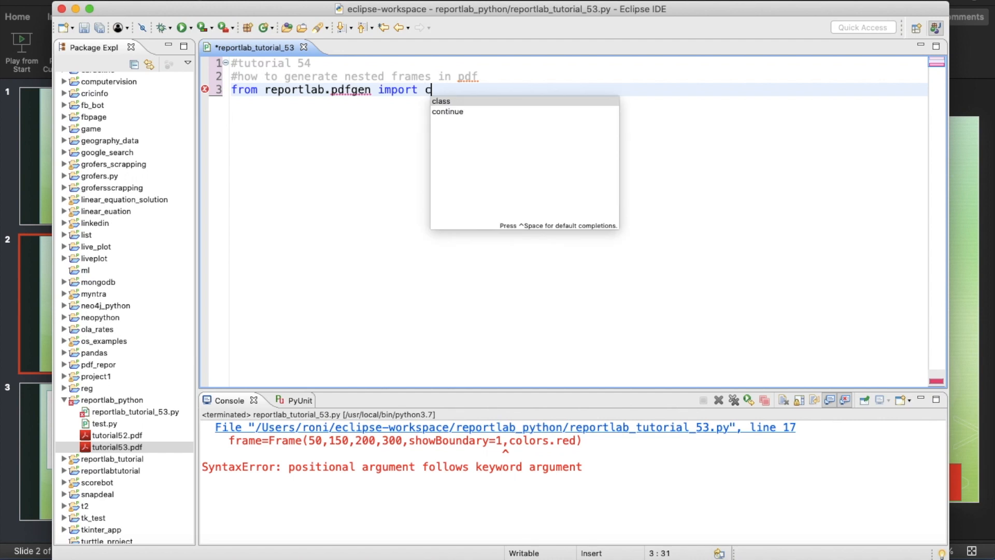
pyautogui.write('anvas')
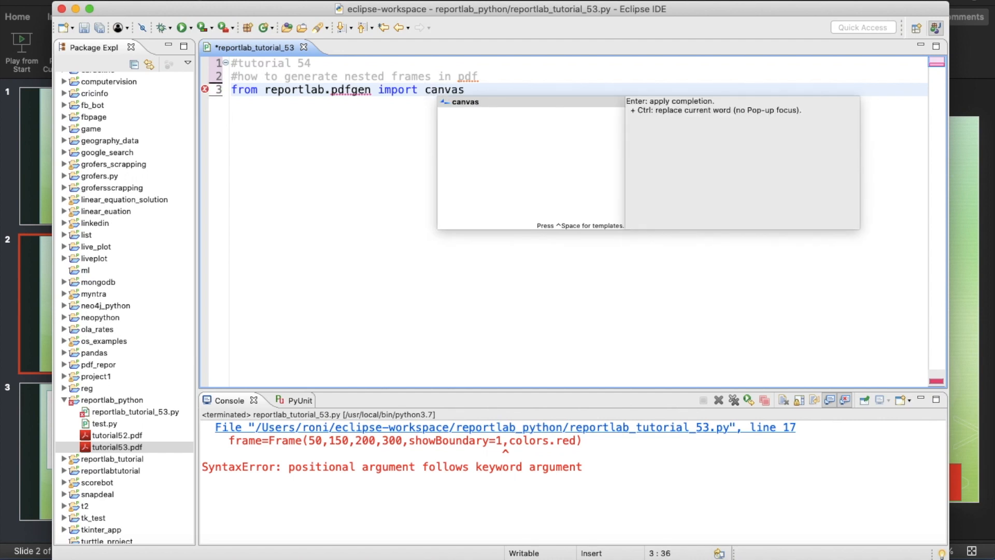
pyautogui.press('Escape')
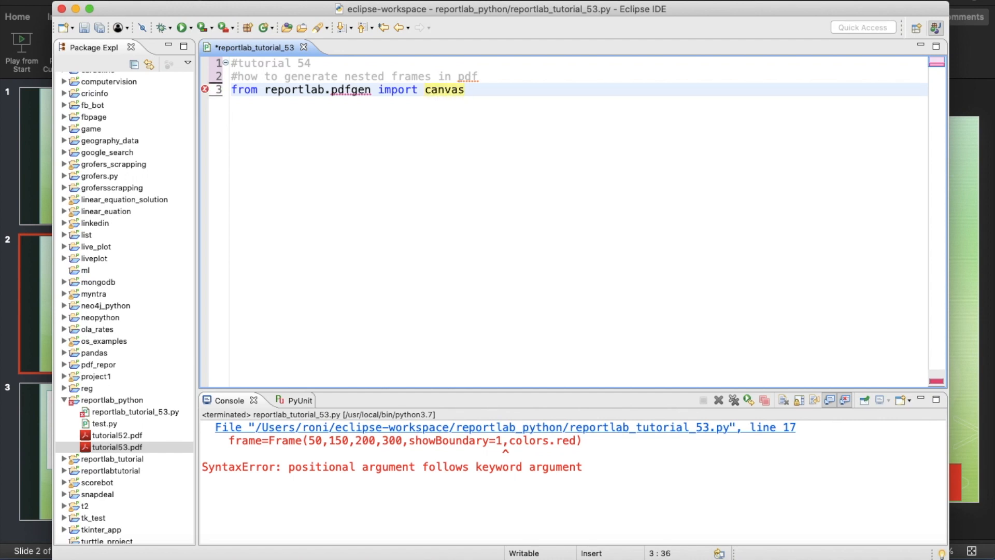
# Step: Import Frame from reportlab.platypus and getSampleStyleSheet from reportlab.lib.styles
pyautogui.write('from')
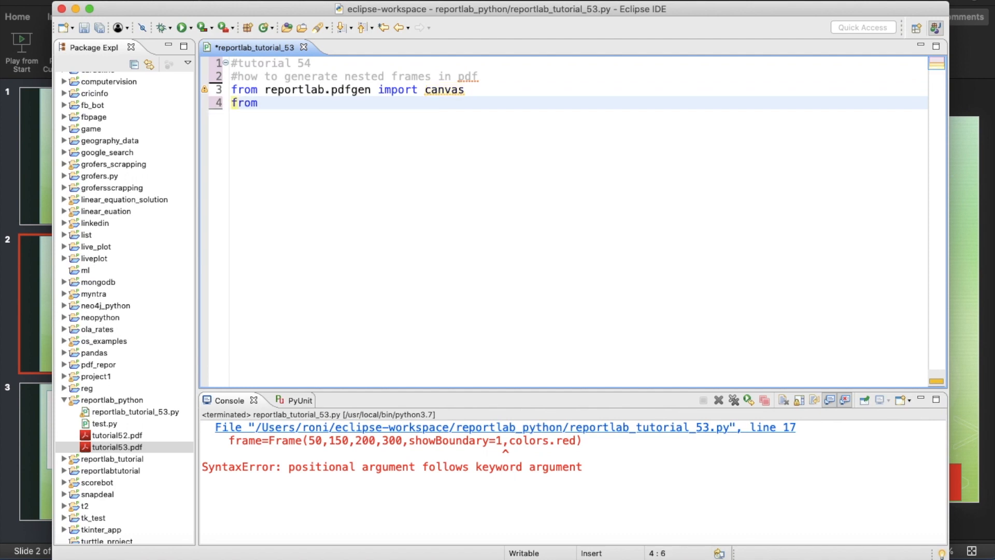
pyautogui.write('reportlab.platypus import')
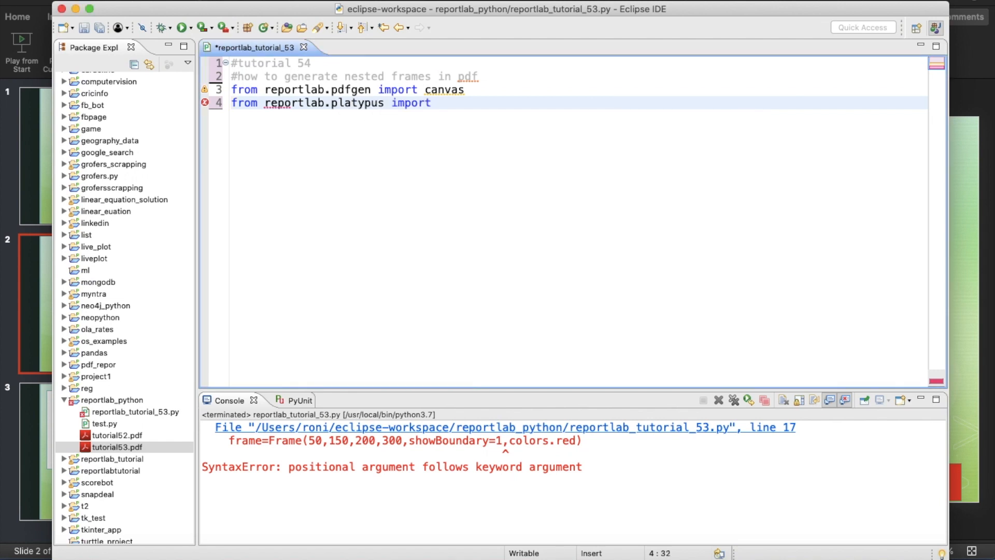
pyautogui.write('F')
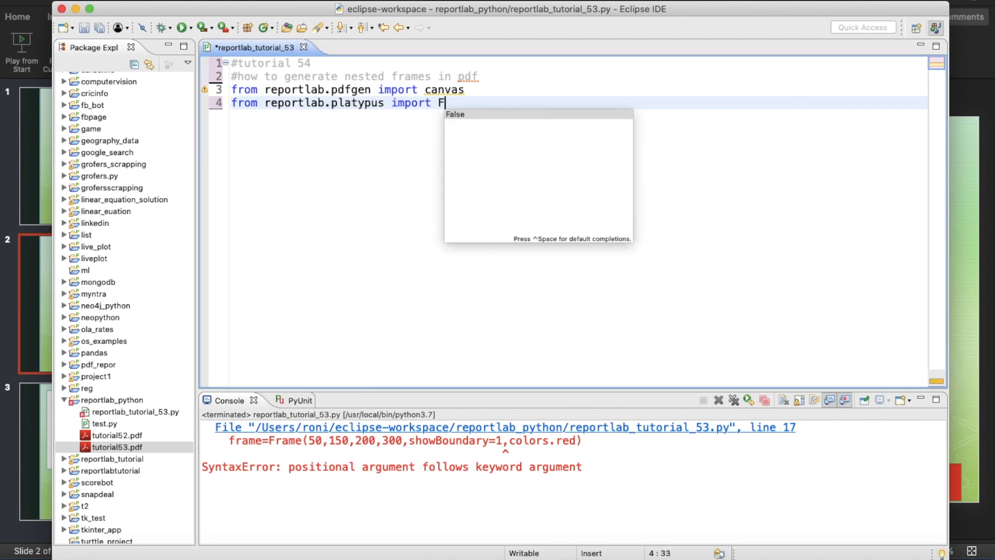
pyautogui.write('rame')
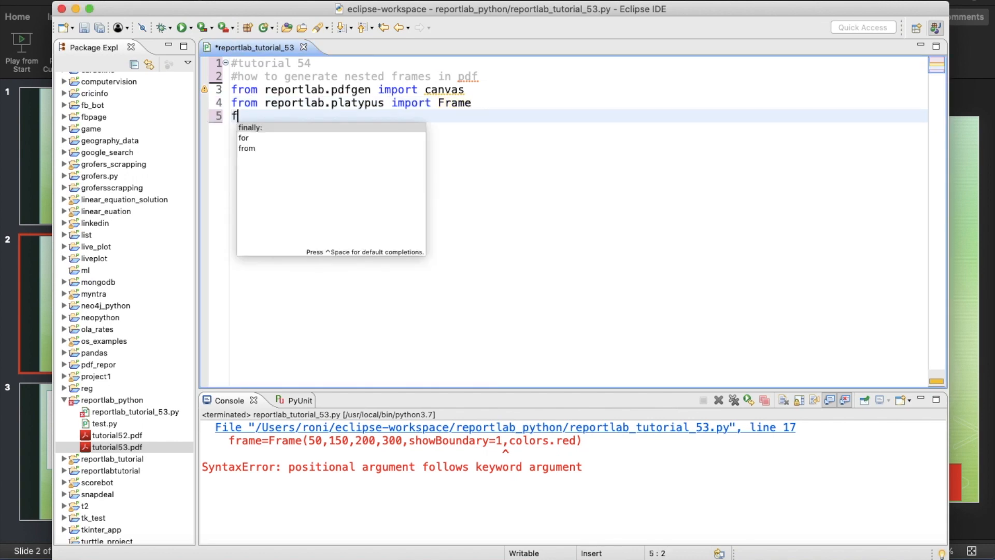
pyautogui.write('rom re')
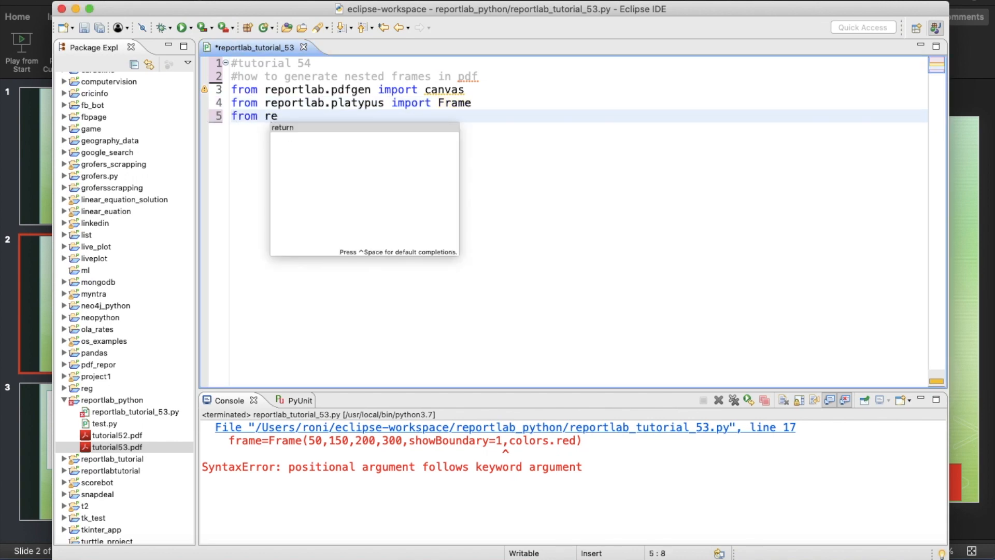
pyautogui.write('portlab')
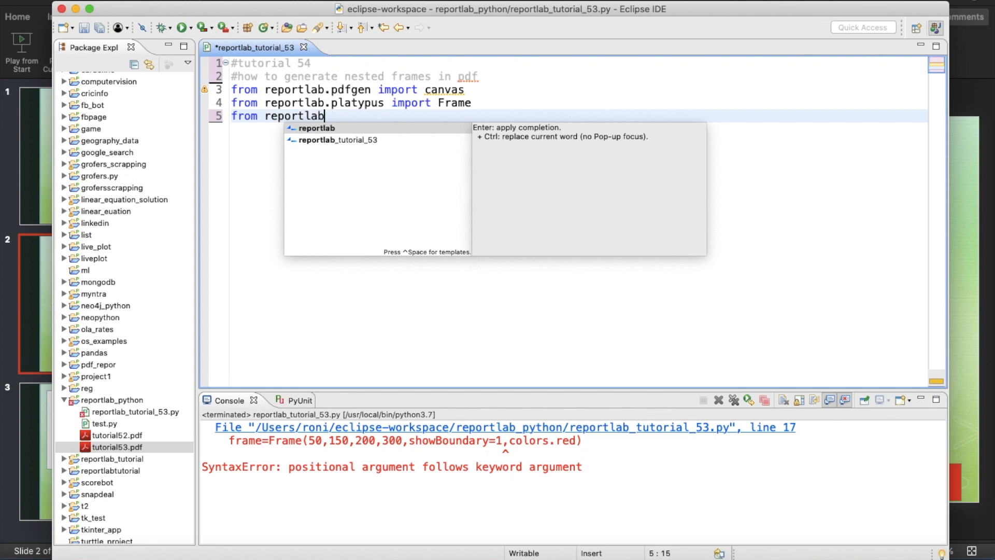
pyautogui.write('.')
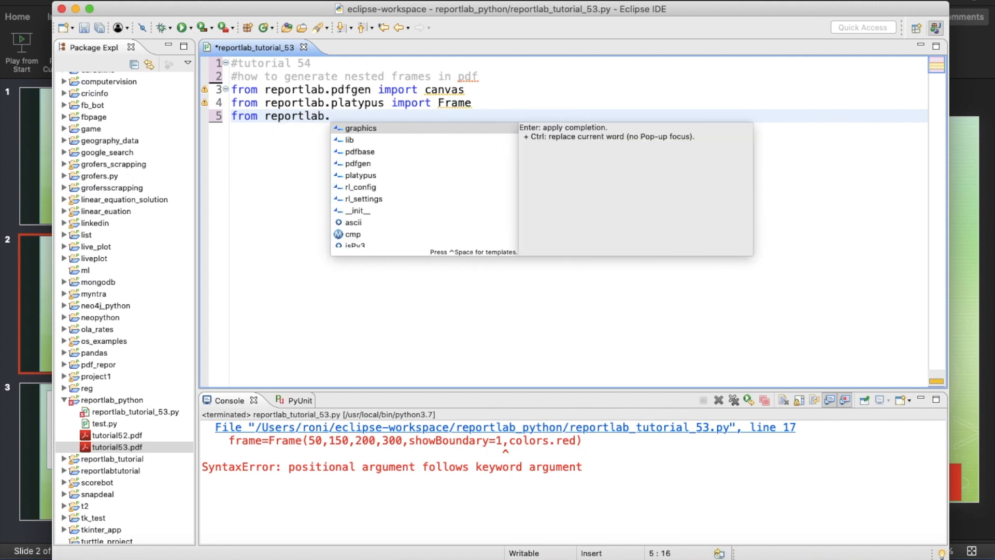
pyautogui.write('lib.s')
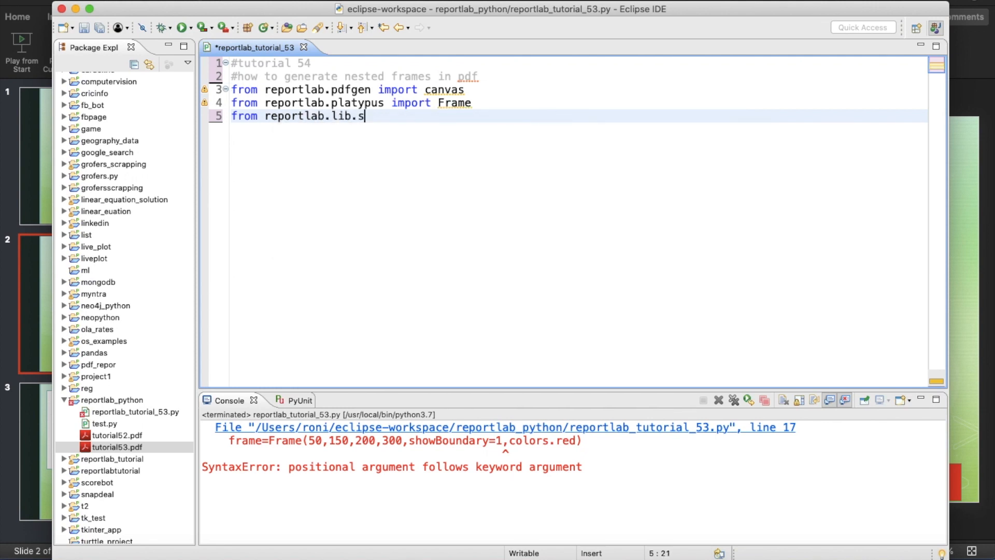
pyautogui.write('tyles import get')
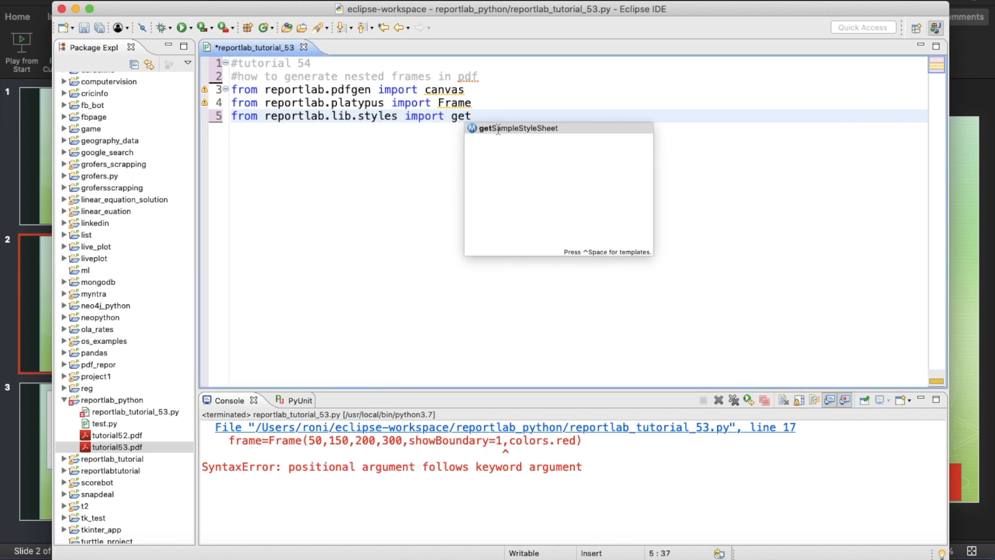
pyautogui.press('Enter')
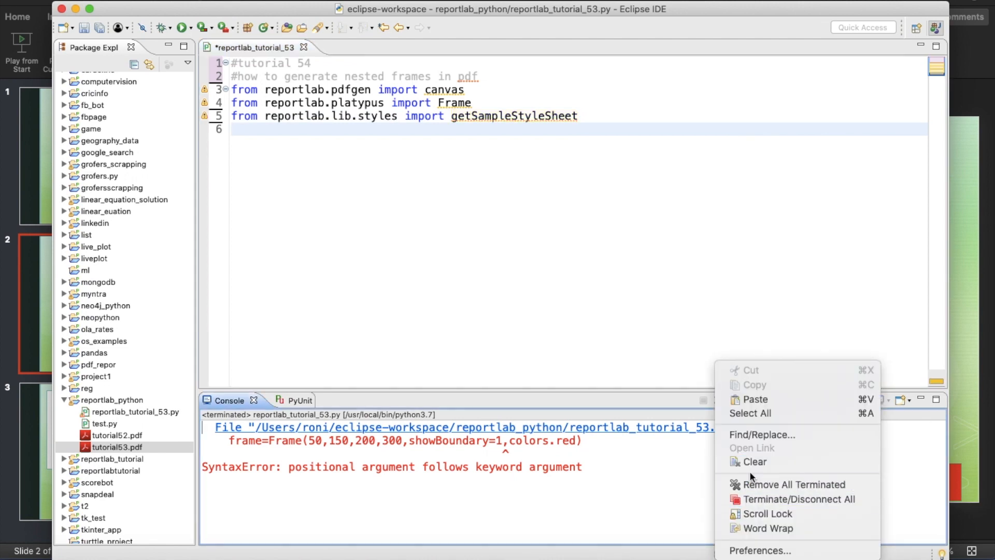
# Step: Clear the console output and create pdf=canvas.Canvas("tutorial54.pdf")
pyautogui.click(755, 462)
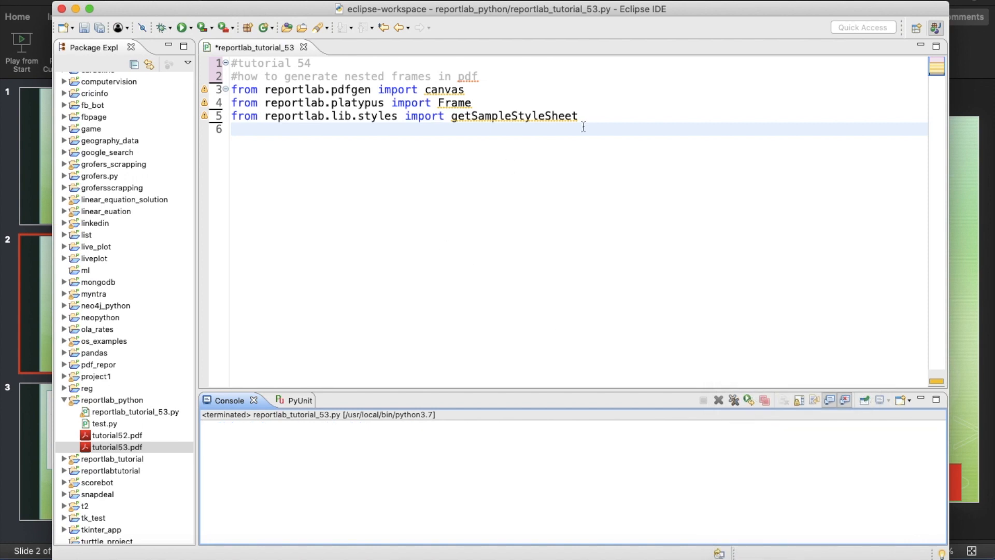
pyautogui.click(586, 115)
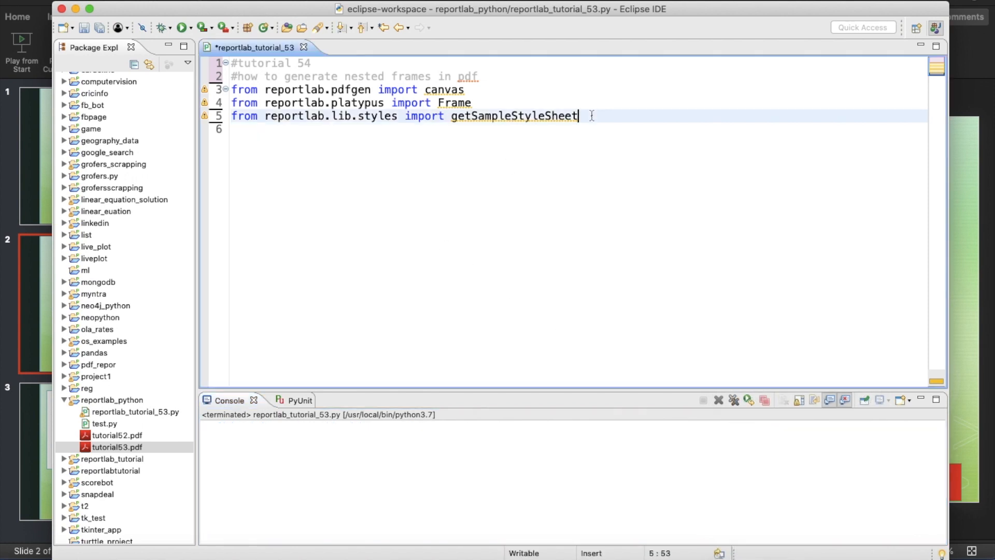
pyautogui.write('pdf')
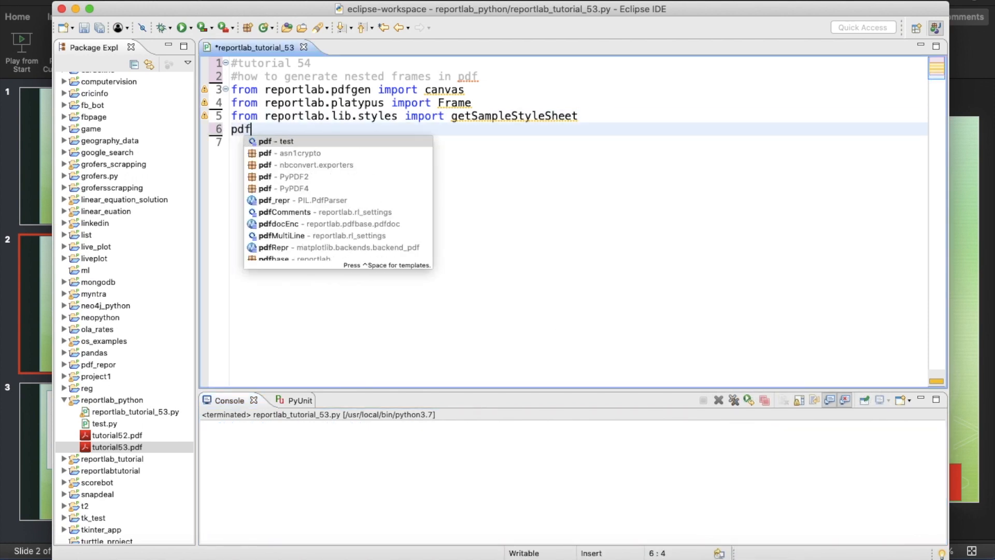
pyautogui.write('=canvas.')
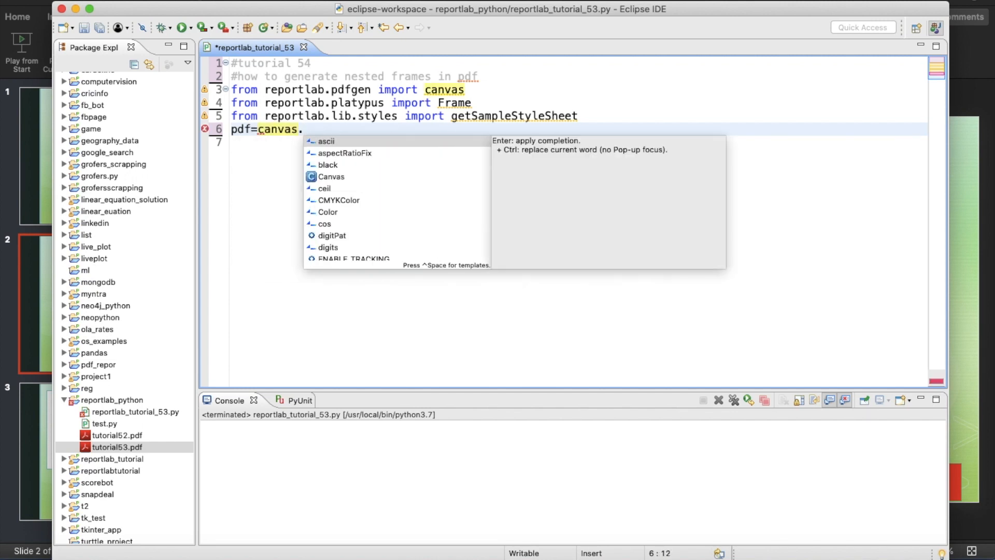
pyautogui.write('Canvas(')
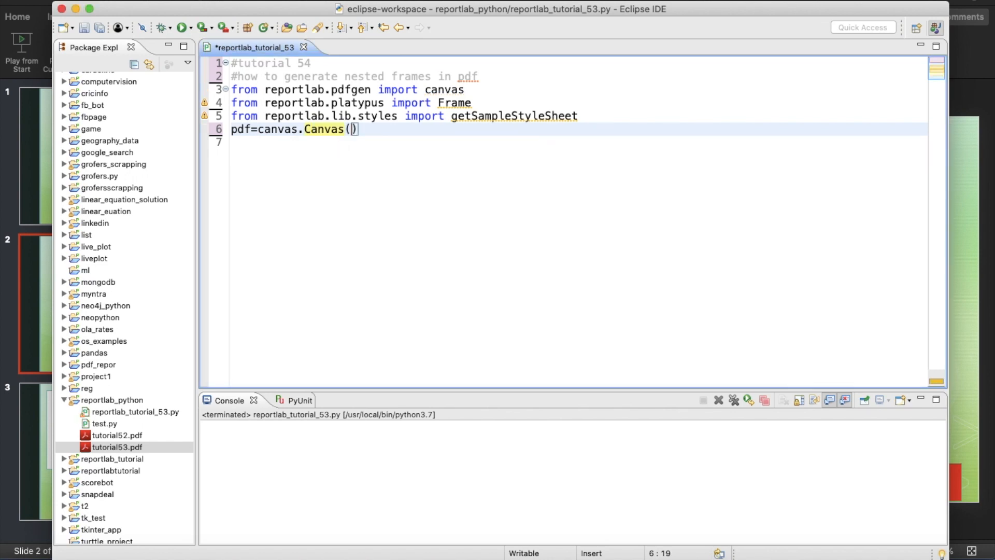
pyautogui.write('"tu"')
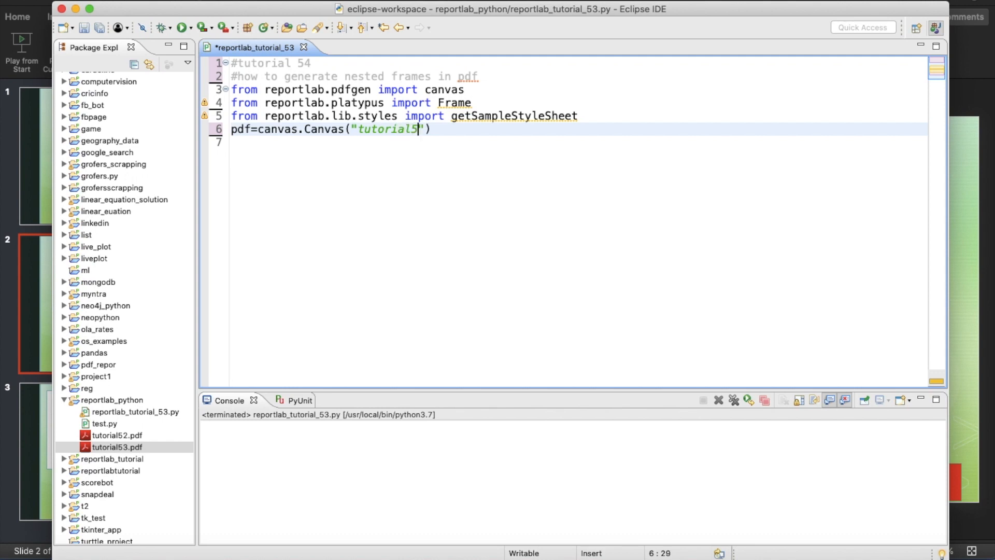
pyautogui.write('4.pdf')
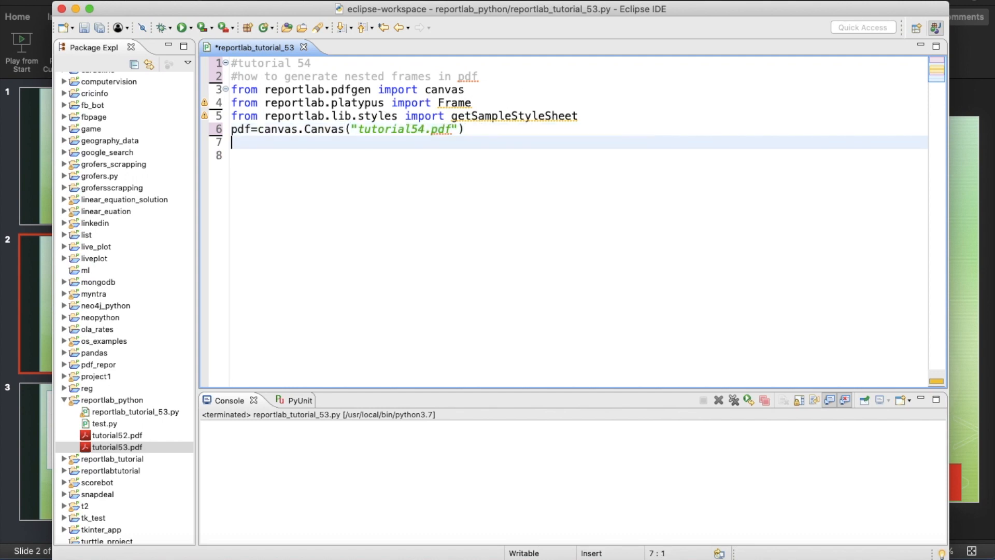
# Step: Add an empty flow_obj=[] list and start the text1= assignment
pyautogui.write('flow')
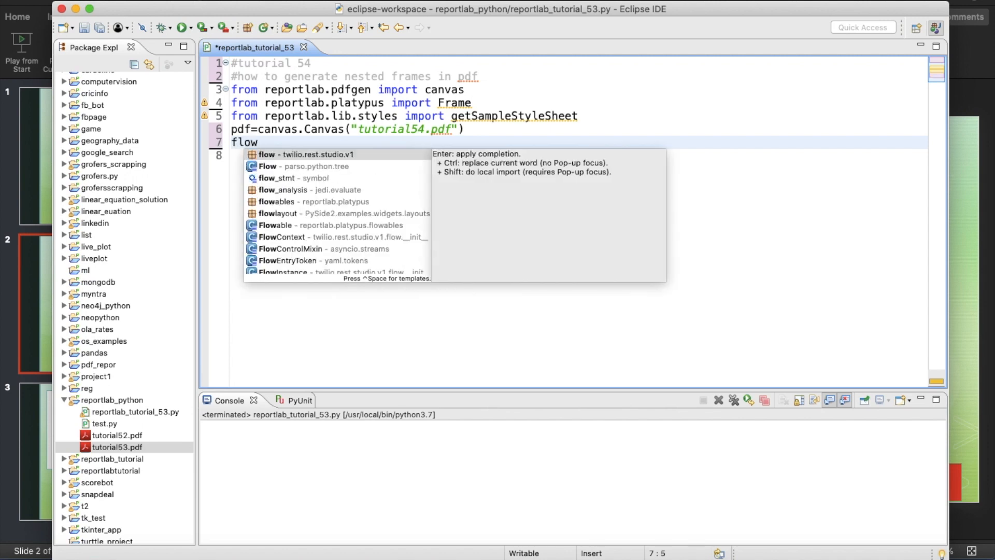
pyautogui.write('_obj=[]')
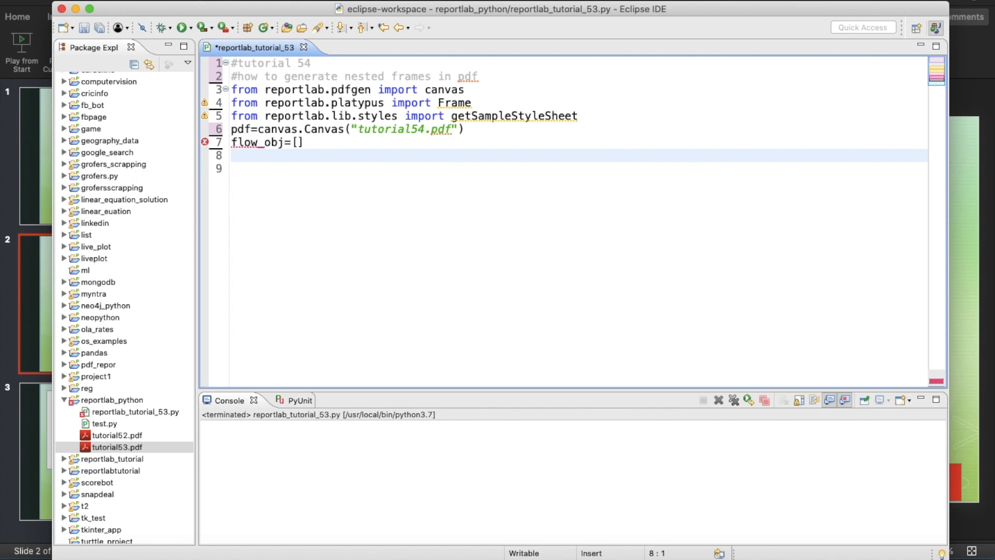
pyautogui.write('text')
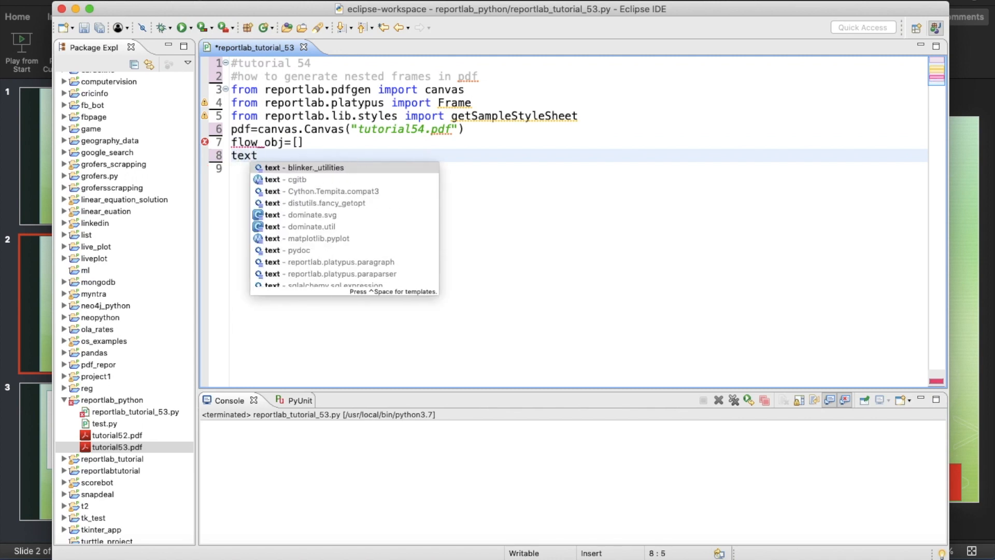
pyautogui.write('1')
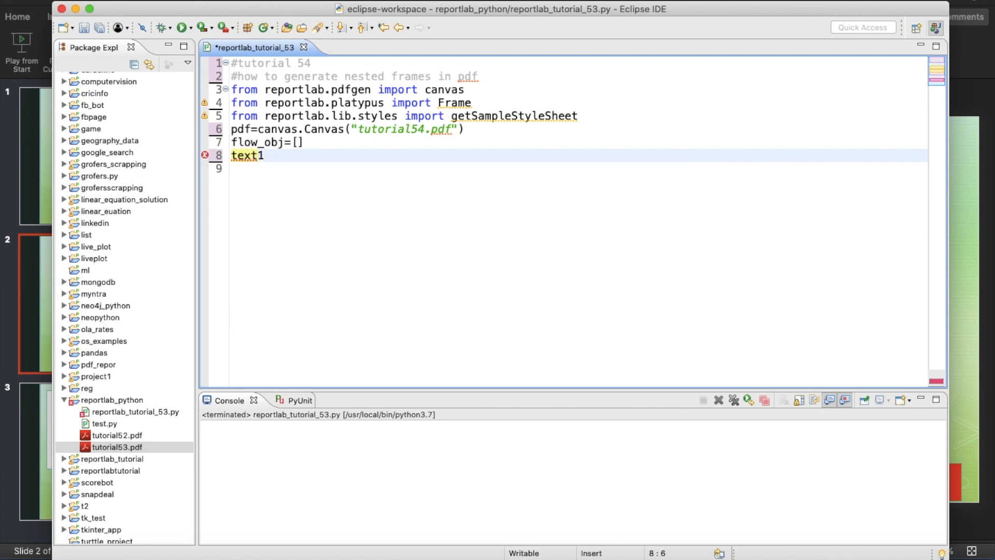
pyautogui.write('=')
pyautogui.click(579, 102)
pyautogui.write(',')
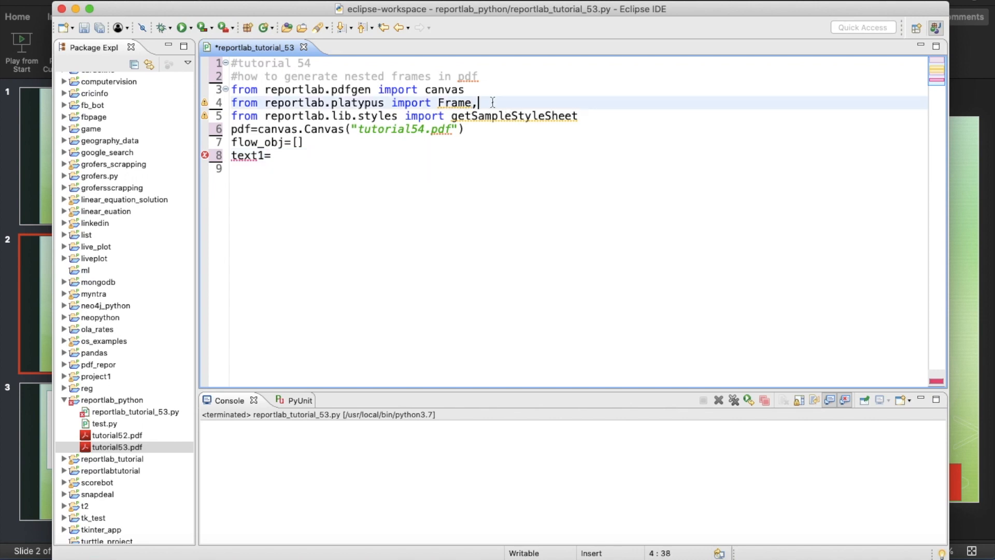
pyautogui.write('P')
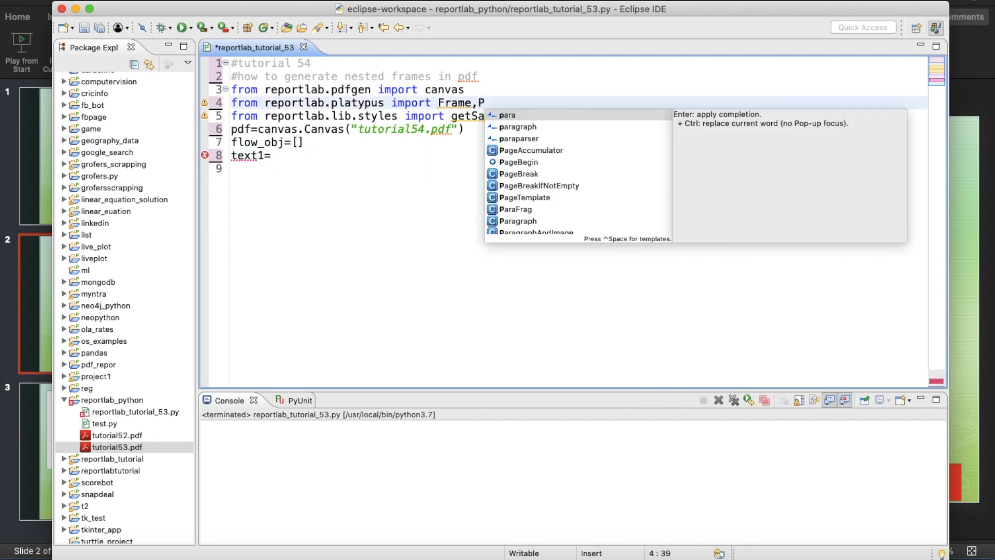
pyautogui.moveTo(523, 221)
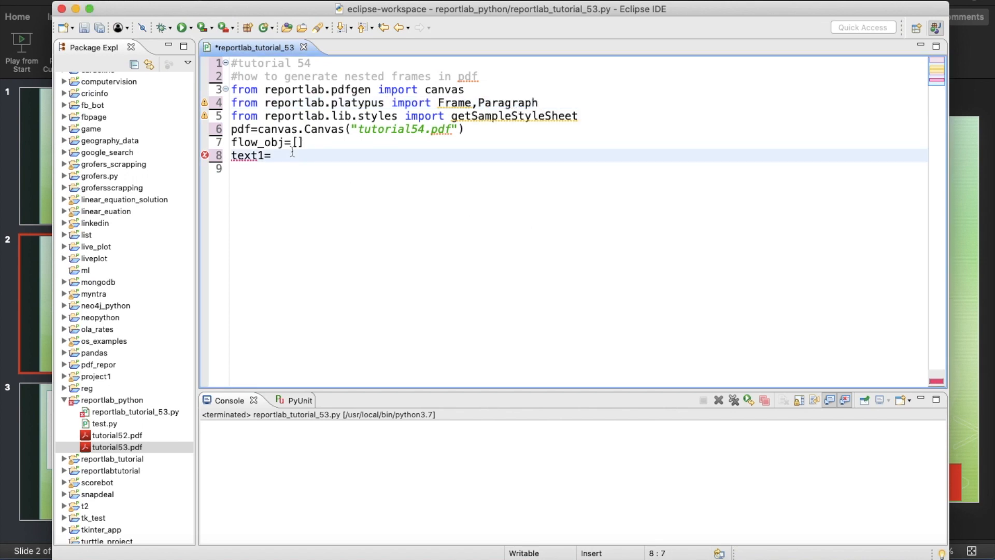
# Step: Make text1 a Paragraph with text "innerframe" and a style argument
pyautogui.write('Paragraph(')
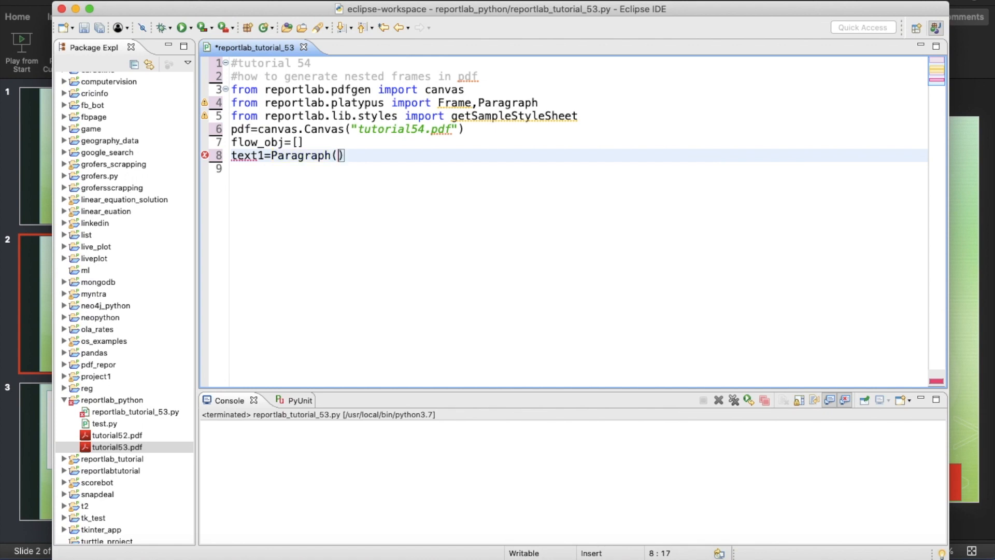
pyautogui.write('"inn"')
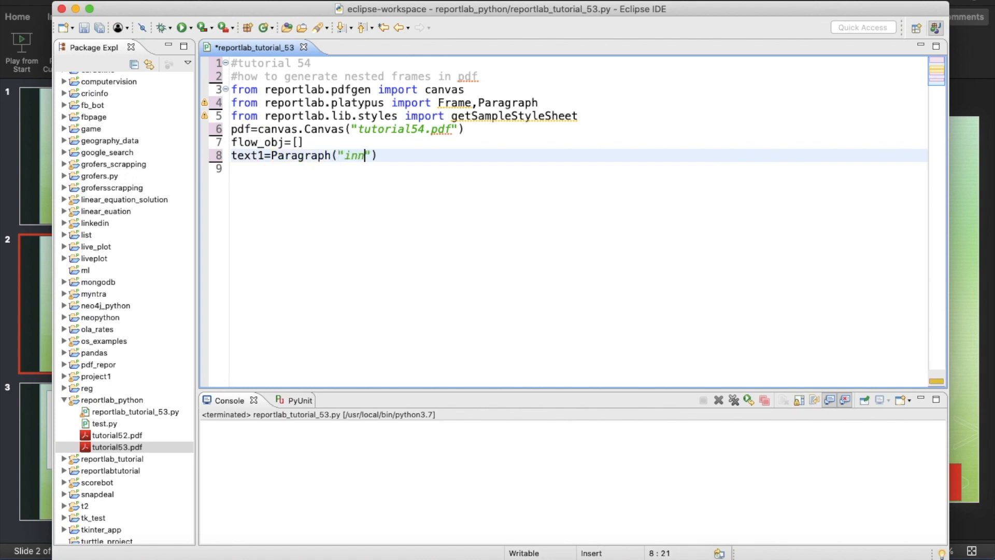
pyautogui.write('erframe')
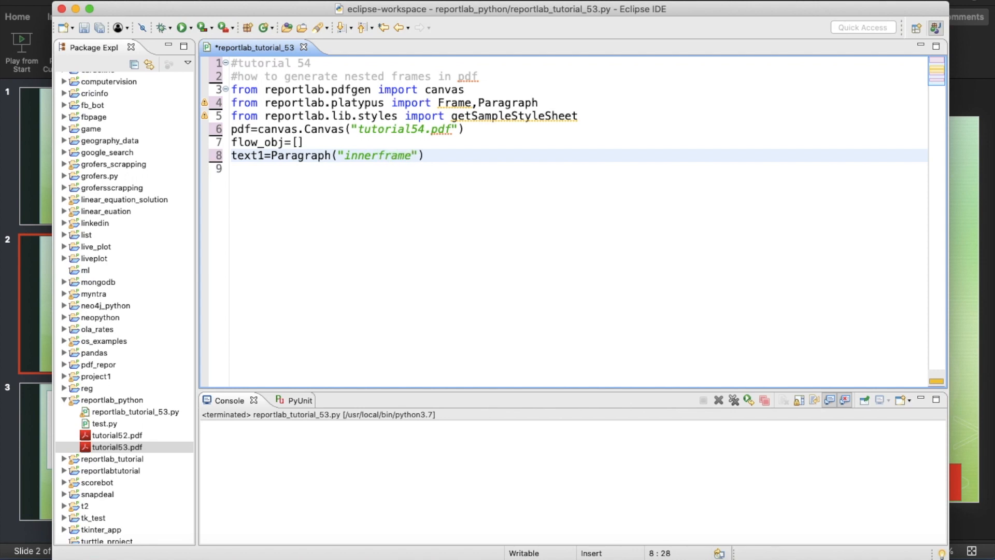
pyautogui.write(',s')
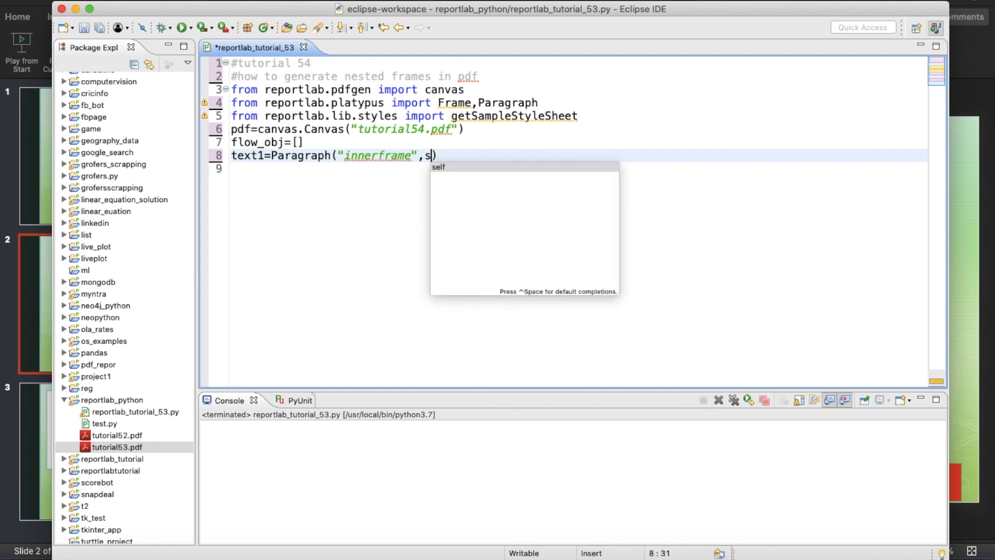
pyautogui.write('tyle=')
pyautogui.write('s')
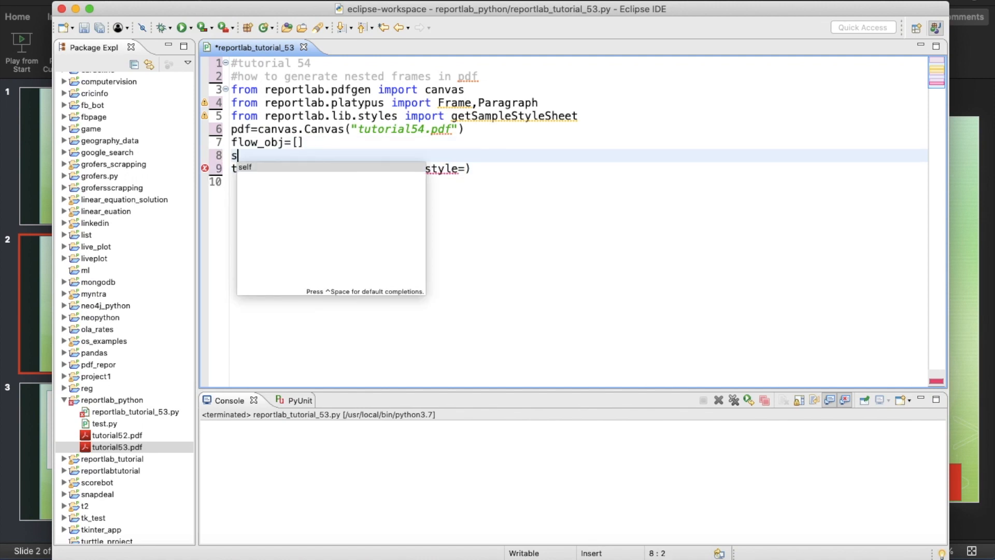
# Step: Define styles=getSampleStyleSheet() and set the paragraph style to styles["Normal"]
pyautogui.write('tyles=')
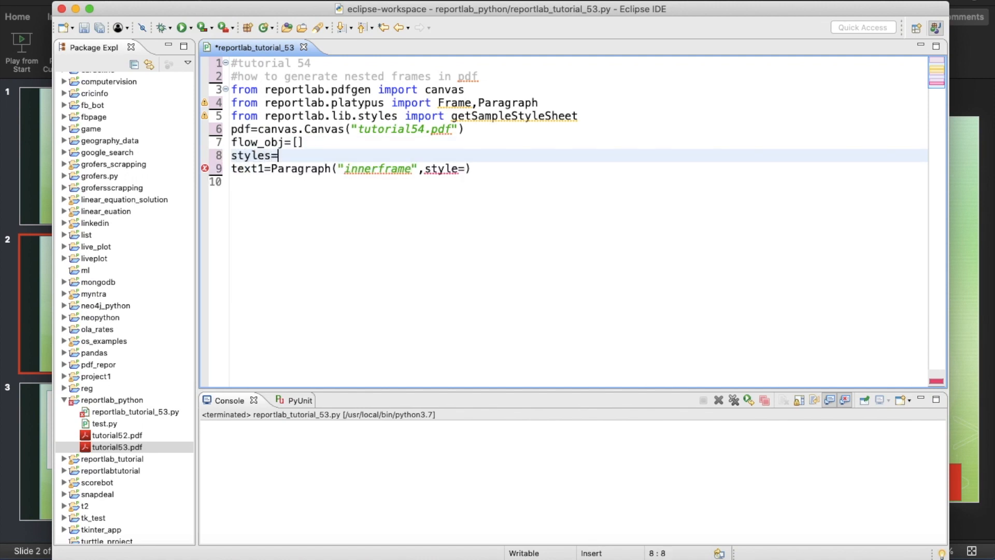
pyautogui.write('get')
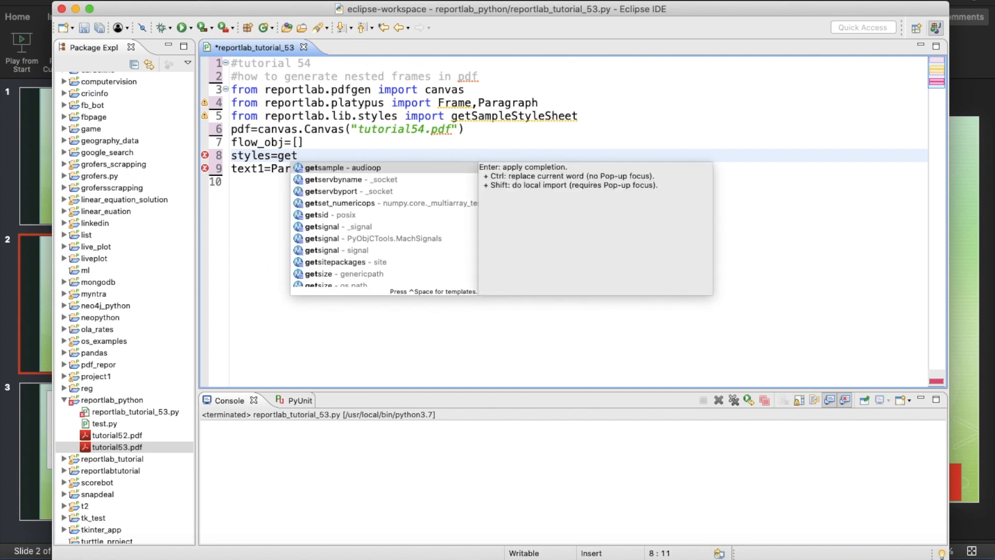
pyautogui.write('S')
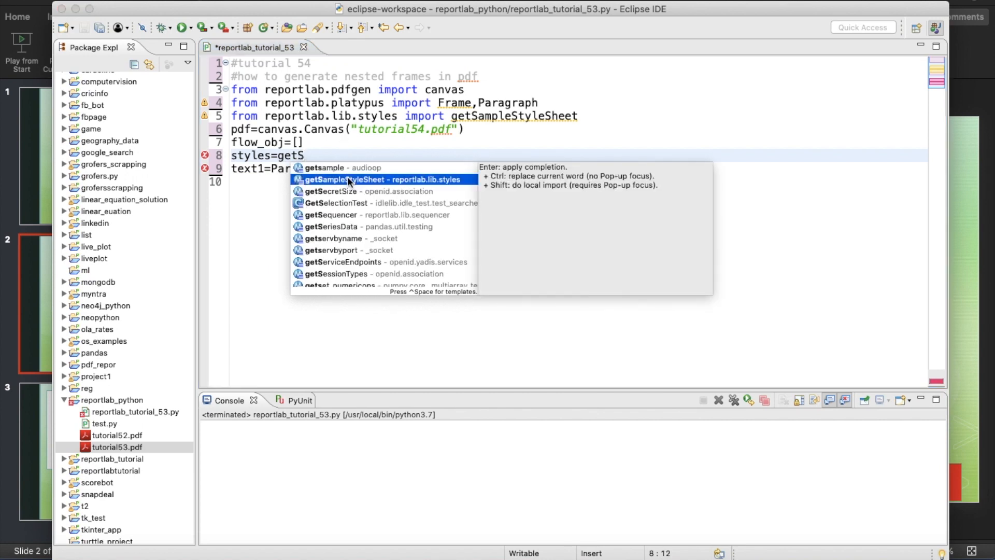
pyautogui.press('Return')
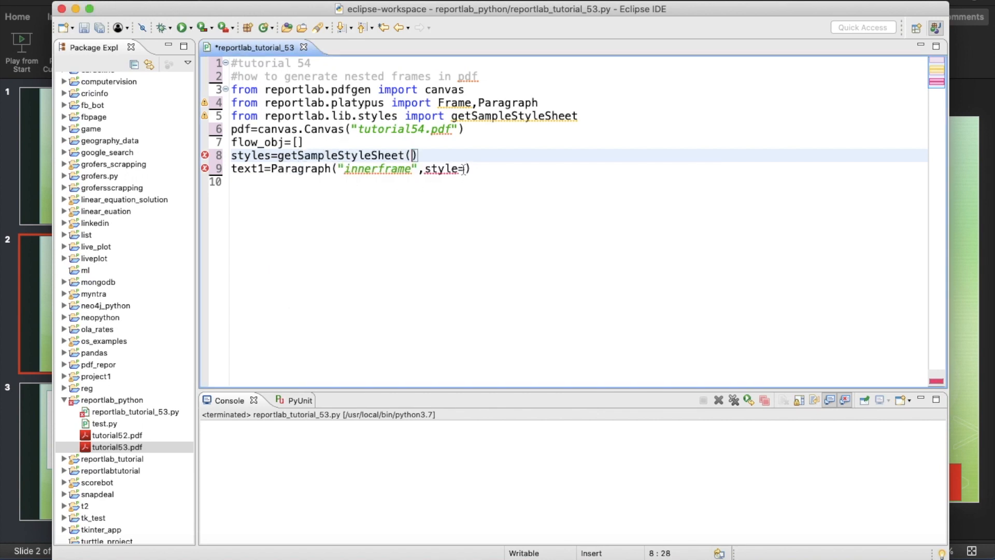
pyautogui.write('styles[')
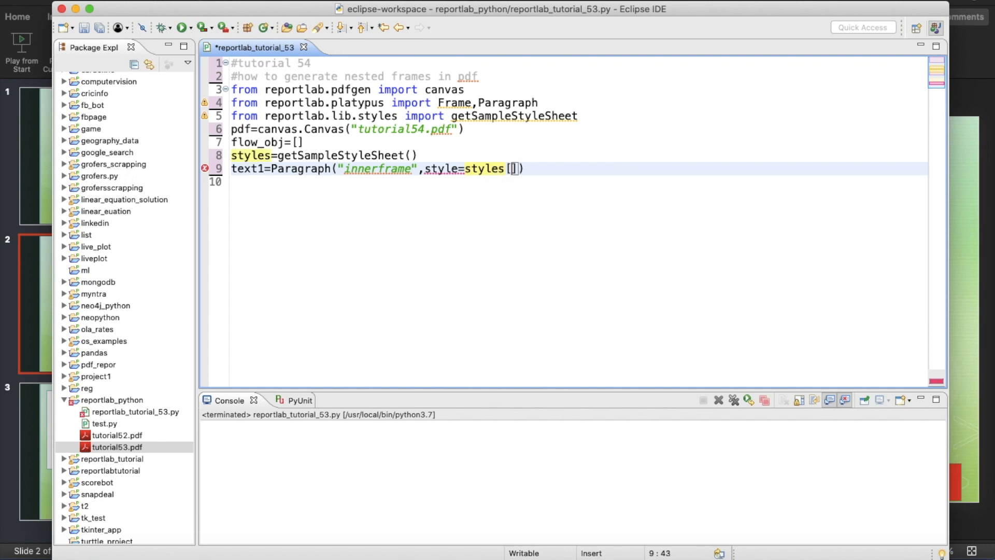
pyautogui.write('"')
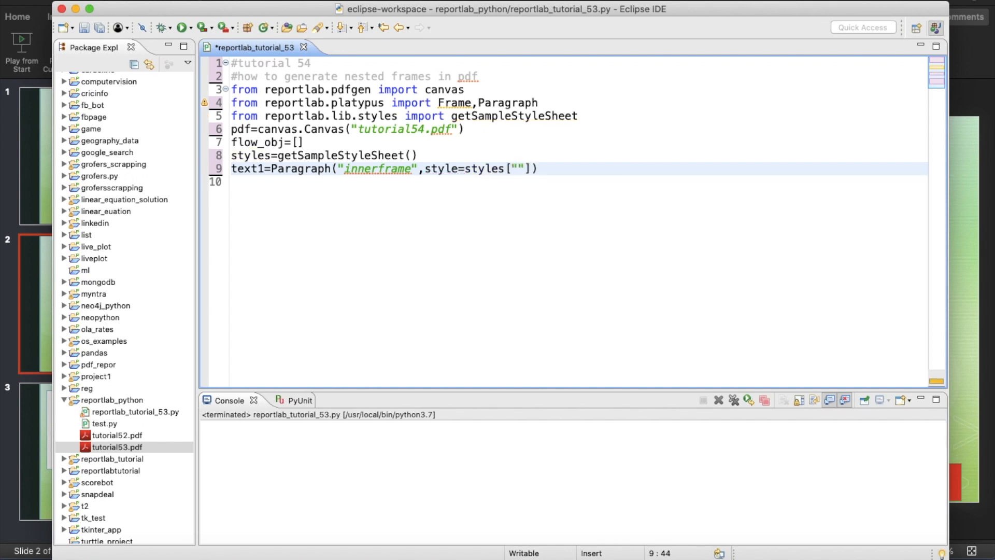
pyautogui.write('No')
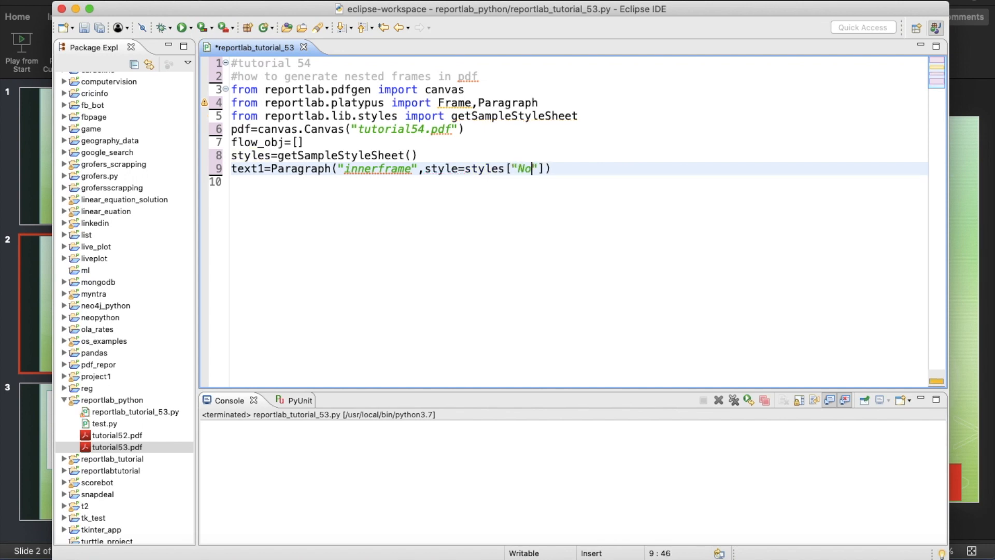
pyautogui.write('rmal')
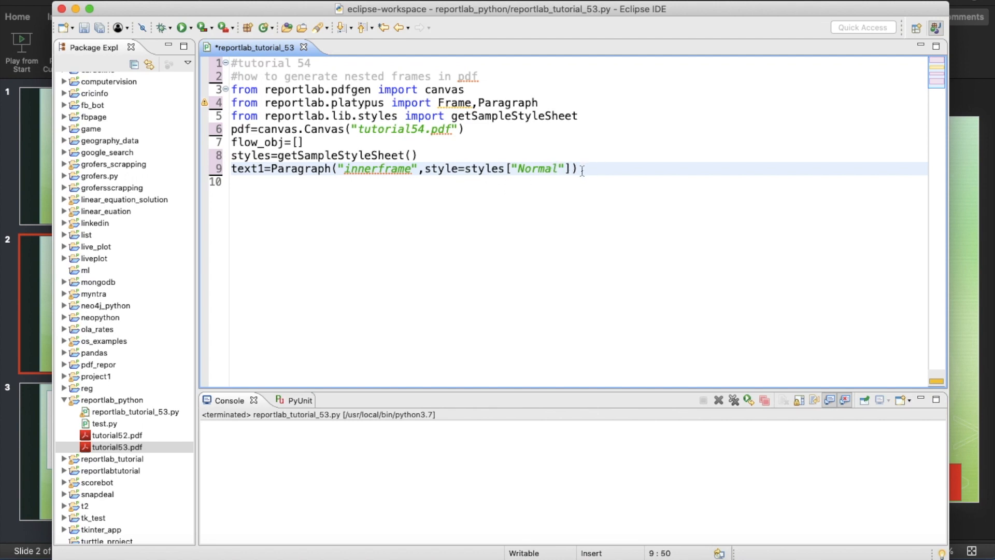
# Step: Change the paragraph text to "inner-frame" and start a new line below text1
pyautogui.click(379, 168)
pyautogui.write('-')
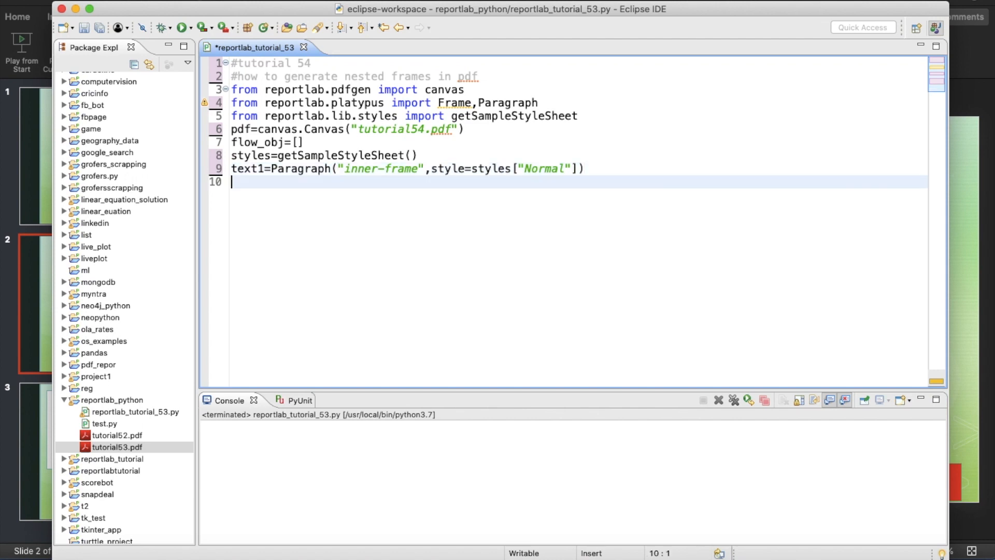
# Step: Append text1 to the flow_obj list
pyautogui.write('flow')
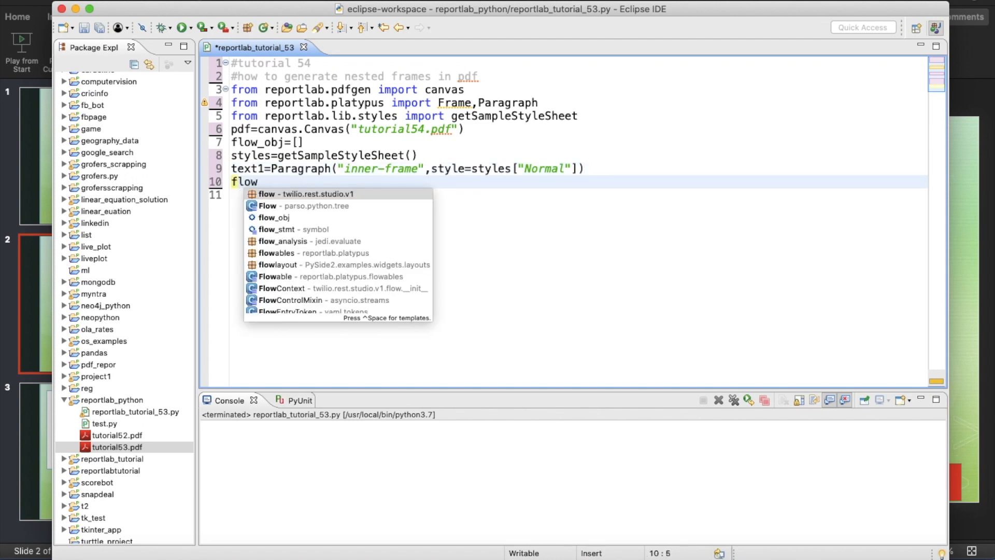
pyautogui.write('_ob')
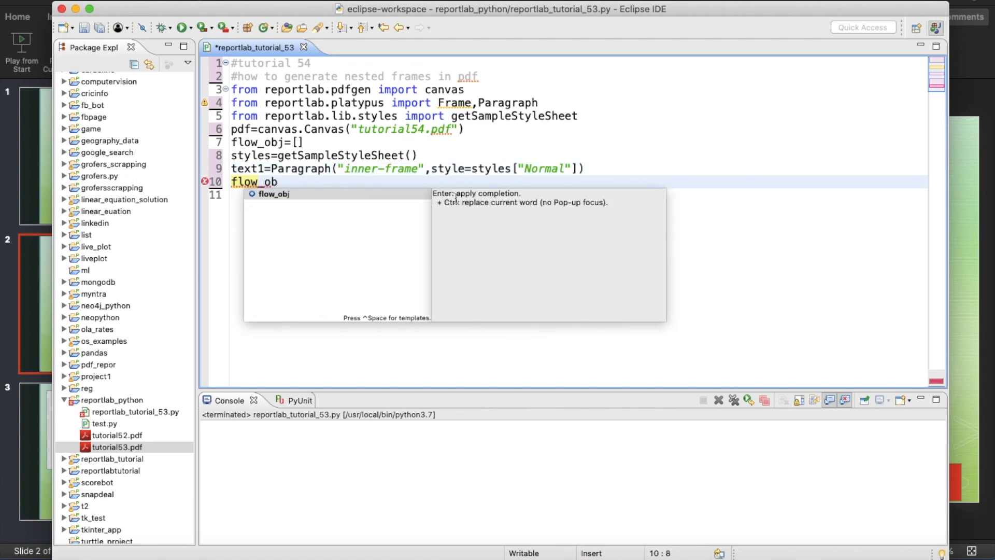
pyautogui.write('j.')
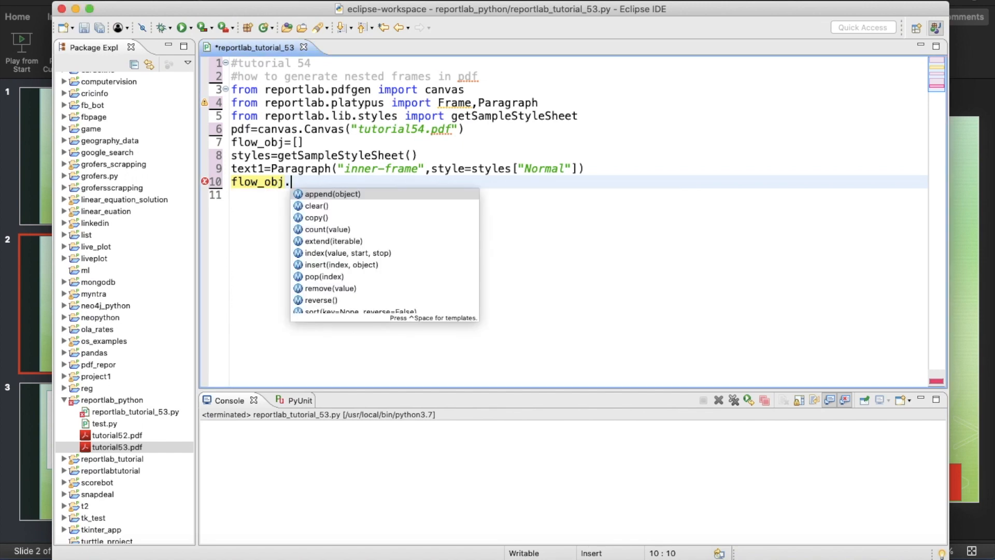
pyautogui.write('append(t')
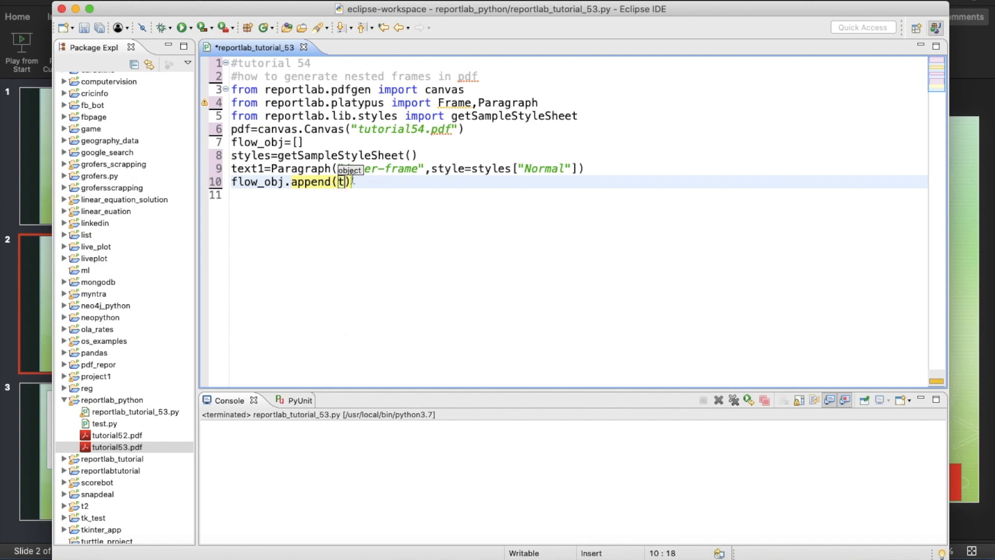
pyautogui.write('ext1')
pyautogui.click(578, 194)
pyautogui.write('f')
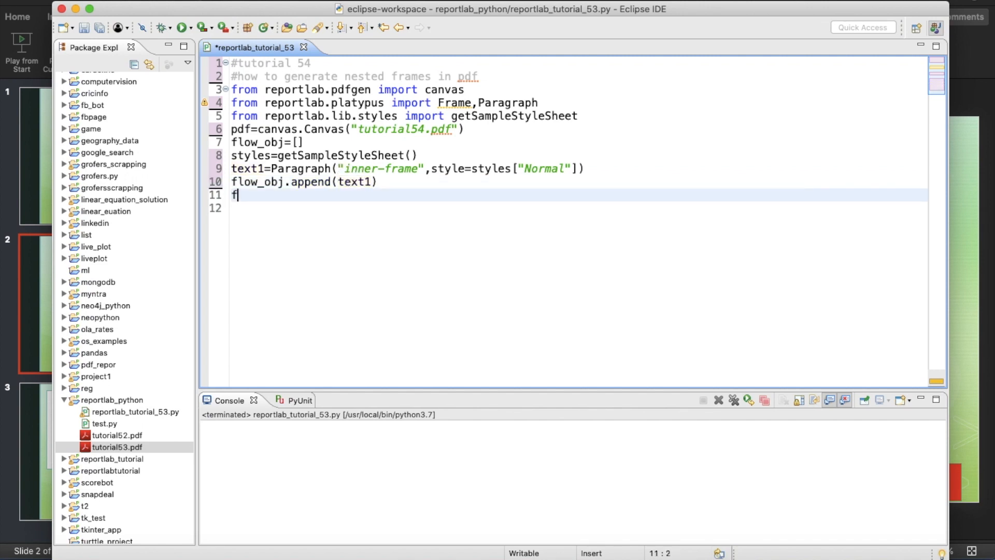
# Step: Create frame=Frame(50,150,300,400,showBoundary=1)
pyautogui.write('rame=')
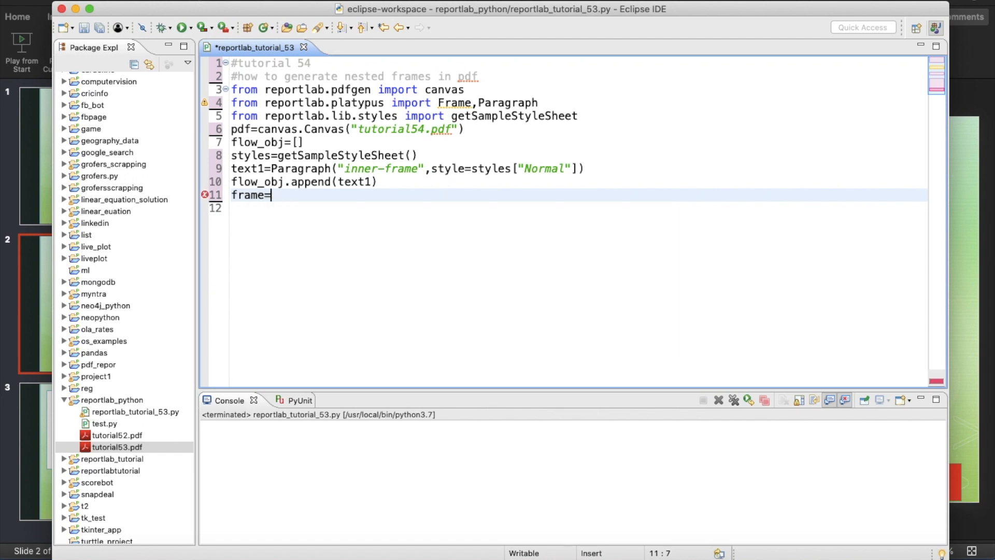
pyautogui.write('Frame(')
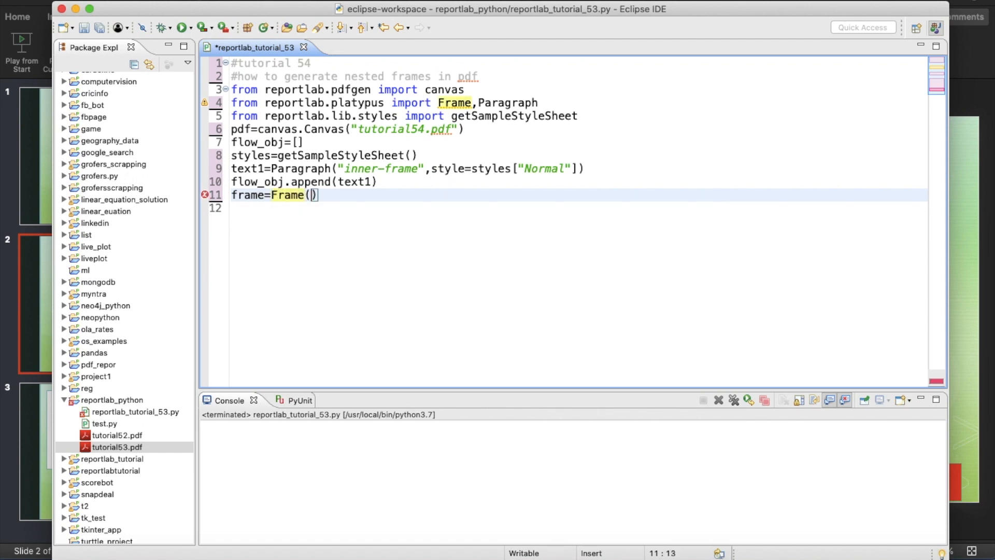
pyautogui.write('50,')
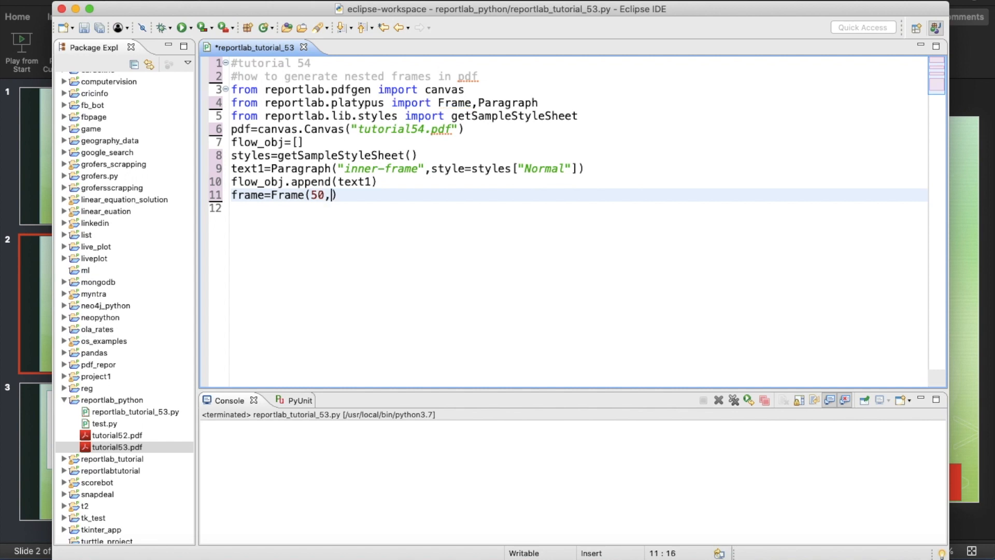
pyautogui.write('150,')
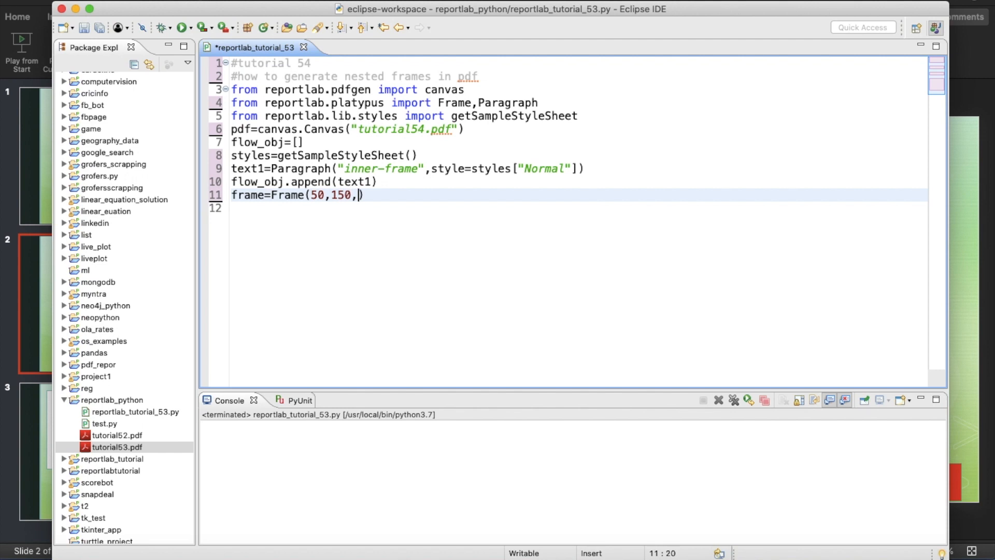
pyautogui.write('300,')
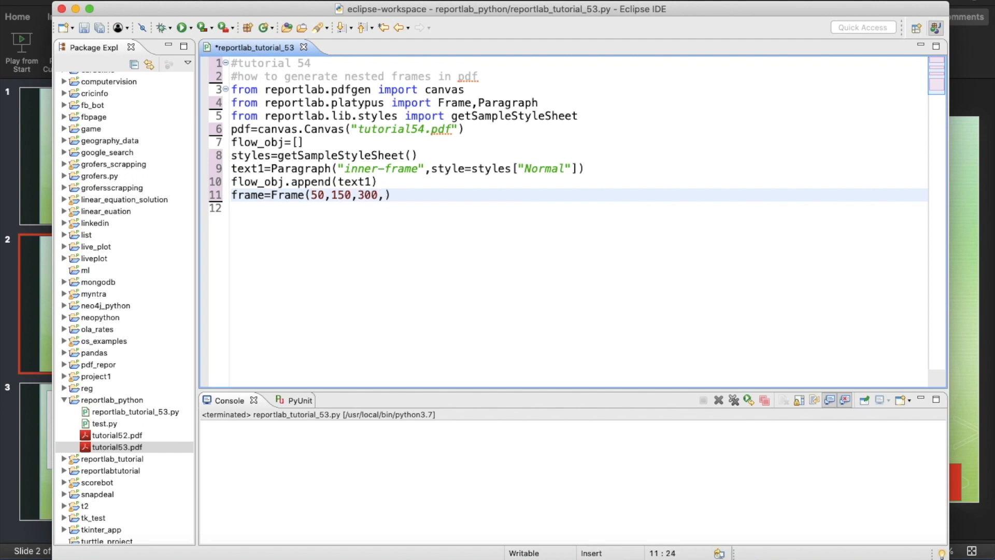
pyautogui.write('400,')
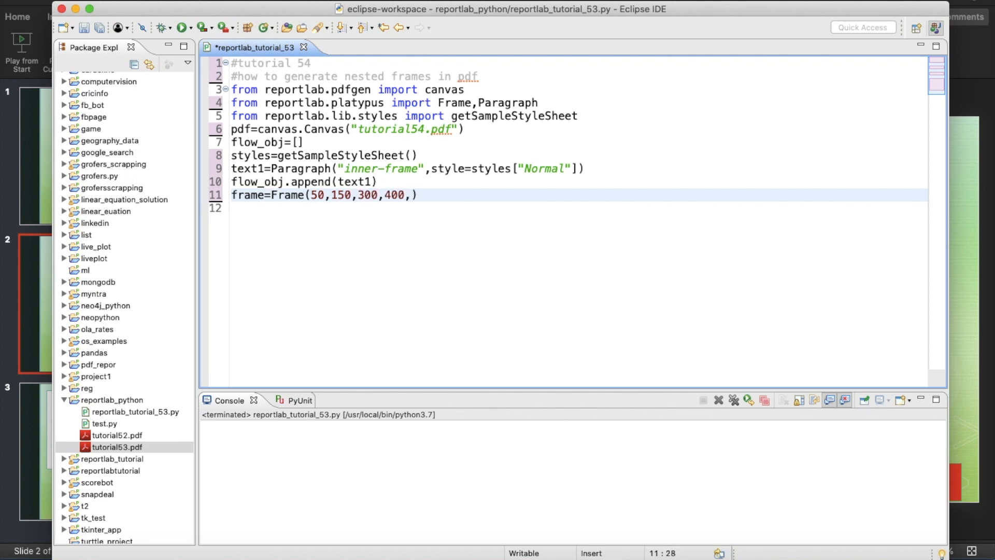
pyautogui.write('show')
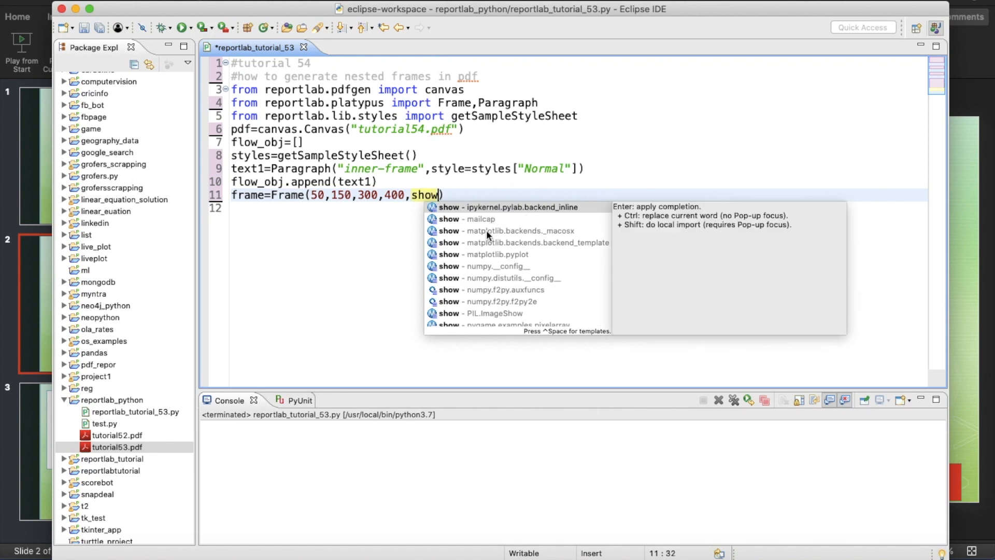
pyautogui.write('bo')
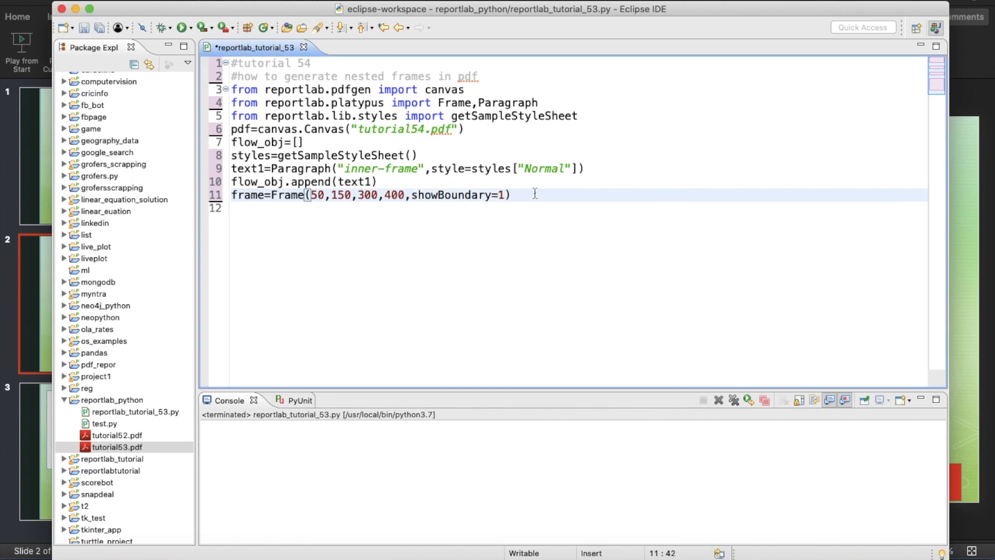
# Step: Add frame.addFromList(flow_obj, pdf) and pdf.save() to finish the script
pyautogui.write('fram')
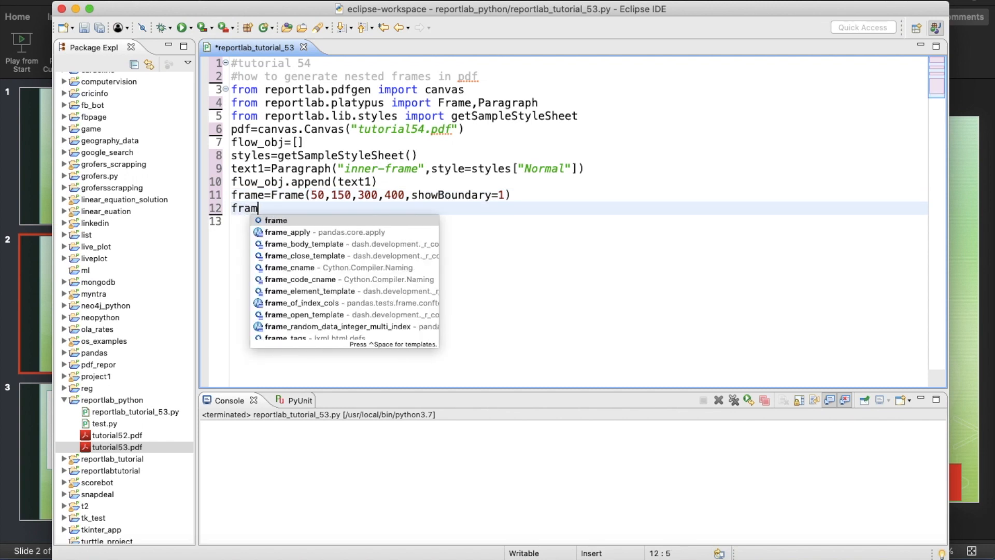
pyautogui.write('e.addFromList(drawlist, canv')
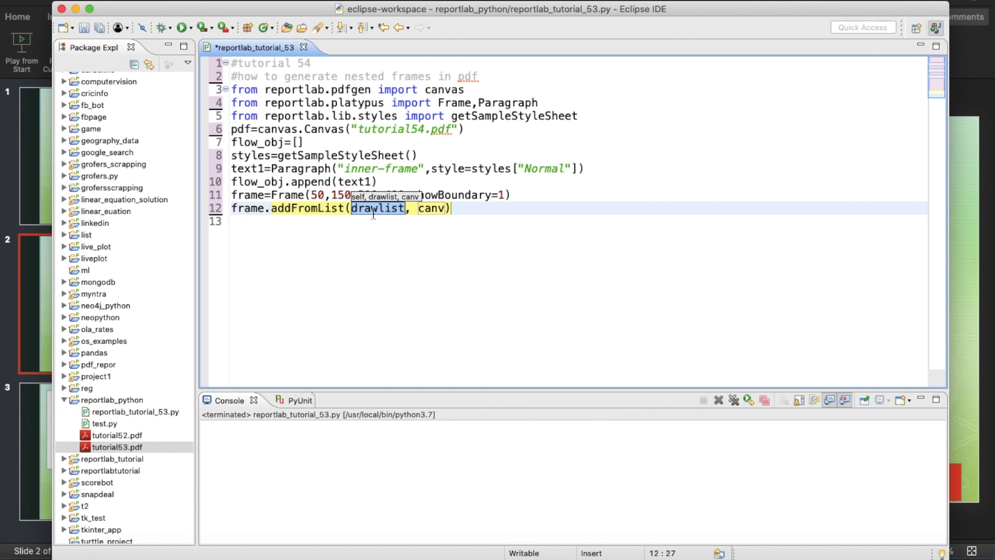
pyautogui.write('flow_obj')
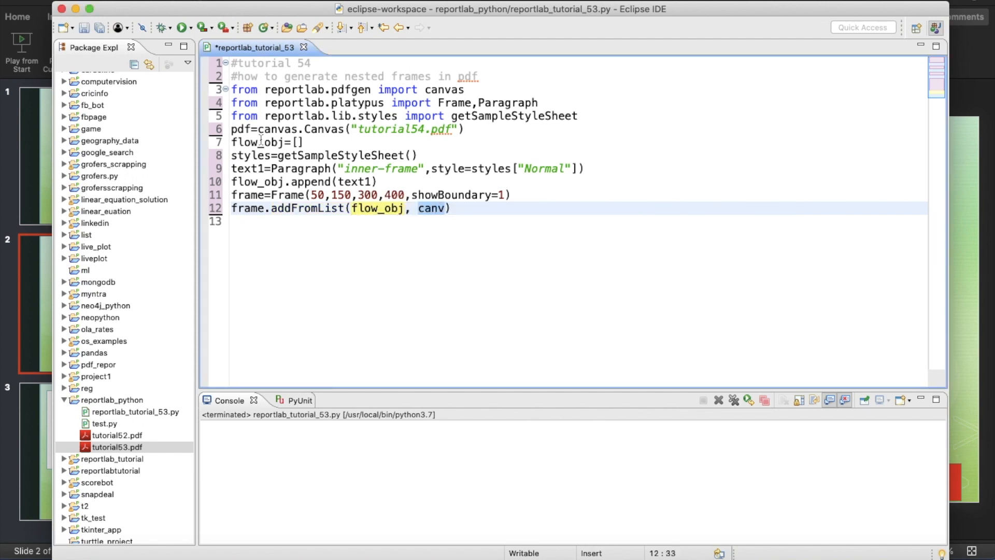
pyautogui.write('pdf')
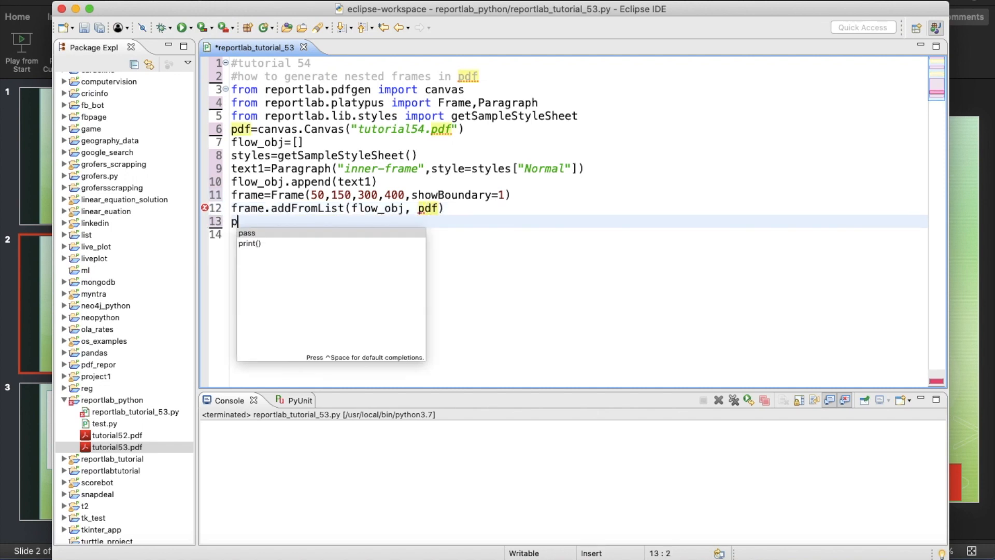
pyautogui.write('df.sa')
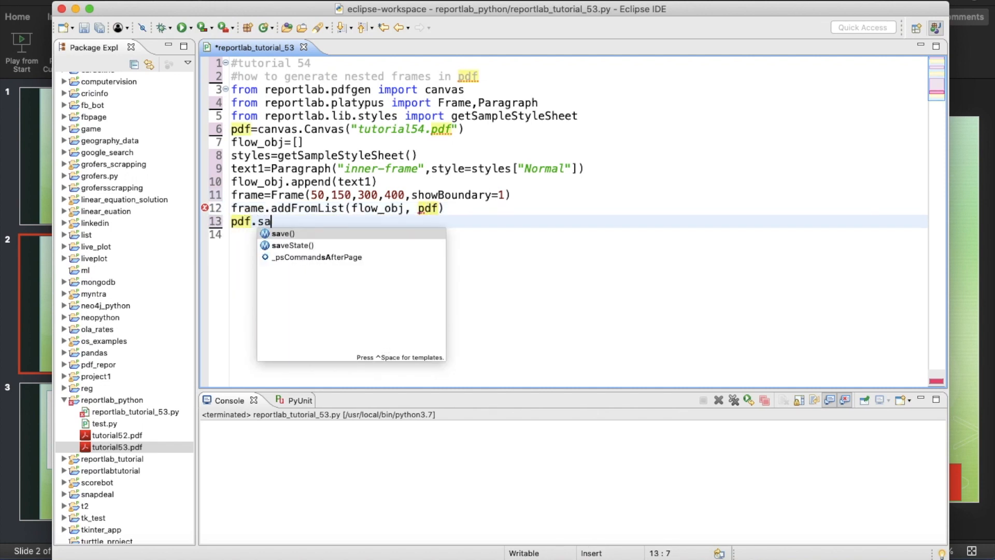
pyautogui.click(282, 233)
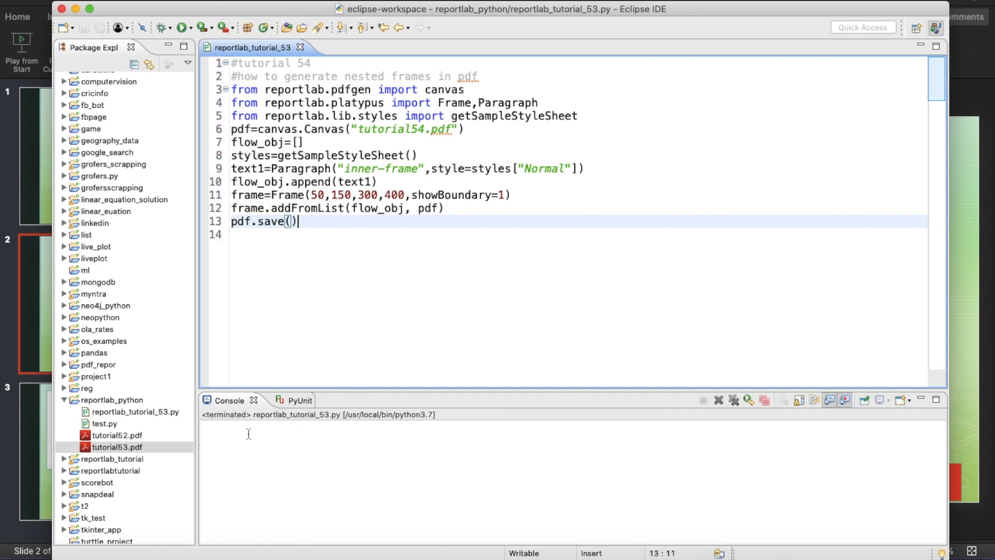
# Step: Run the script, view the bordered inner-frame box in tutorial54.pdf, then close that tab
pyautogui.rightClick(103, 400)
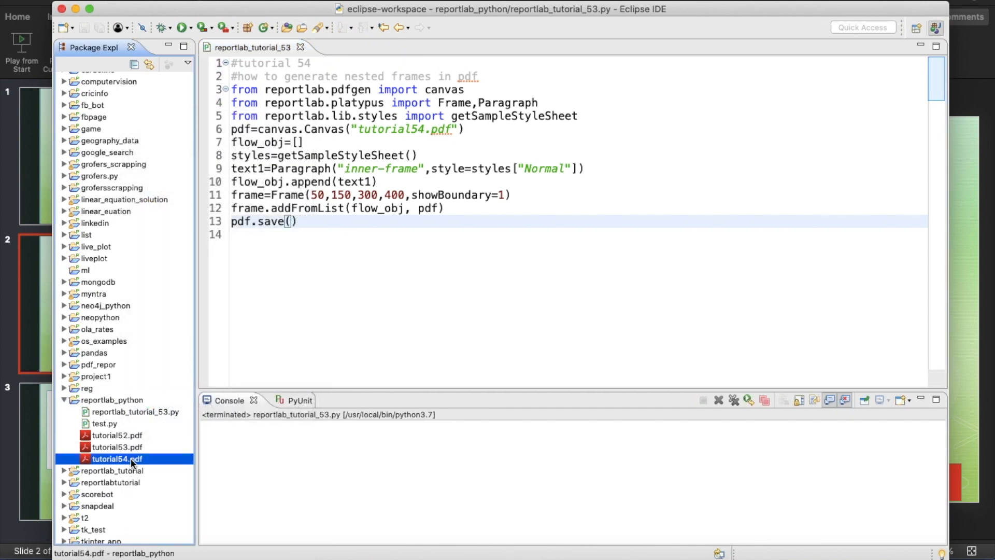
pyautogui.doubleClick(117, 458)
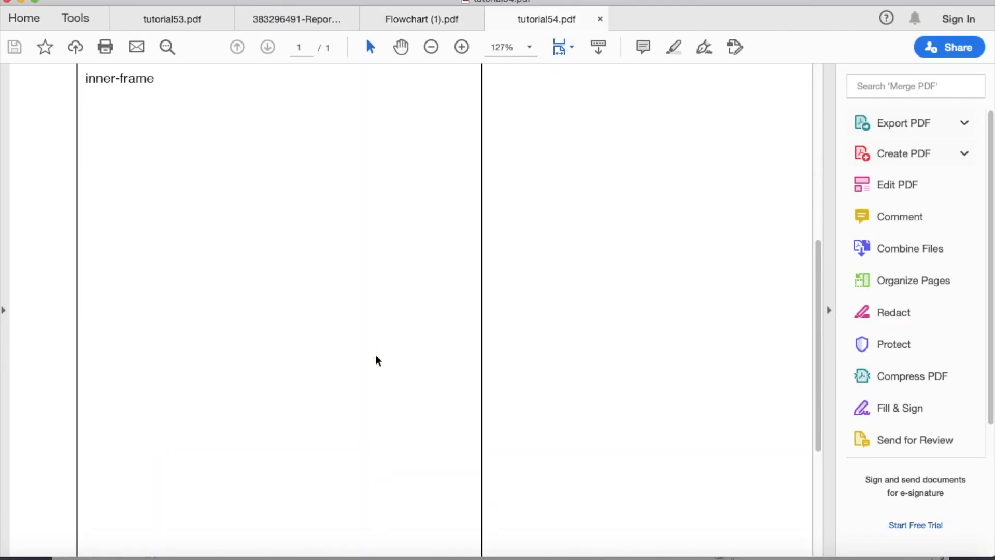
pyautogui.scroll(-3)
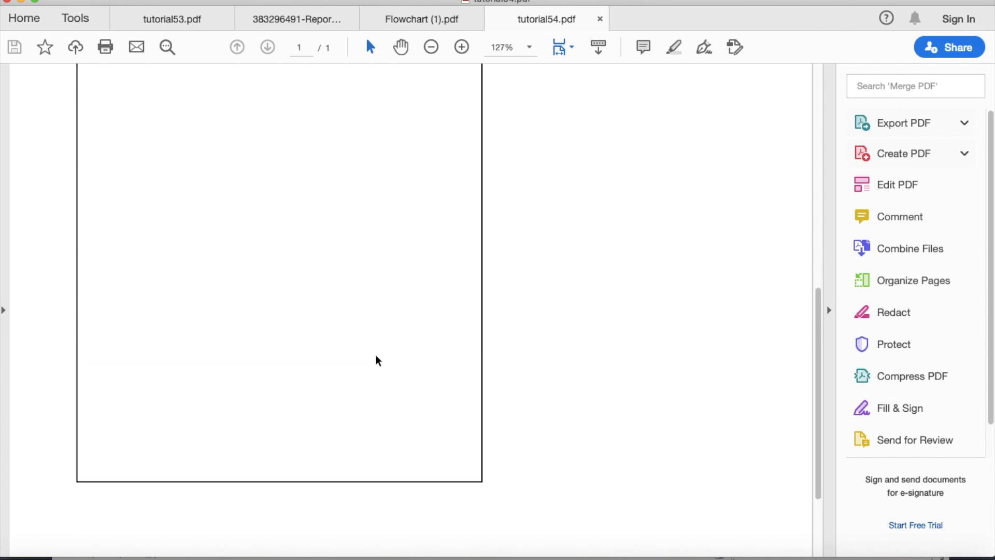
pyautogui.click(599, 19)
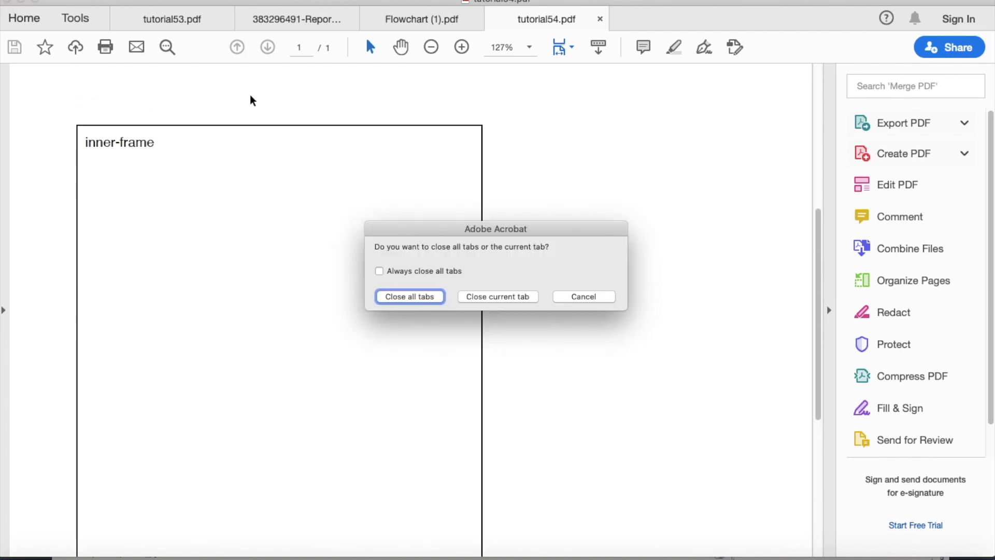
pyautogui.moveTo(511, 298)
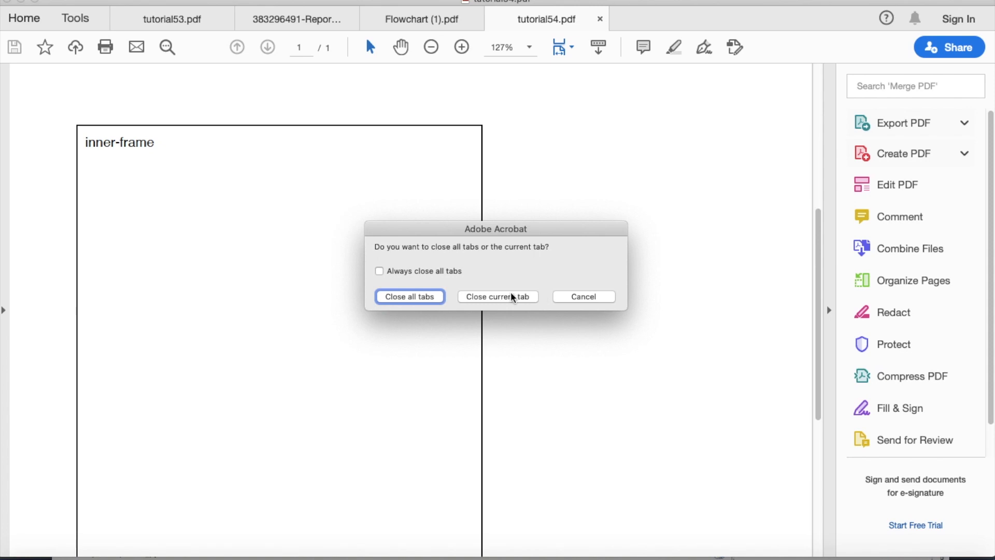
pyautogui.click(497, 296)
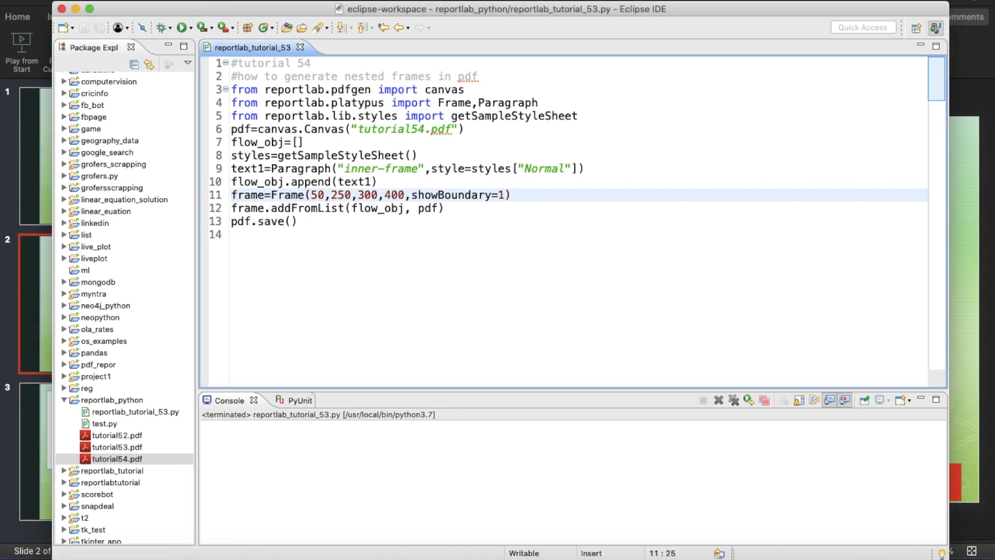
# Step: Re-run the script with the frame's y value at 250 to regenerate tutorial54.pdf
pyautogui.click(396, 195)
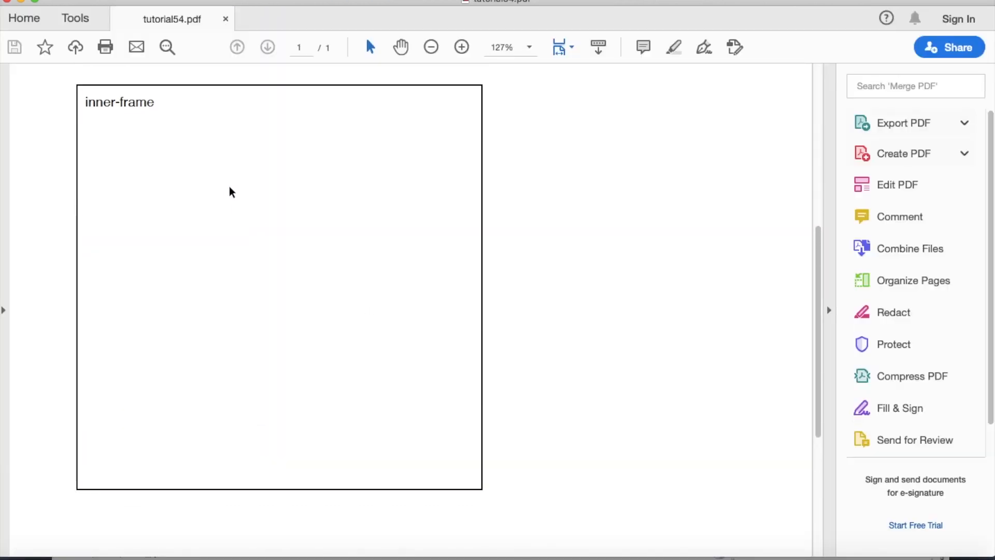
pyautogui.moveTo(167, 512)
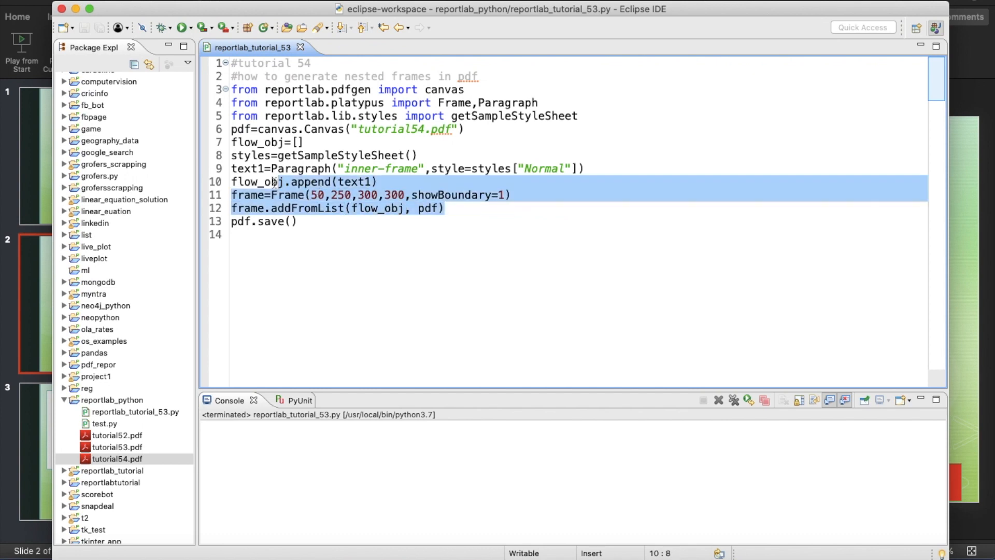
# Step: Duplicate the frame block as text2 'outer-frame' in Frame(10,150,400,400) and save
pyautogui.rightClick(246, 167)
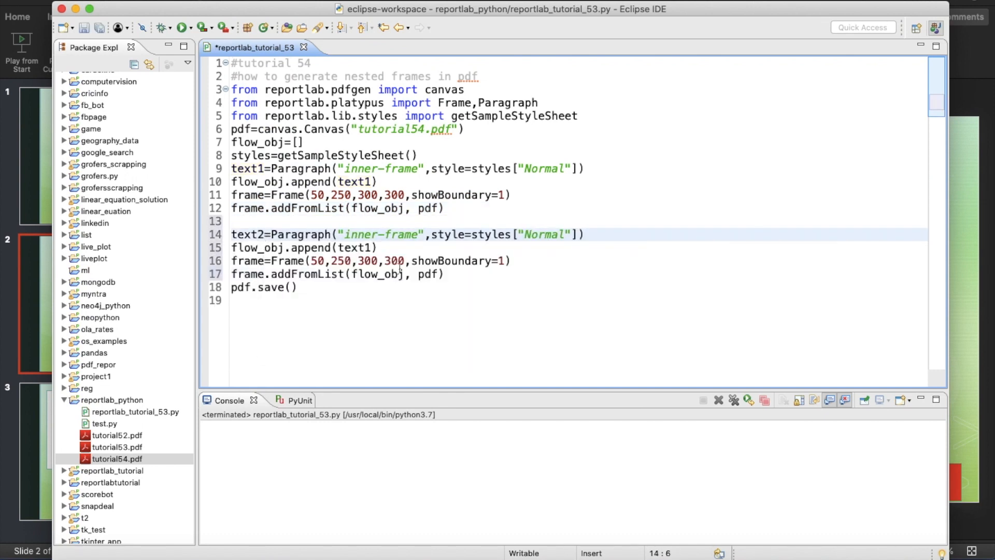
pyautogui.doubleClick(246, 235)
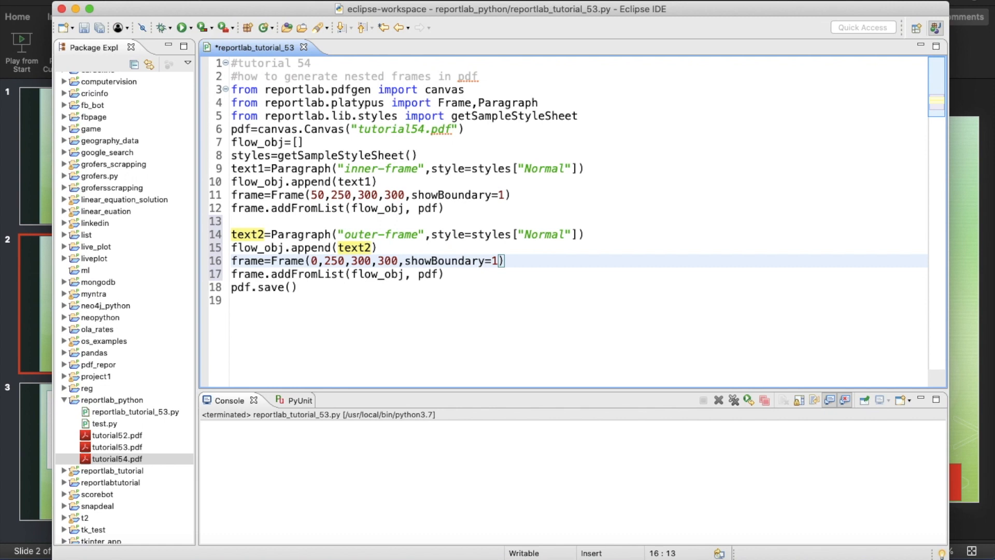
pyautogui.write('1')
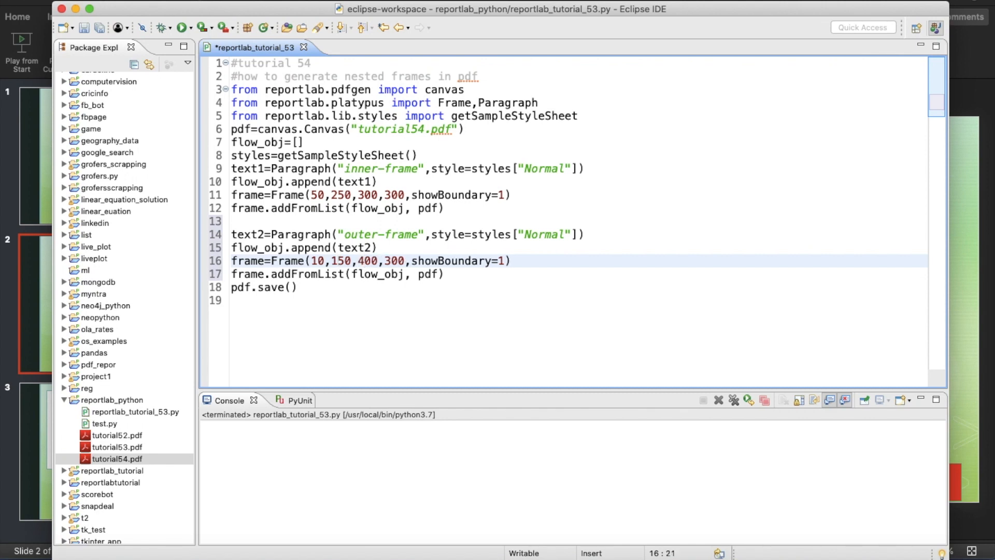
pyautogui.press('Backspace')
pyautogui.write('4')
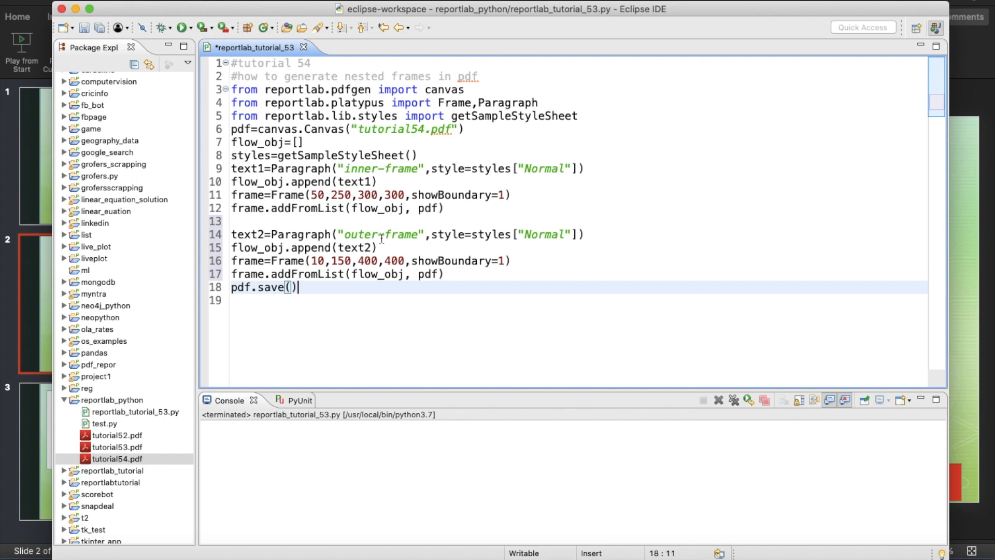
pyautogui.click(180, 27)
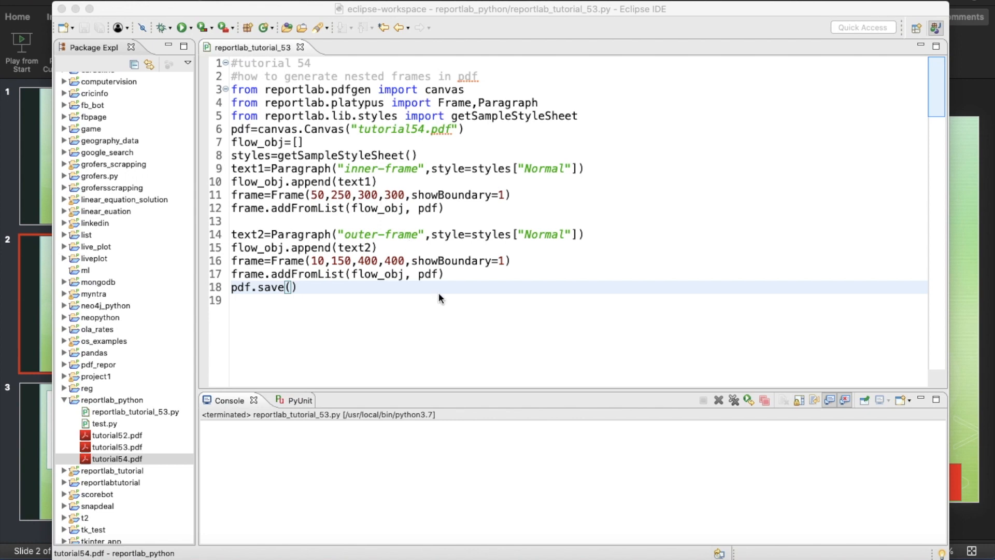
# Step: Open the generated tutorial54.pdf from the reportlab_python project in Package Explorer
pyautogui.click(392, 195)
pyautogui.write('2')
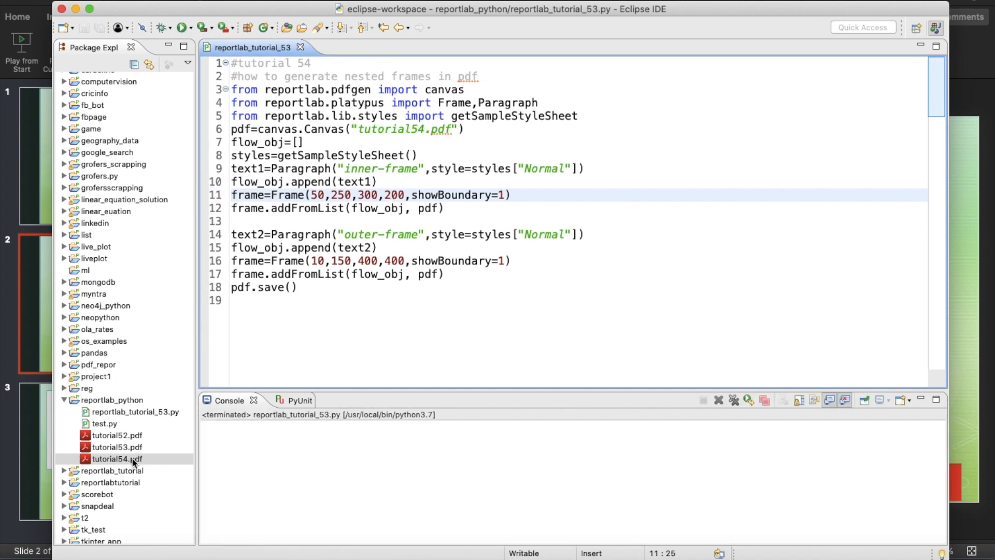
pyautogui.doubleClick(112, 458)
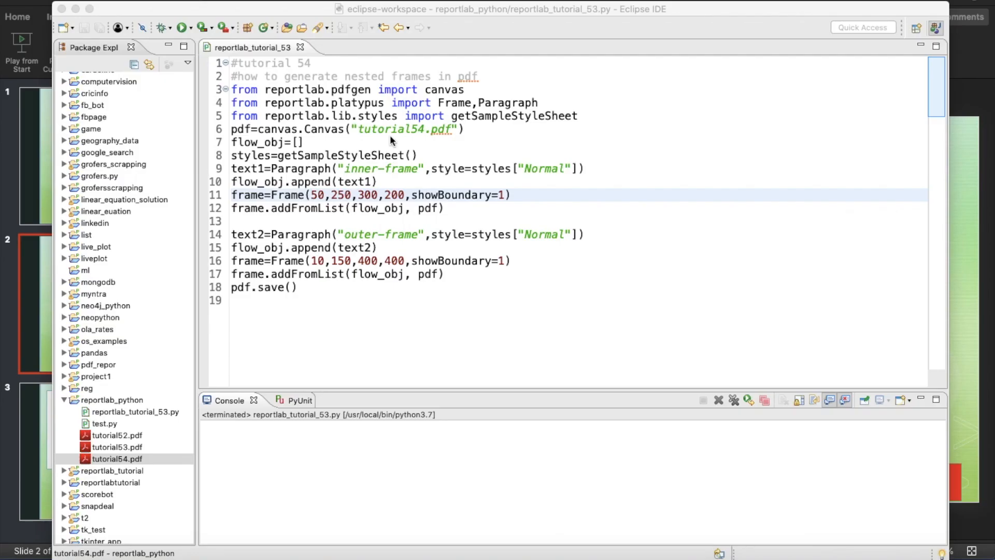
pyautogui.moveTo(425, 209)
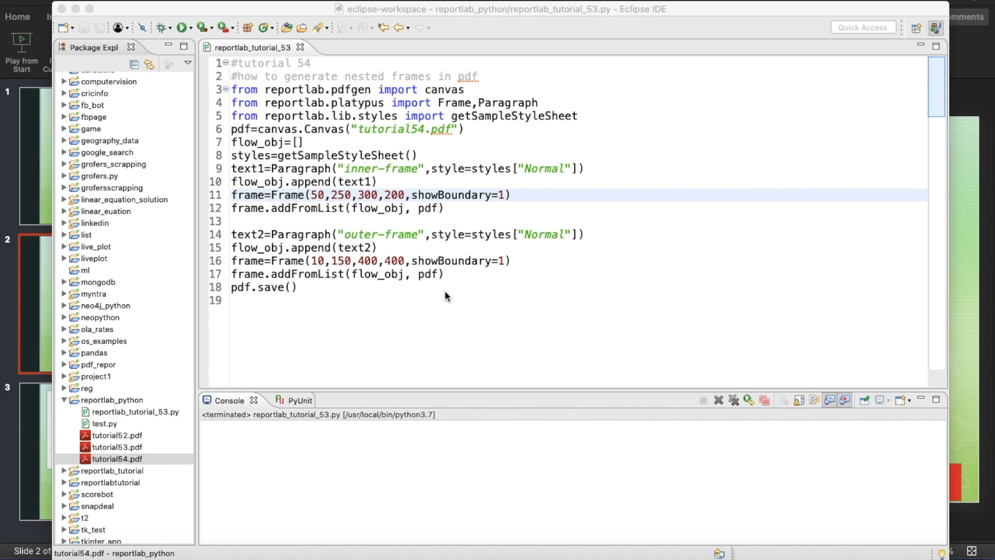
pyautogui.moveTo(335, 214)
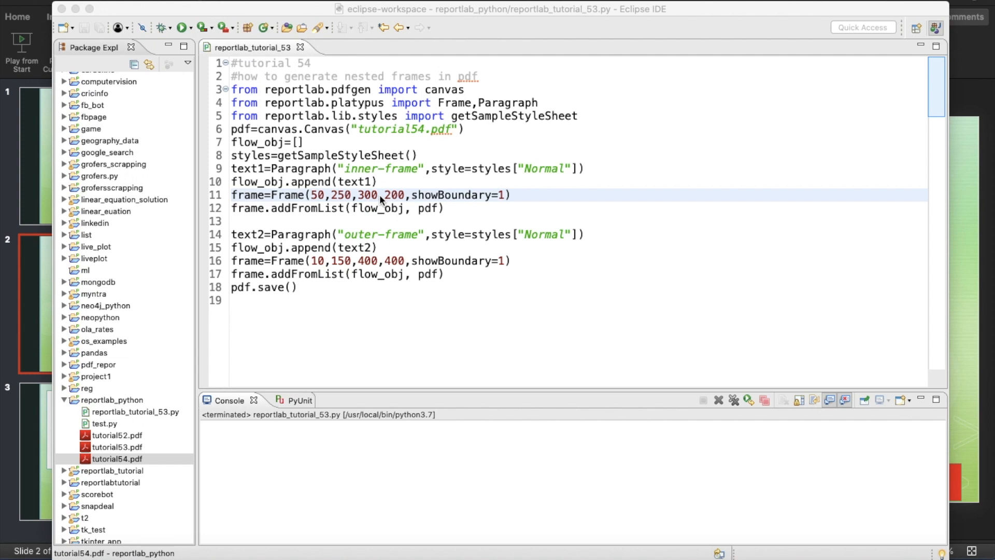
pyautogui.moveTo(339, 254)
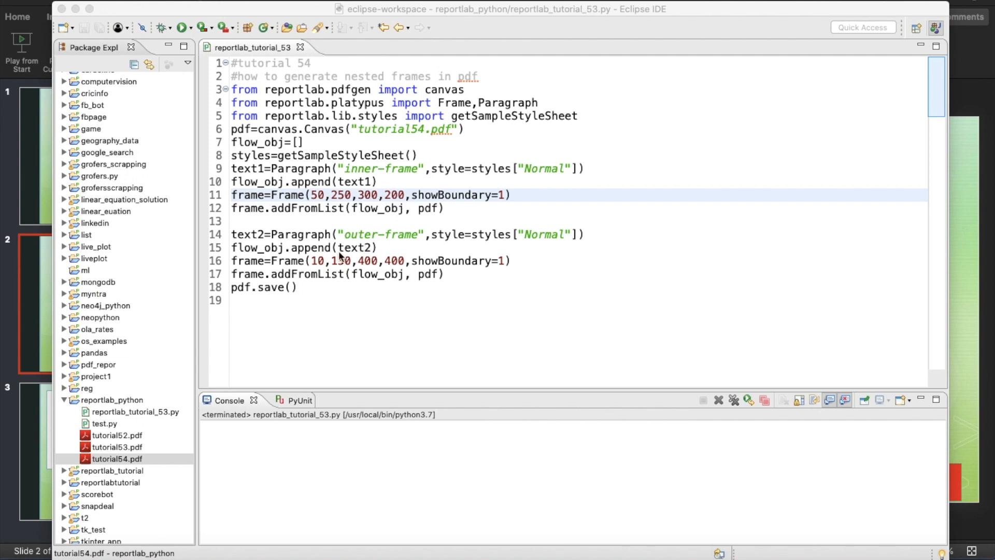
pyautogui.moveTo(393, 274)
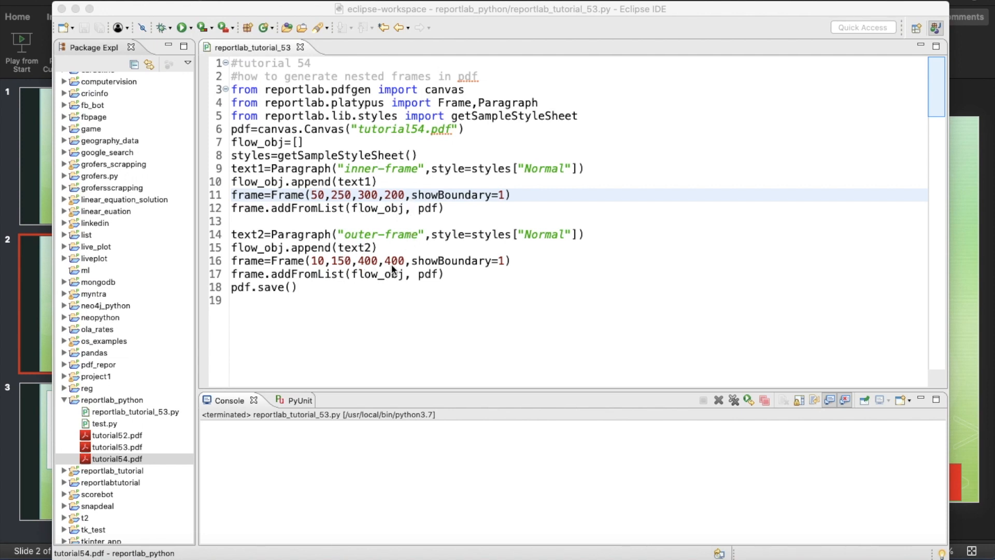
pyautogui.moveTo(395, 275)
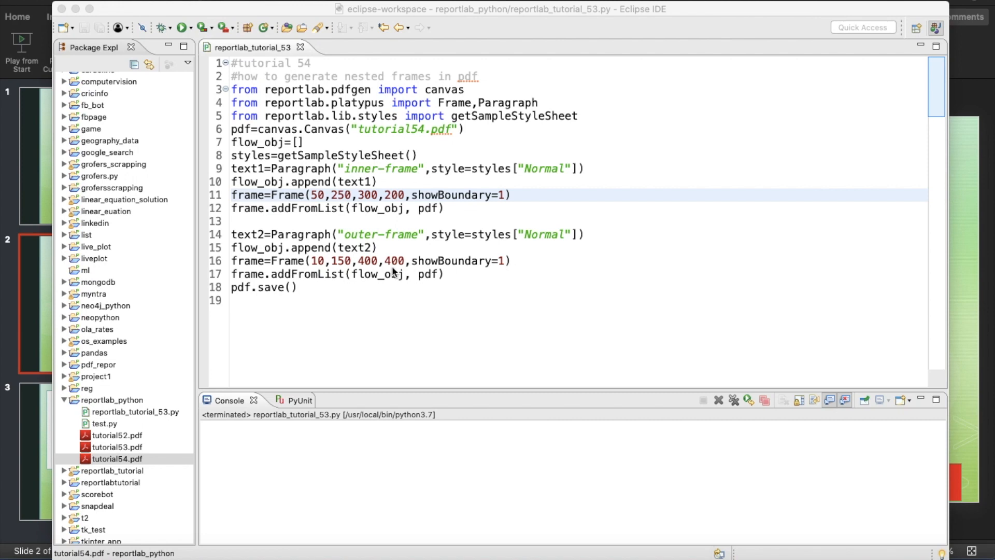
pyautogui.moveTo(372, 266)
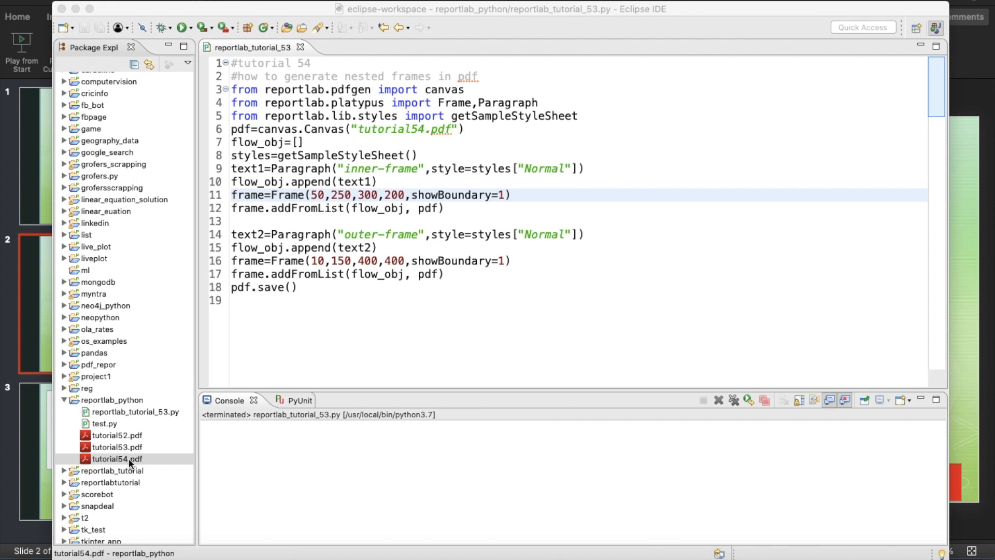
pyautogui.doubleClick(115, 459)
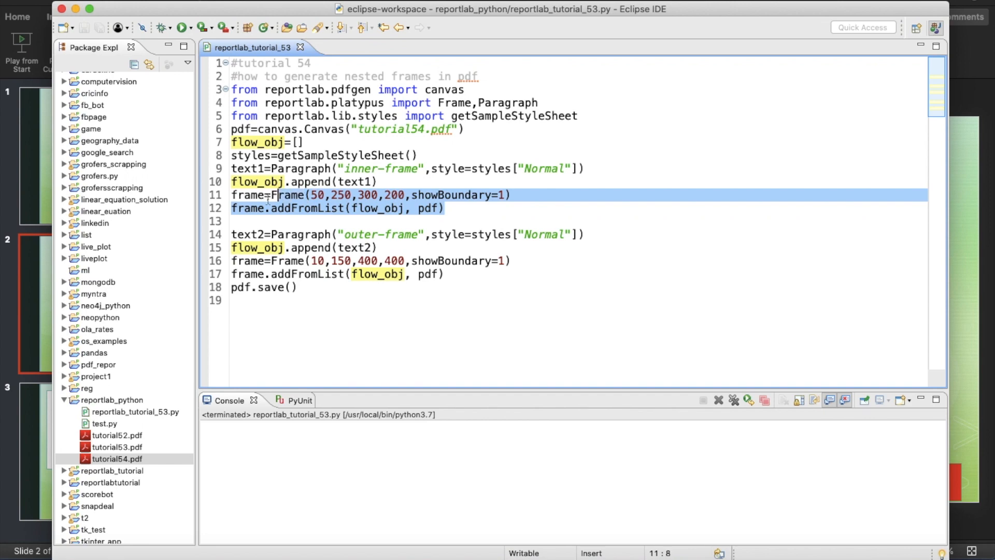
# Step: Add a text3 'inner_most-frame' block with an 80×80 Frame at 150,290, and save
pyautogui.rightClick(270, 182)
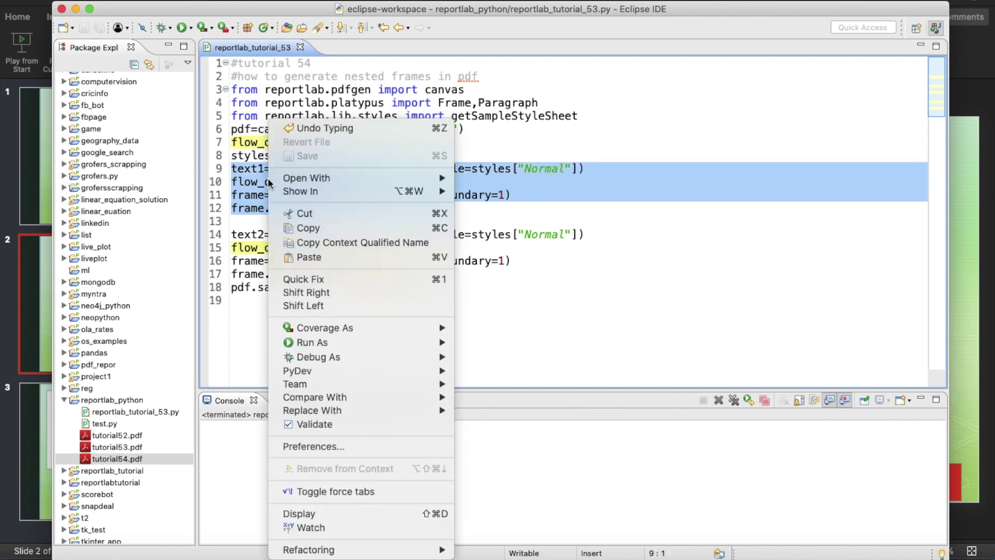
pyautogui.click(458, 209)
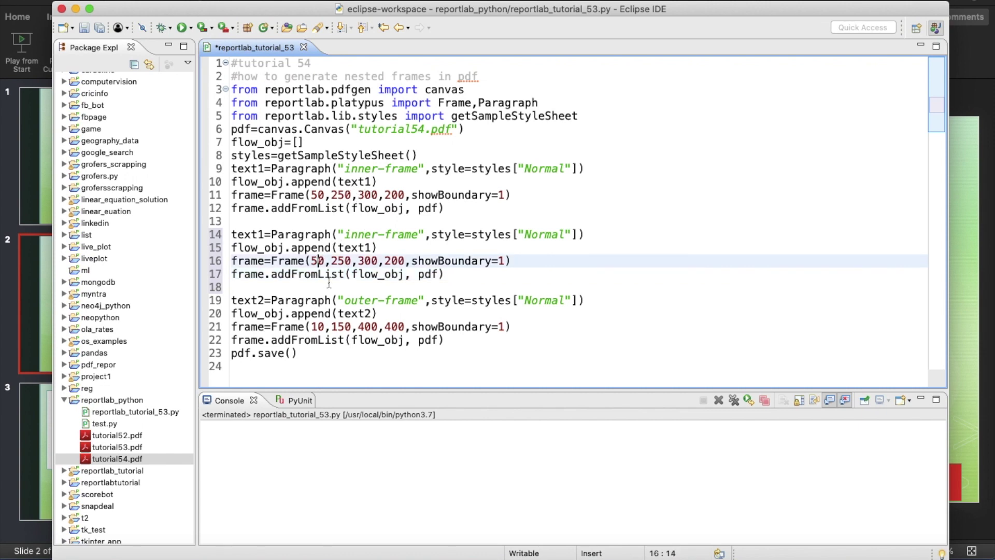
pyautogui.write('1')
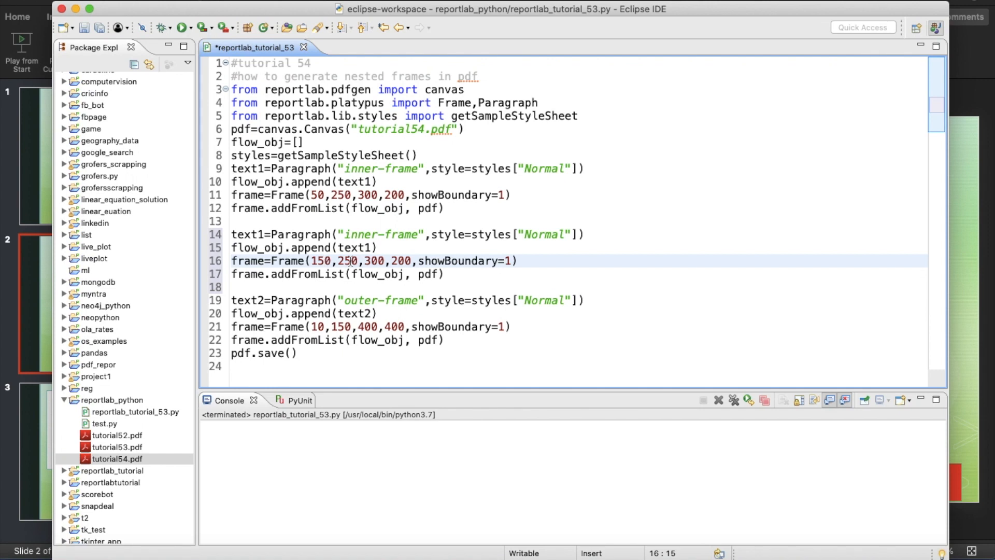
pyautogui.write('90')
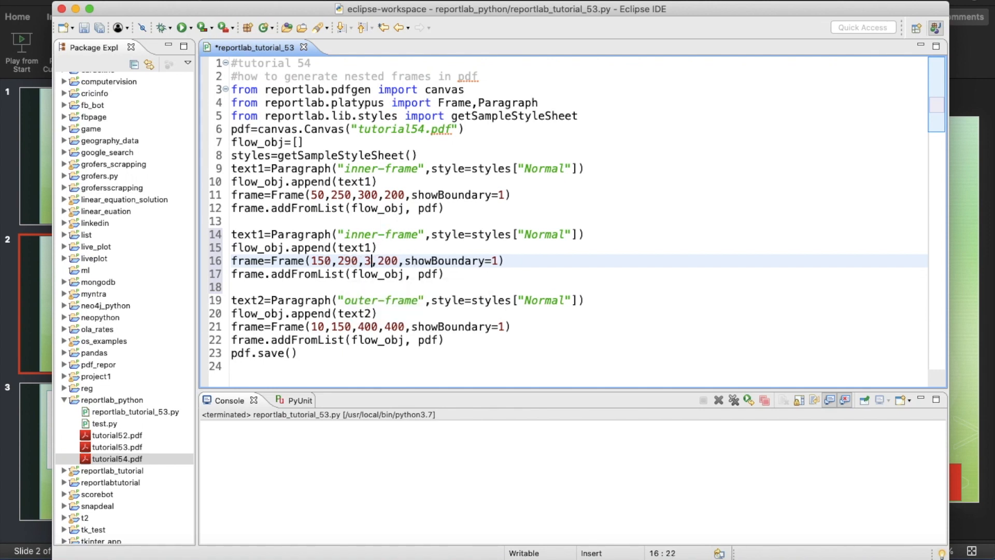
pyautogui.write('0')
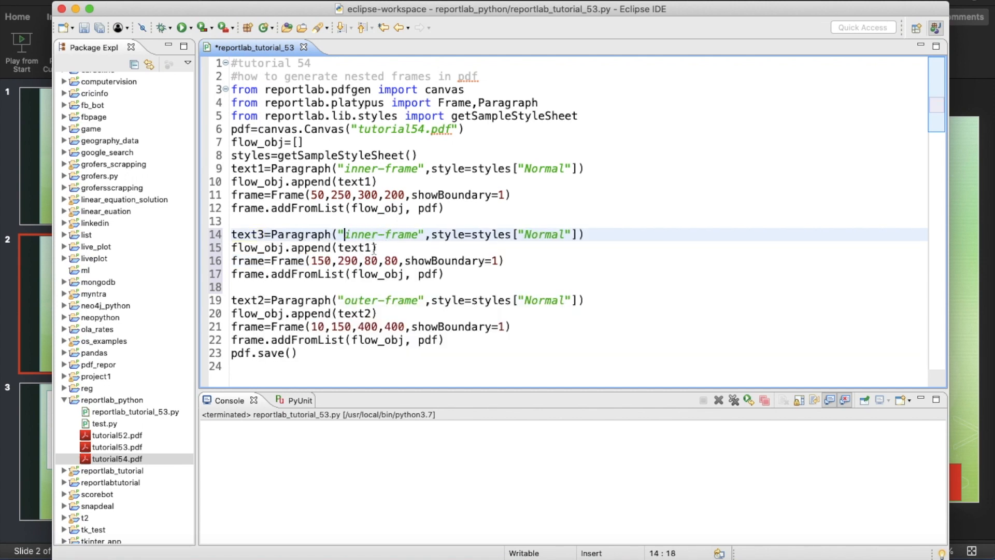
pyautogui.write('most')
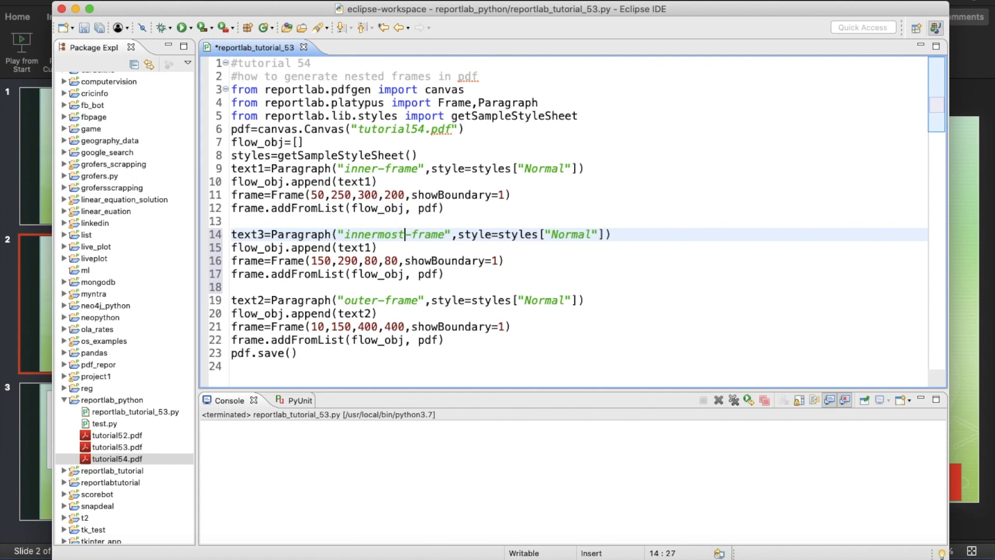
pyautogui.write('_')
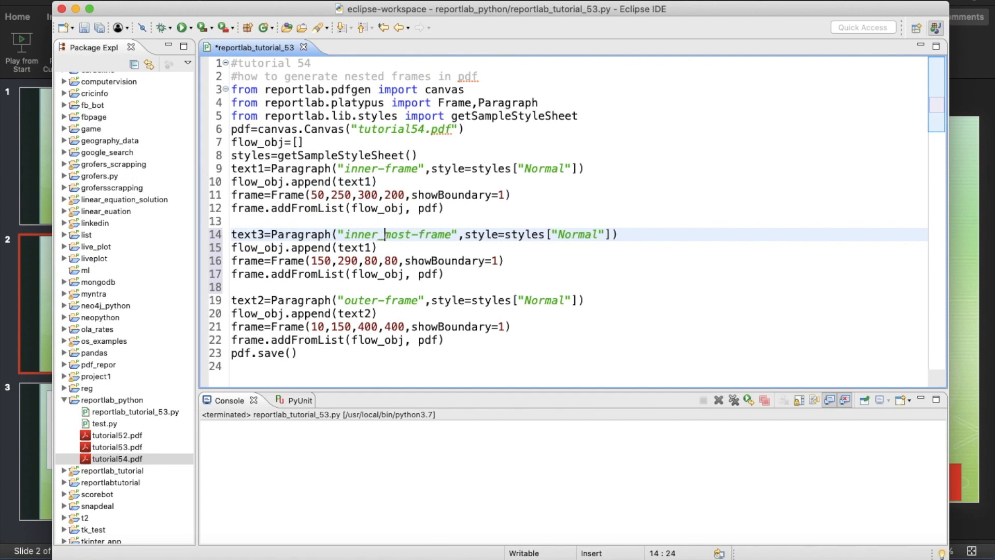
pyautogui.press('cmd+s')
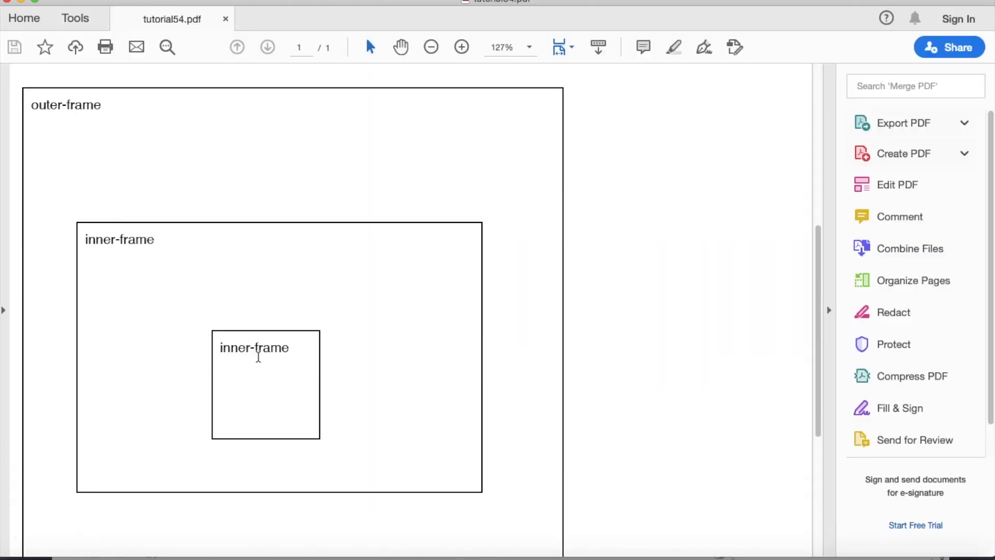
pyautogui.moveTo(10, 6)
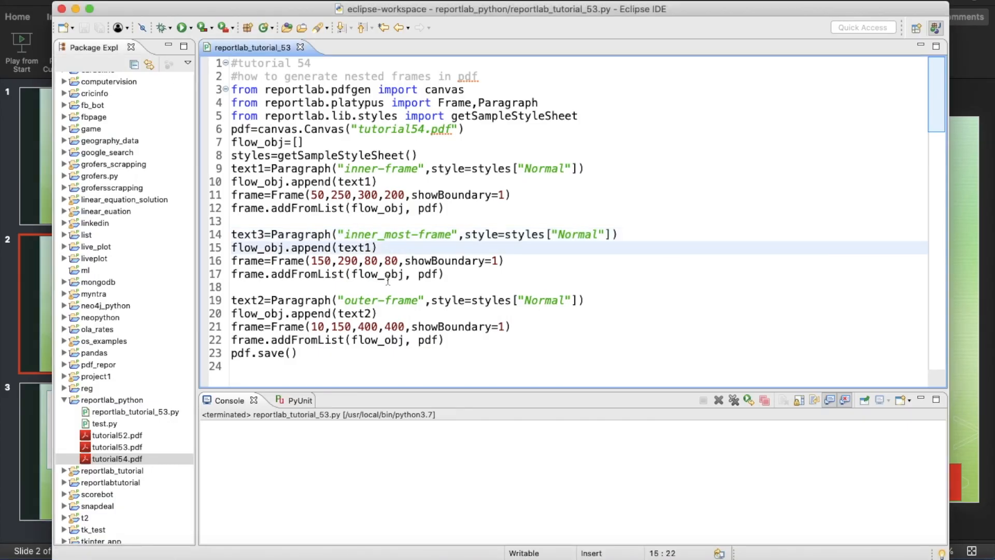
# Step: Rerun the script and view the inner_most-frame box in the refreshed tutorial54.pdf
pyautogui.press('BackSpace')
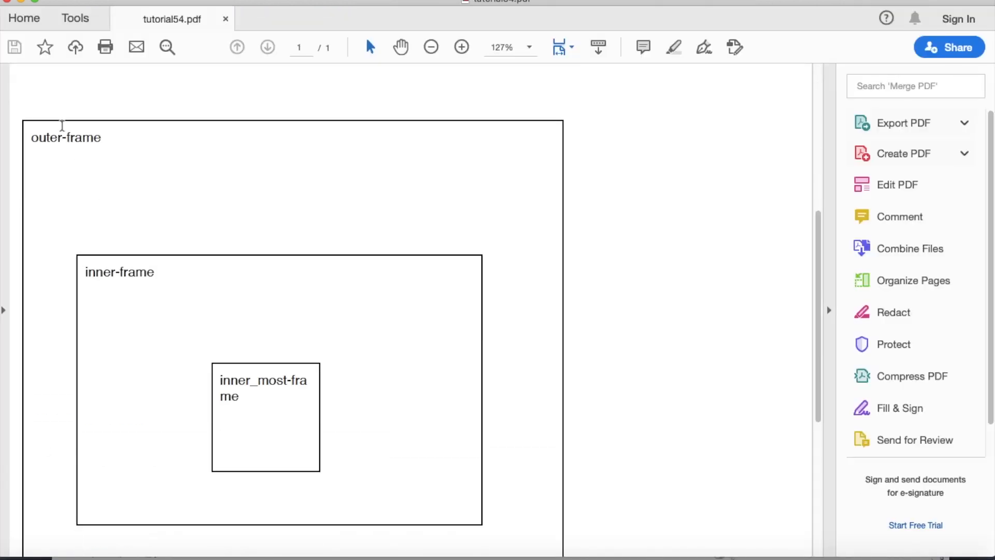
pyautogui.moveTo(282, 407)
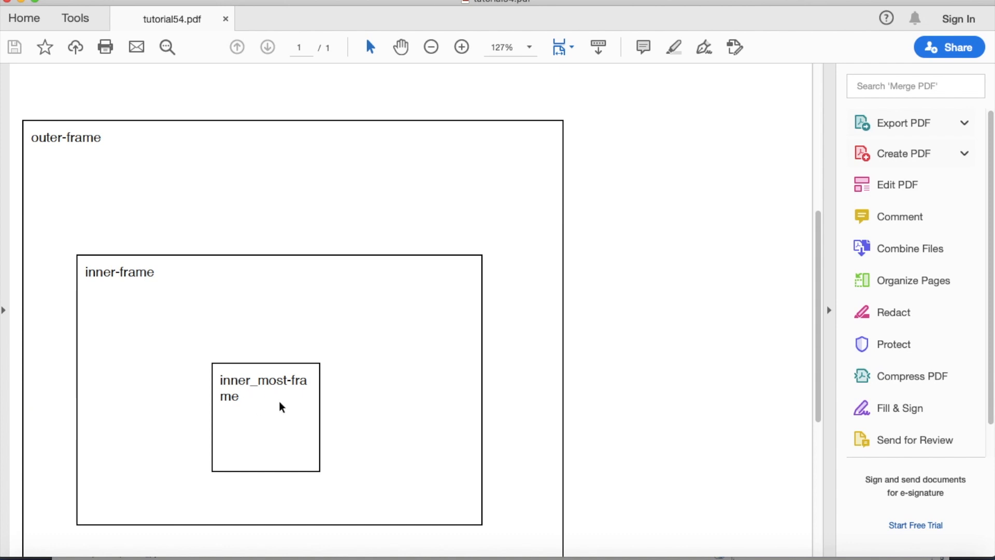
pyautogui.scroll(-3)
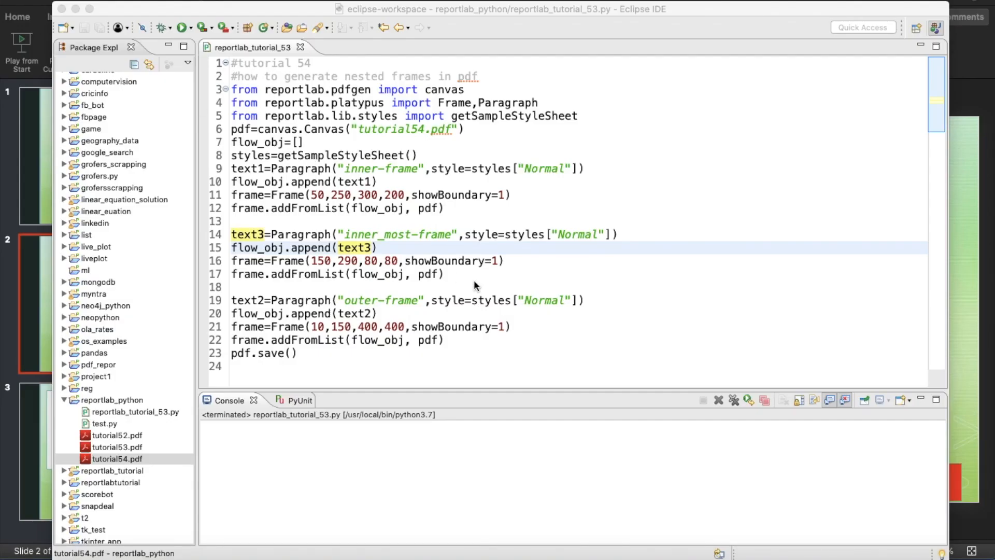
pyautogui.moveTo(454, 331)
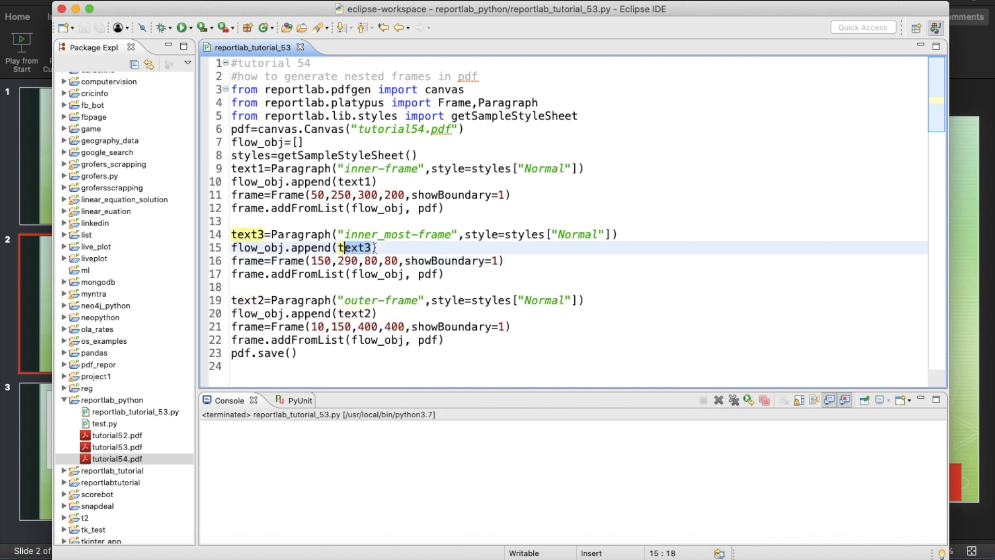
# Step: Make line 15 append text3 and review the Frame(150,290,80,80) arguments
pyautogui.doubleClick(356, 248)
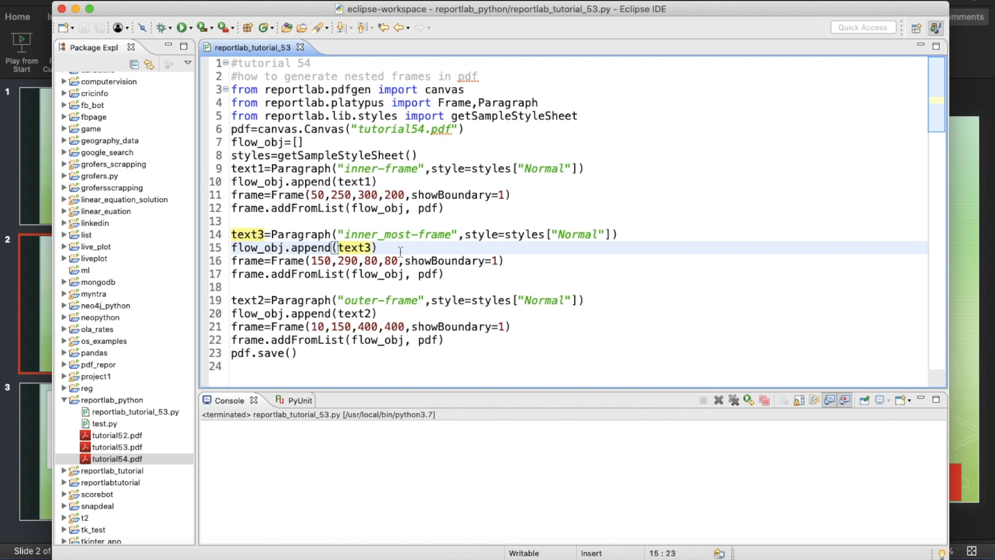
pyautogui.click(312, 261)
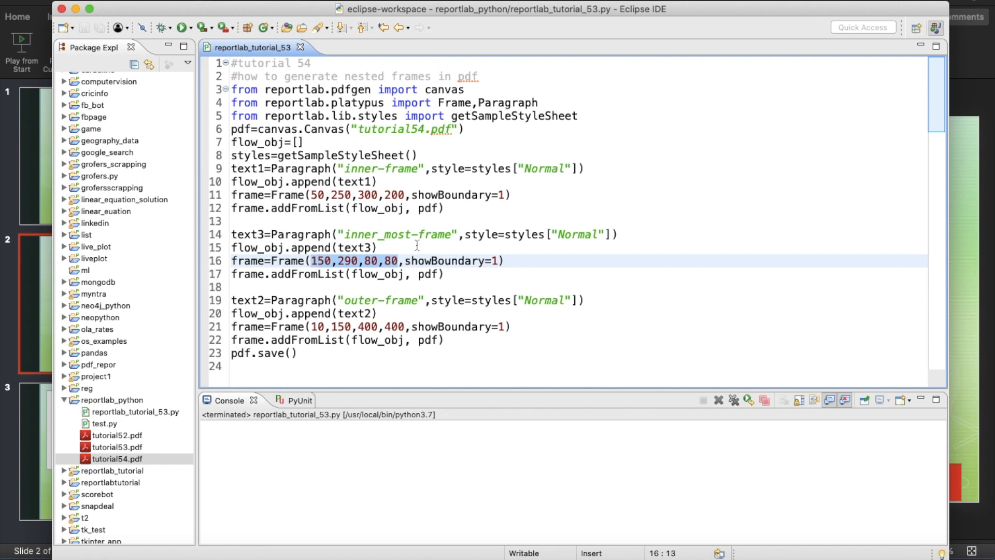
pyautogui.moveTo(76, 13)
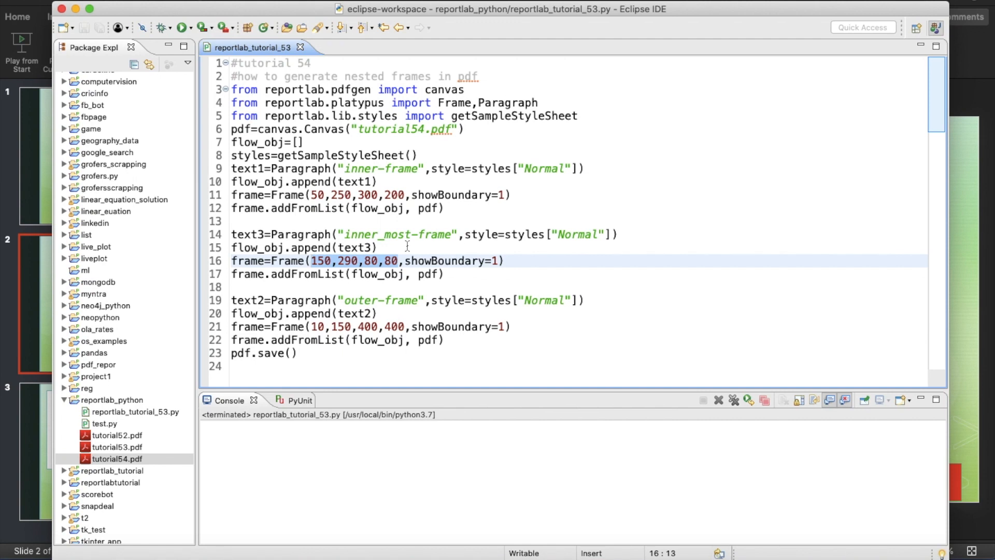
# Step: Capture a screenshot of the tutorial 54 script code and switch to PowerPoint
pyautogui.click(278, 300)
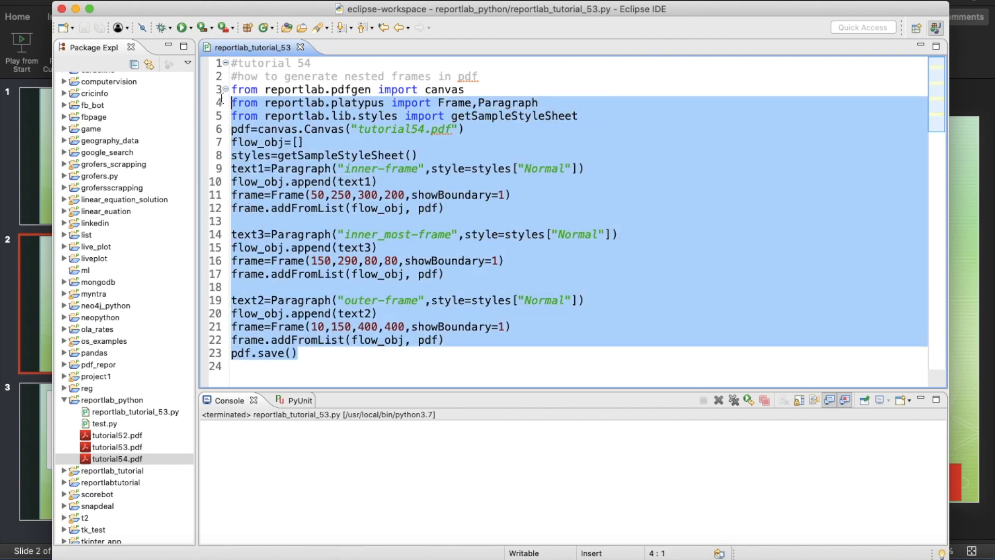
pyautogui.click(568, 116)
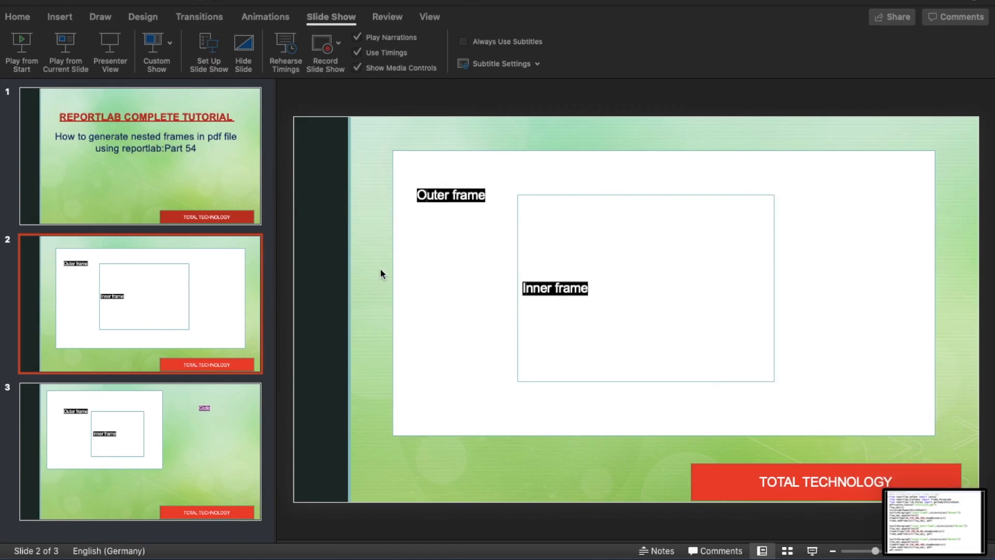
pyautogui.moveTo(223, 178)
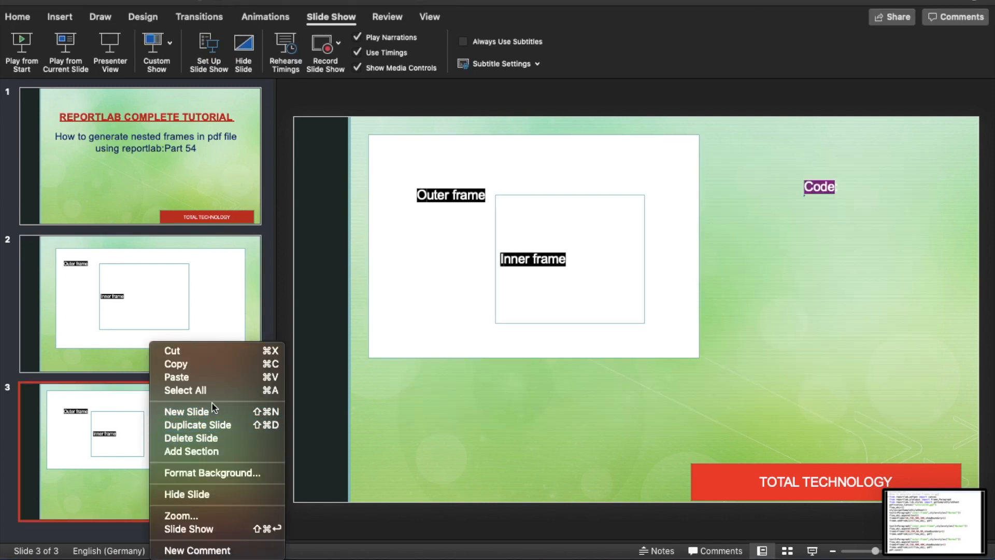
# Step: Add a fourth slide with the Code label moved up, and choose Picture from File
pyautogui.click(186, 412)
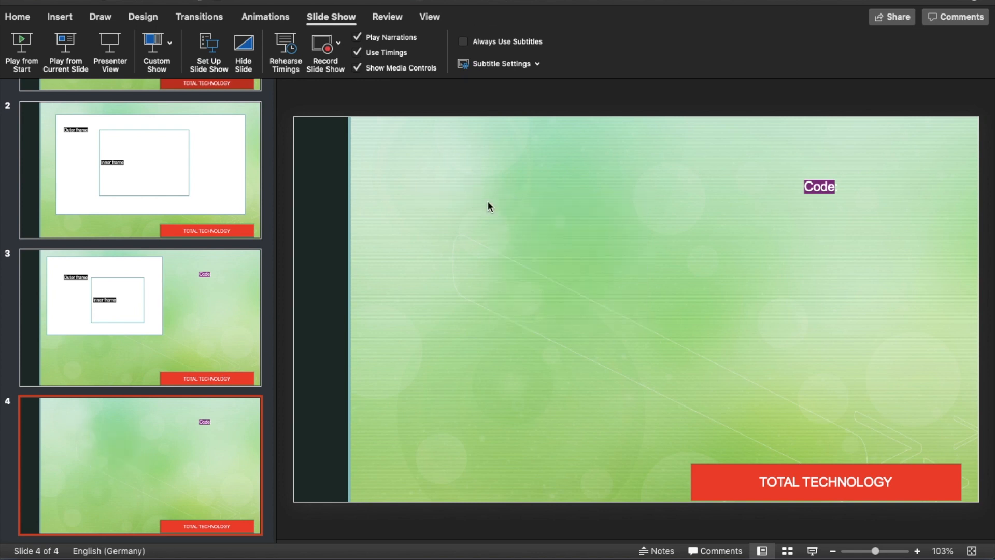
pyautogui.click(819, 187)
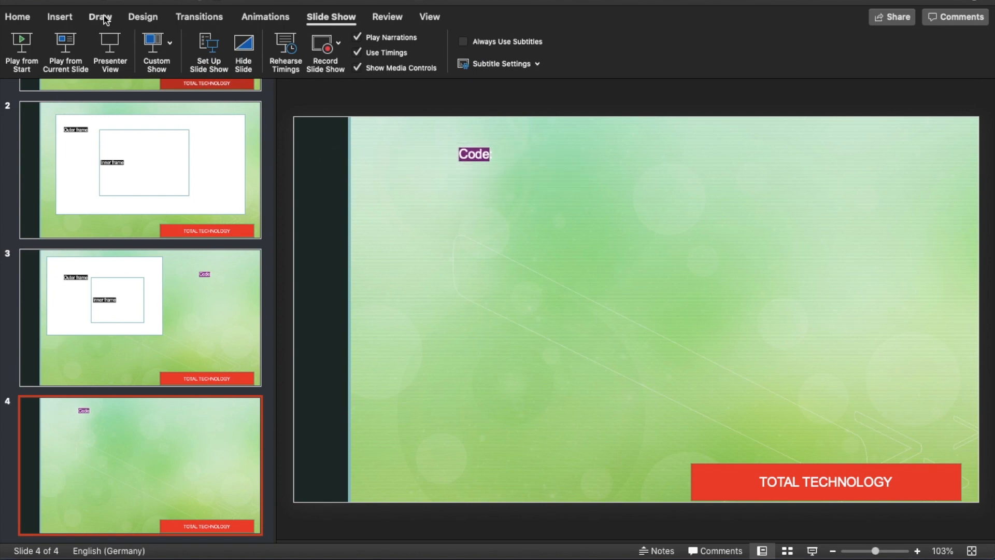
pyautogui.click(59, 17)
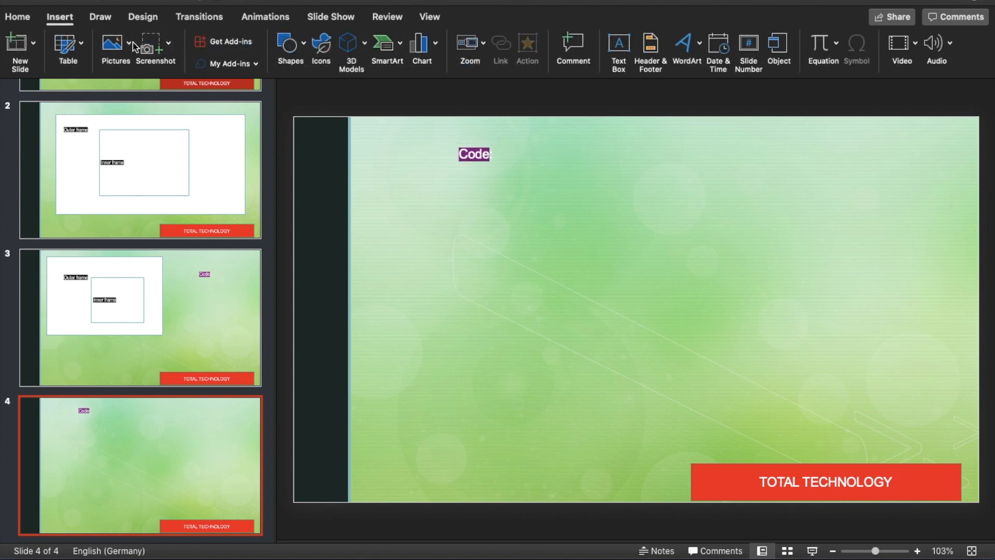
pyautogui.click(113, 42)
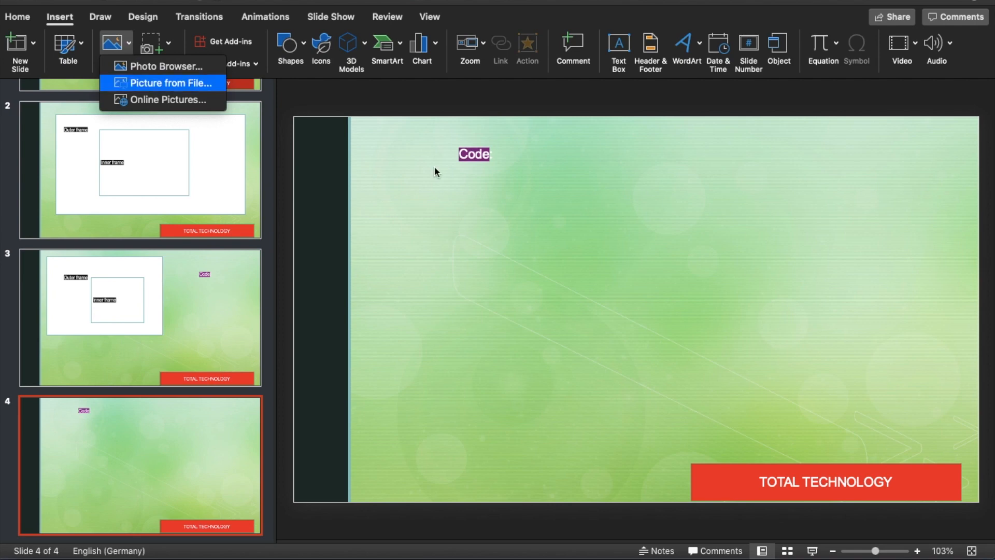
pyautogui.click(169, 83)
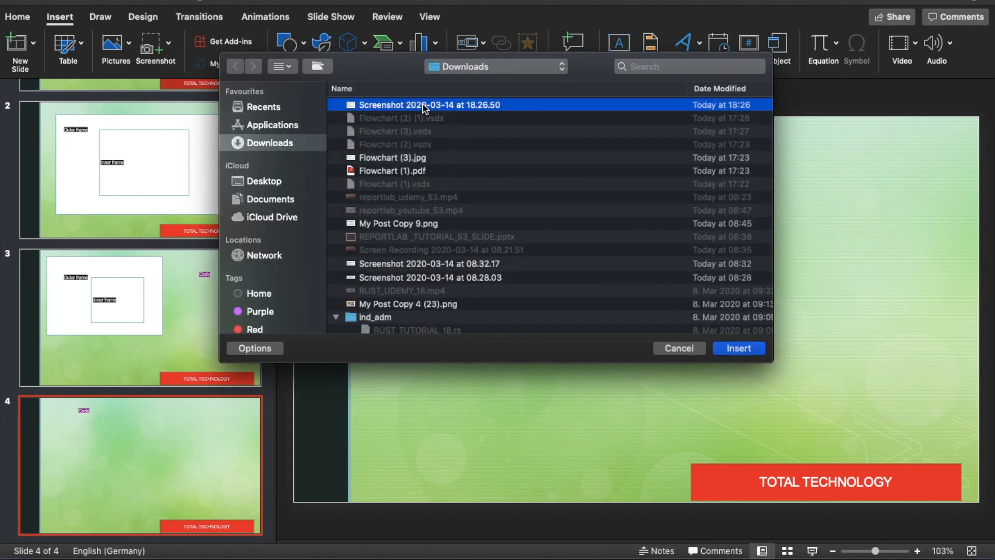
# Step: Insert and enlarge the code screenshot on slide 4, then extend slide 3's label to 'Code is'
pyautogui.click(739, 348)
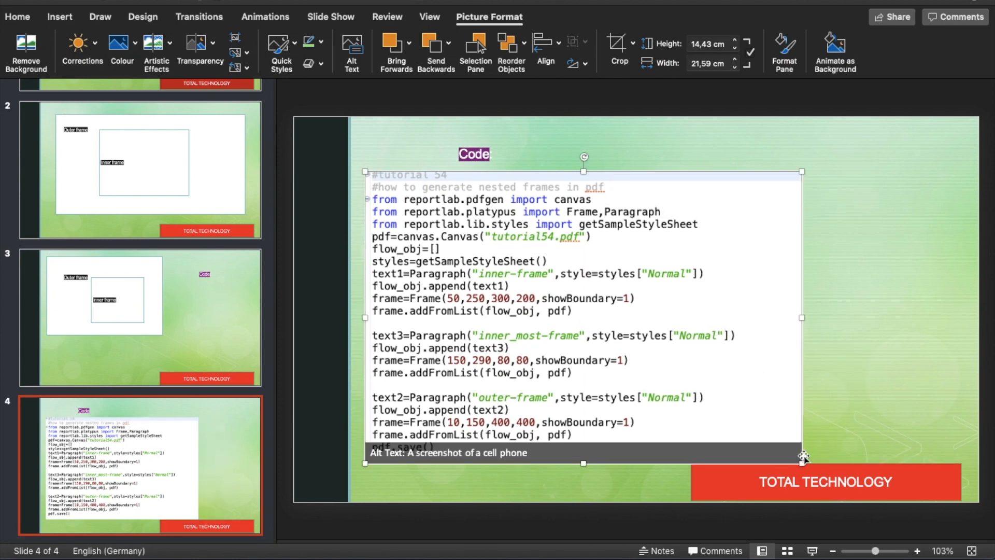
pyautogui.moveTo(805, 461); pyautogui.dragTo(775, 438)
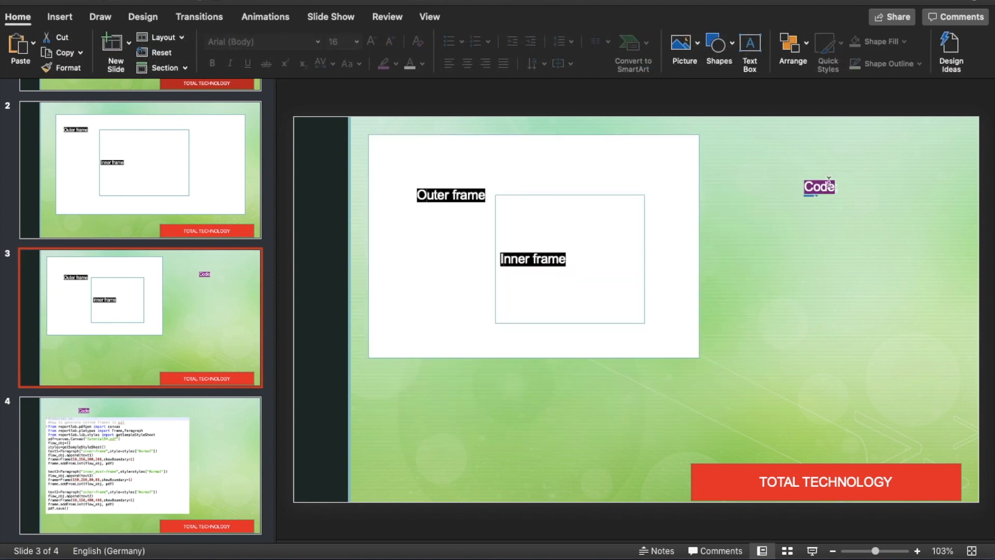
pyautogui.click(820, 187)
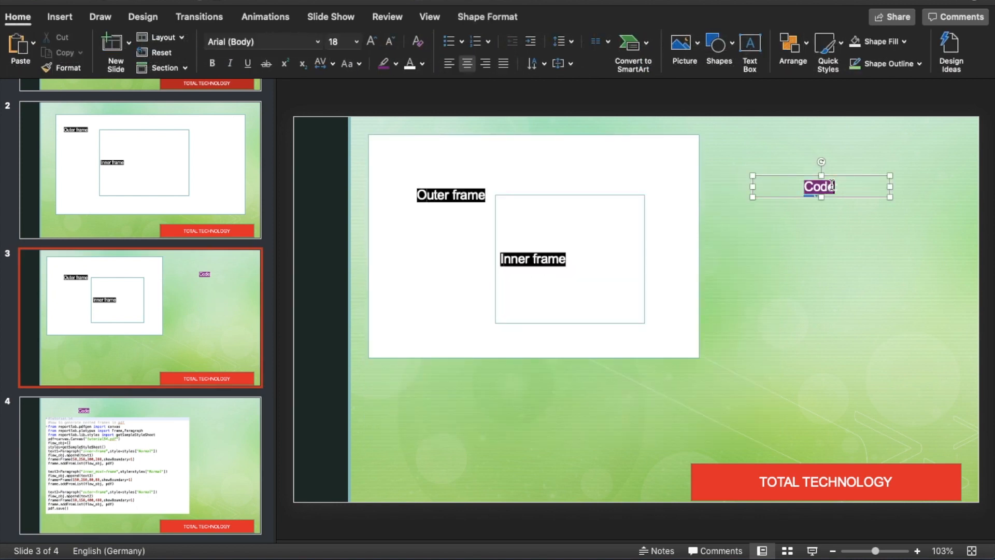
pyautogui.write('is')
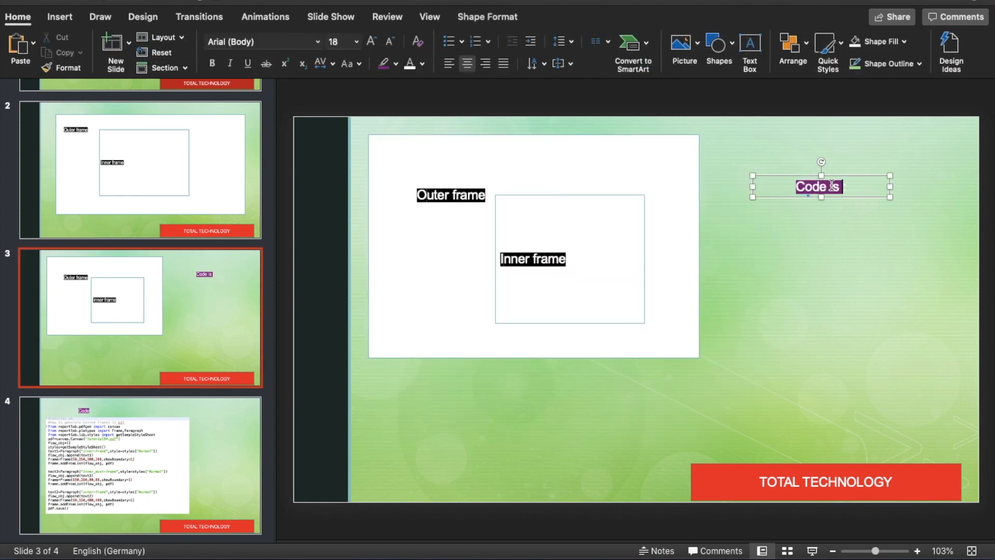